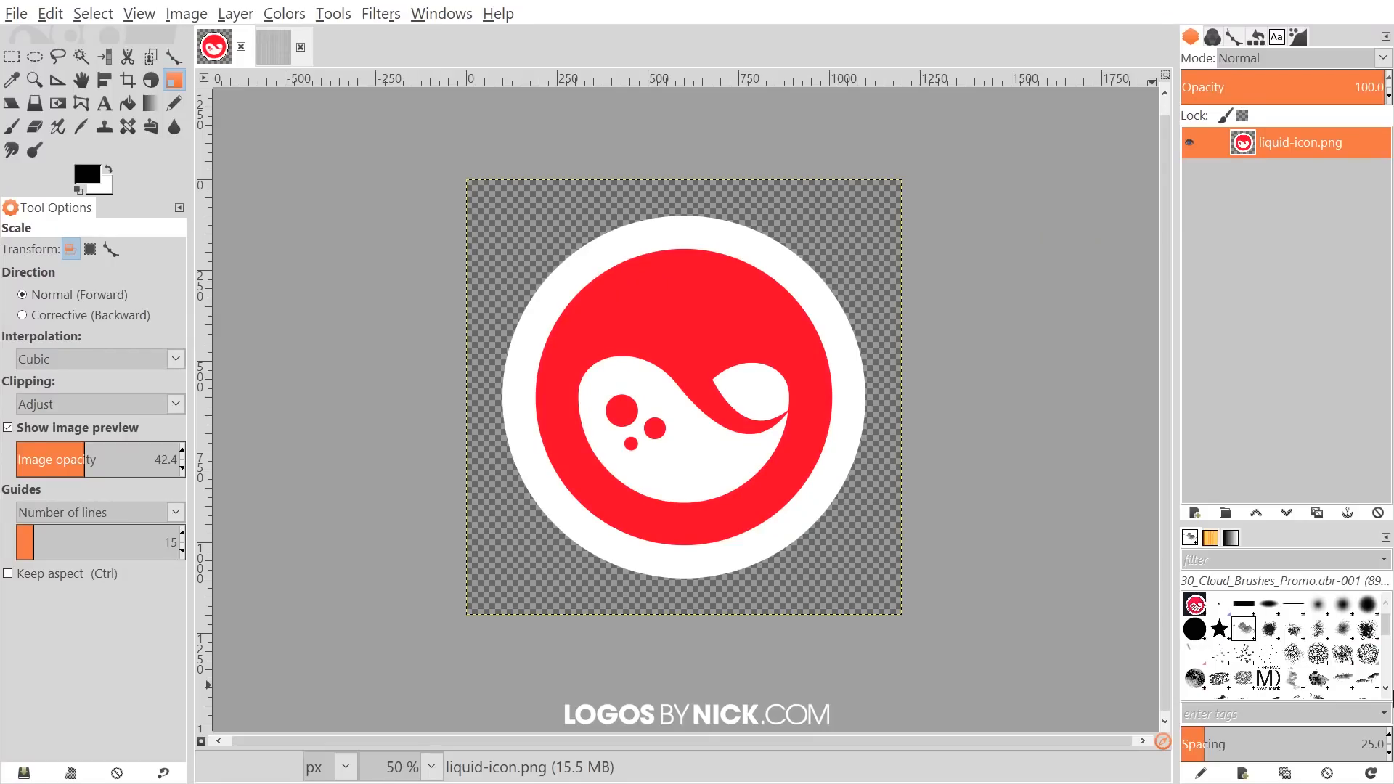
pyautogui.moveTo(823, 566)
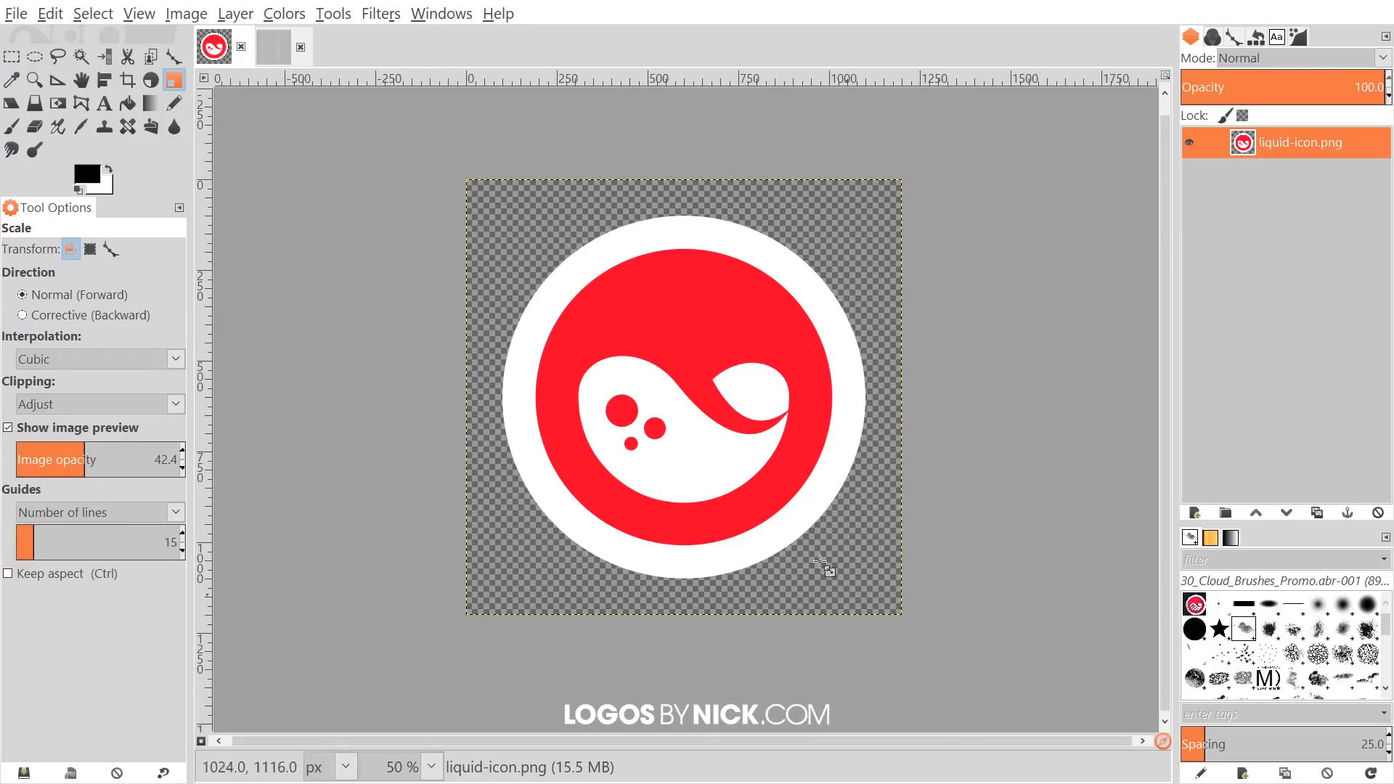
pyautogui.moveTo(720, 384)
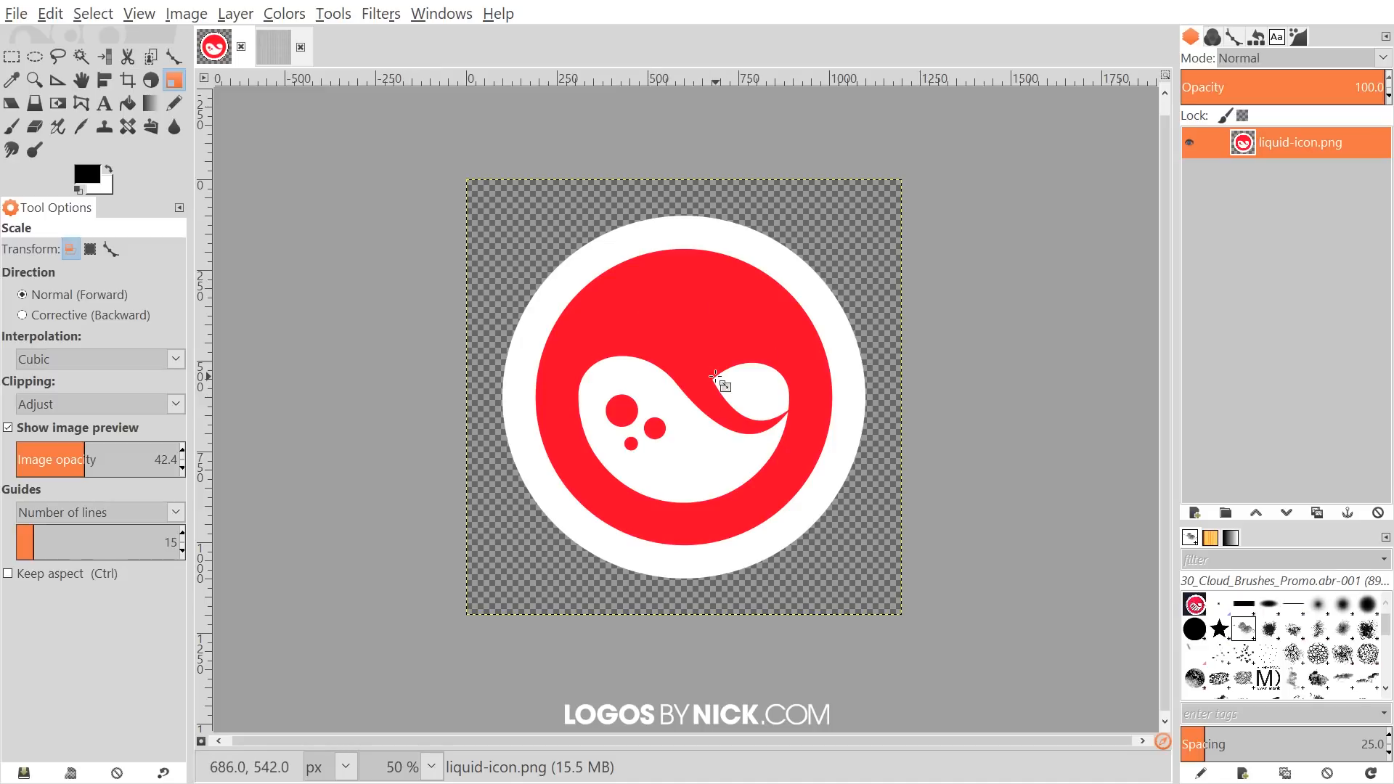
pyautogui.moveTo(621, 382)
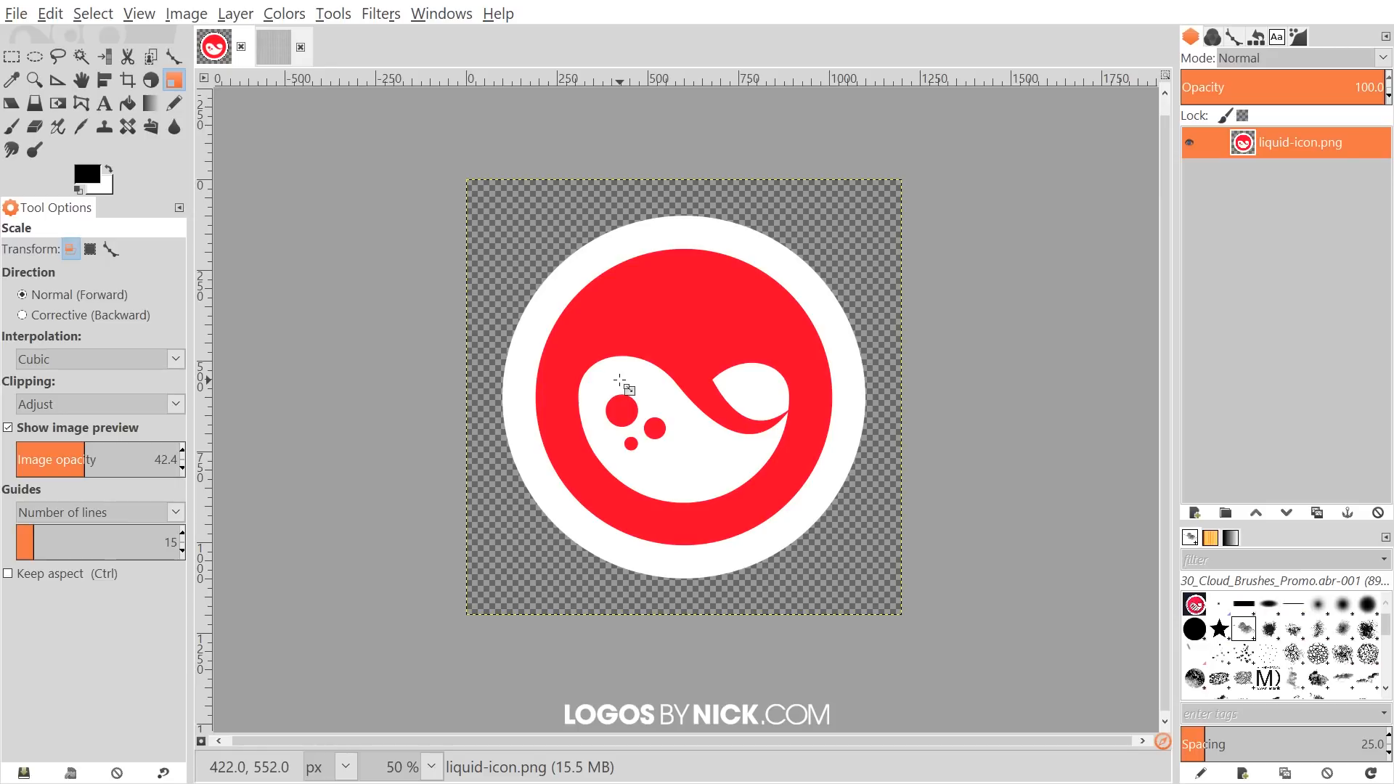
pyautogui.moveTo(559, 338)
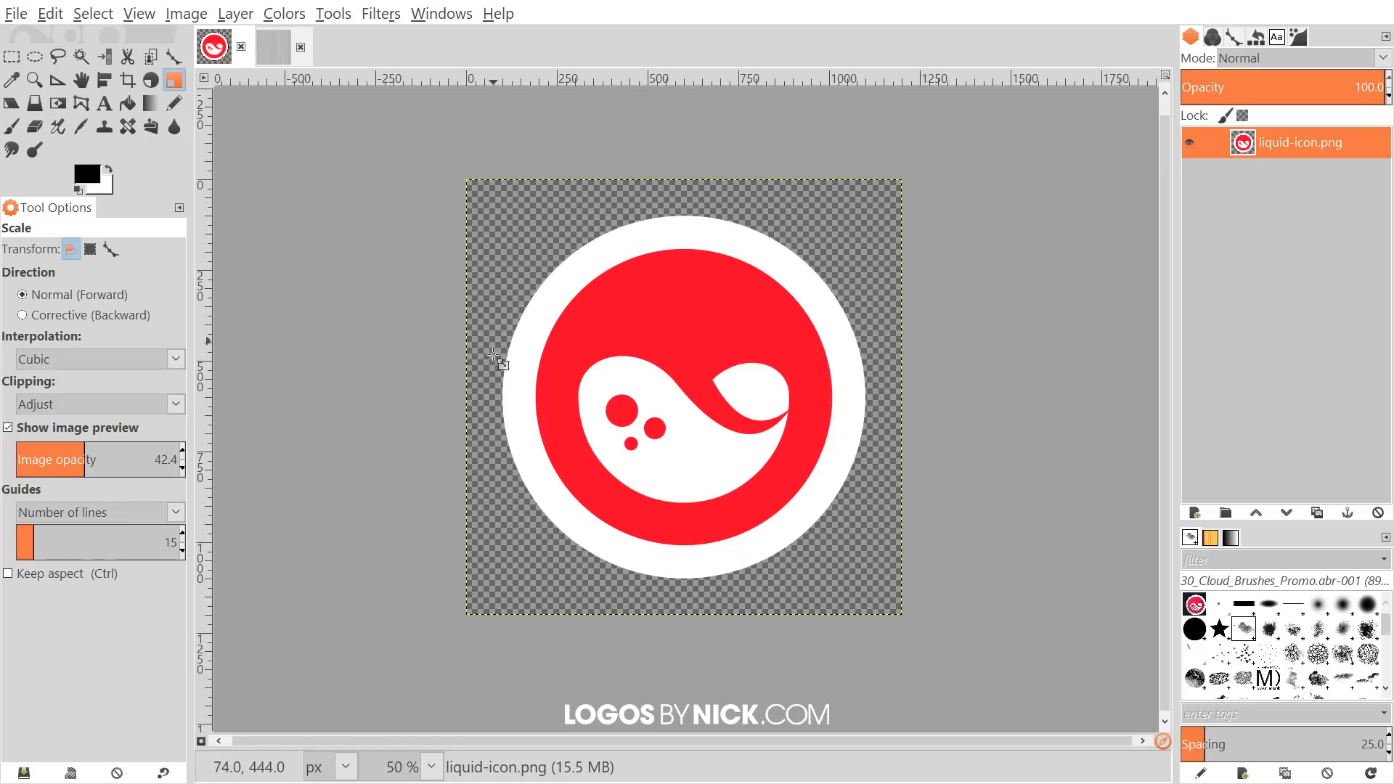
pyautogui.moveTo(775, 495)
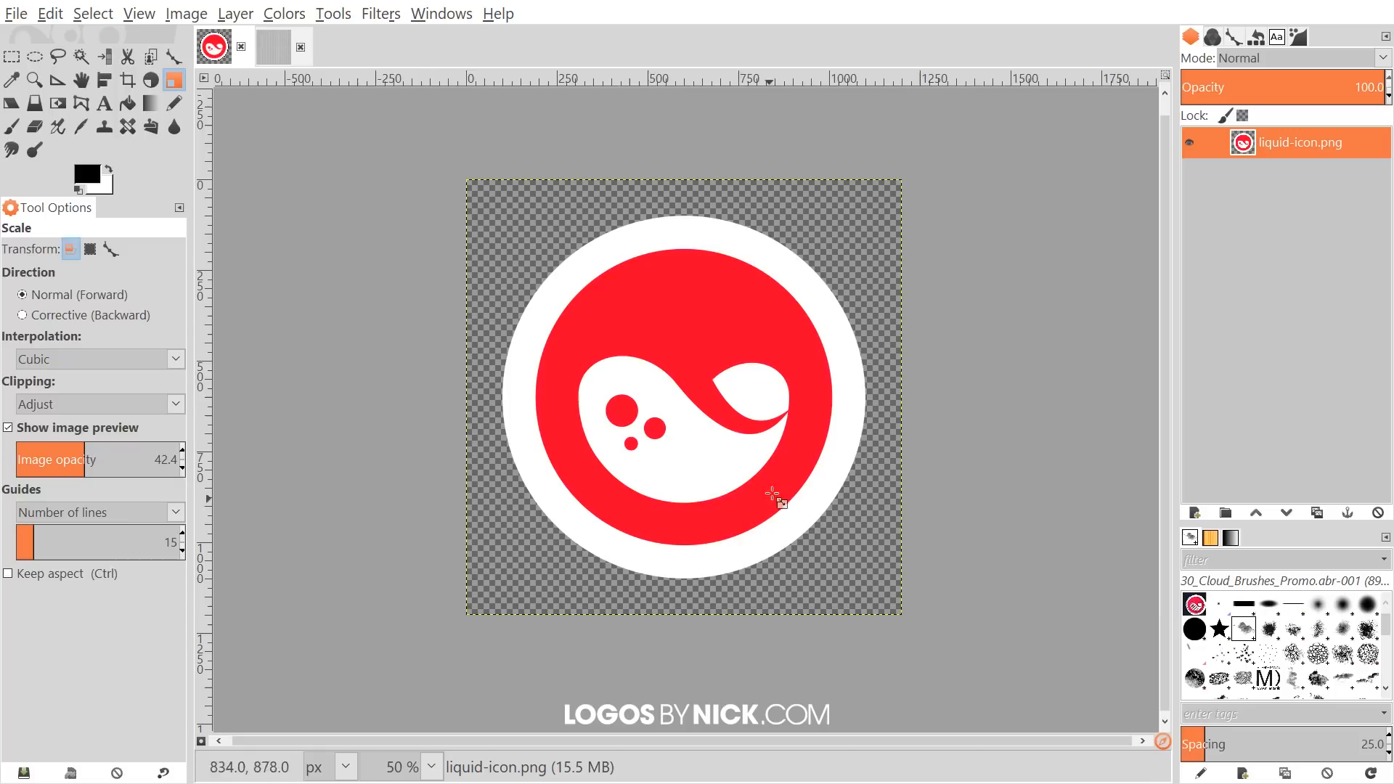
pyautogui.moveTo(575, 282)
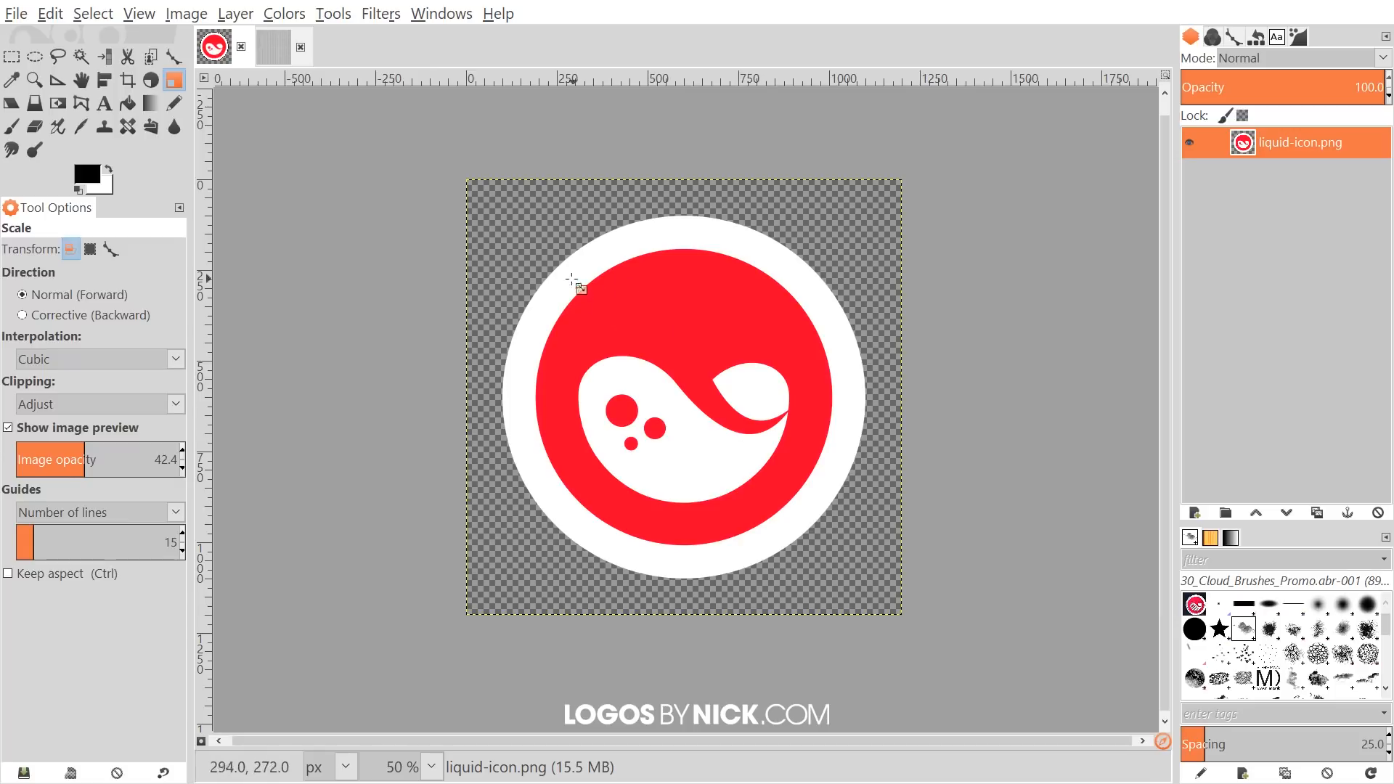
pyautogui.moveTo(729, 344)
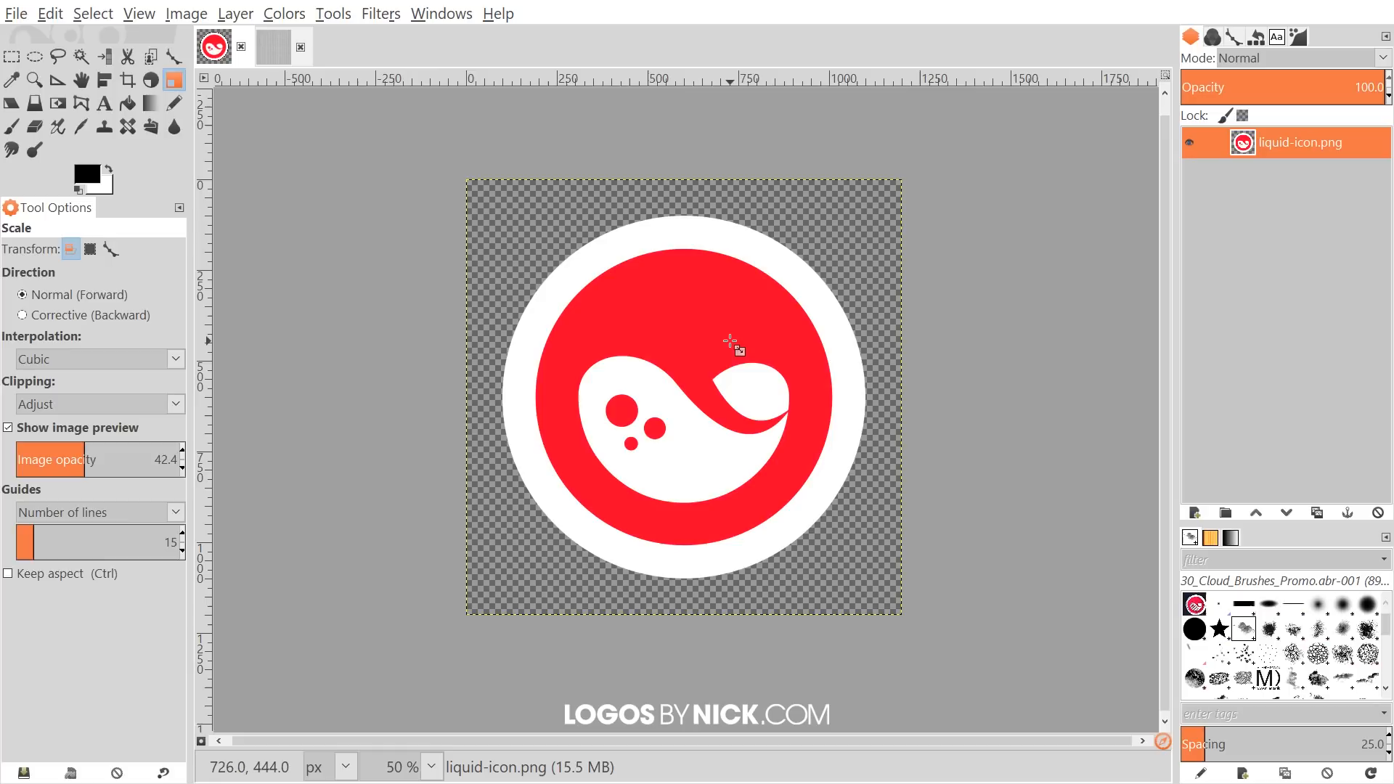
pyautogui.moveTo(718, 331)
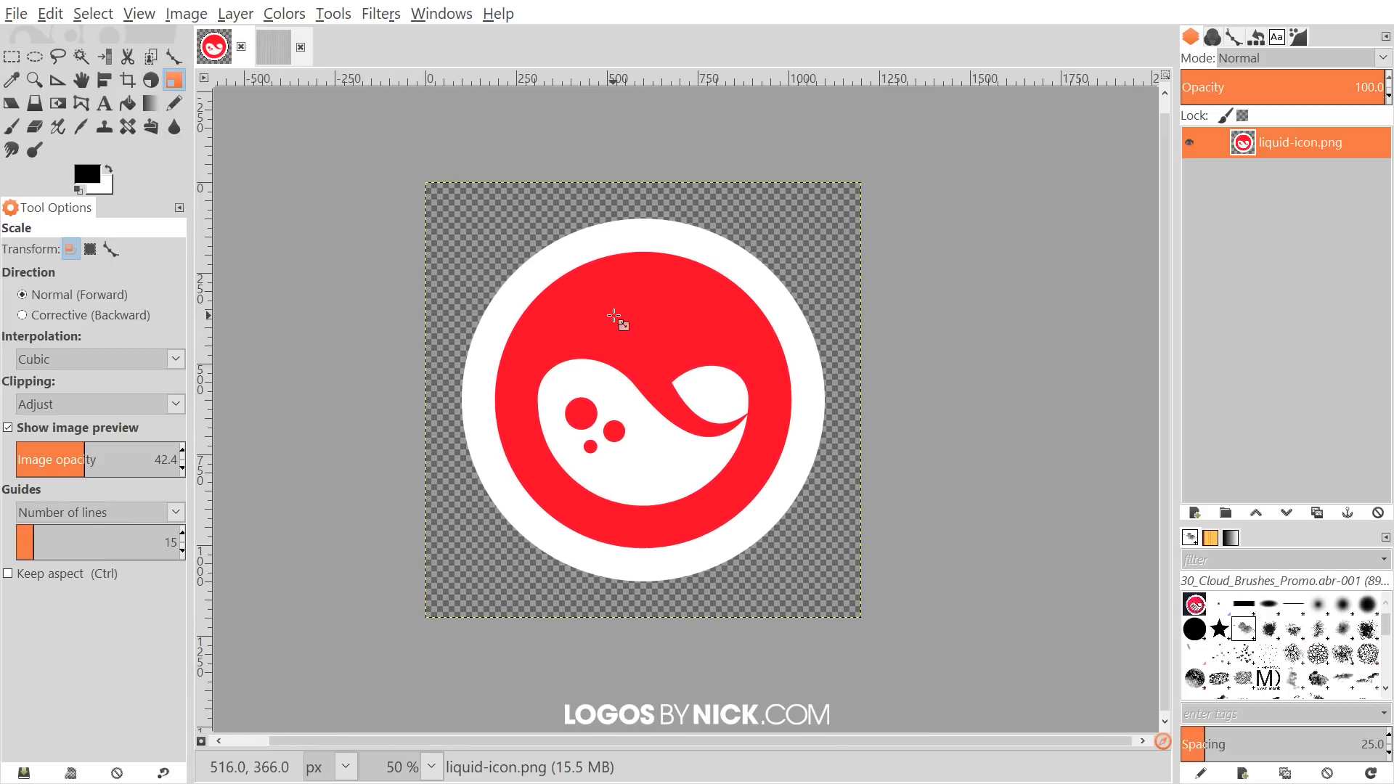
pyautogui.moveTo(336, 132)
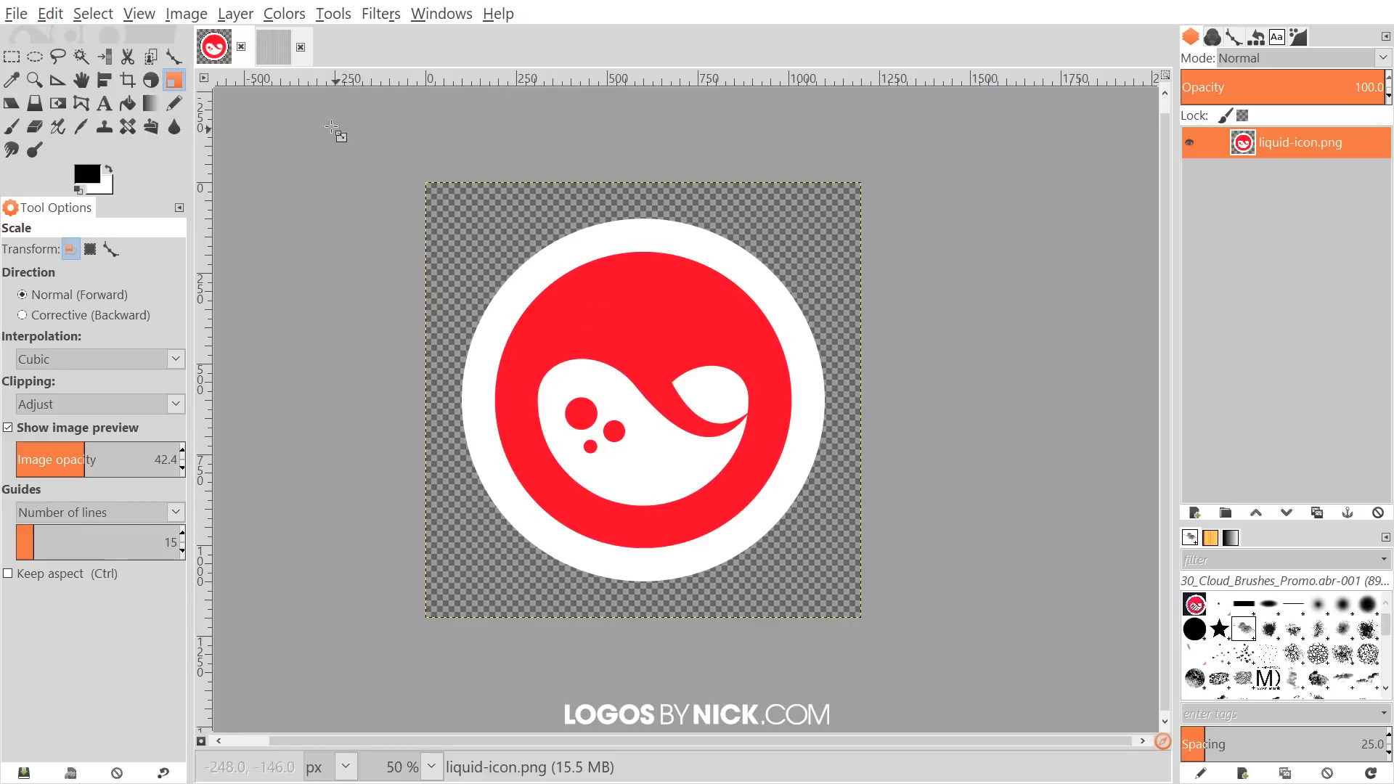
# - Copy the embroidery texture, paste it into the logo image as a new layer, and centre it
pyautogui.click(274, 46)
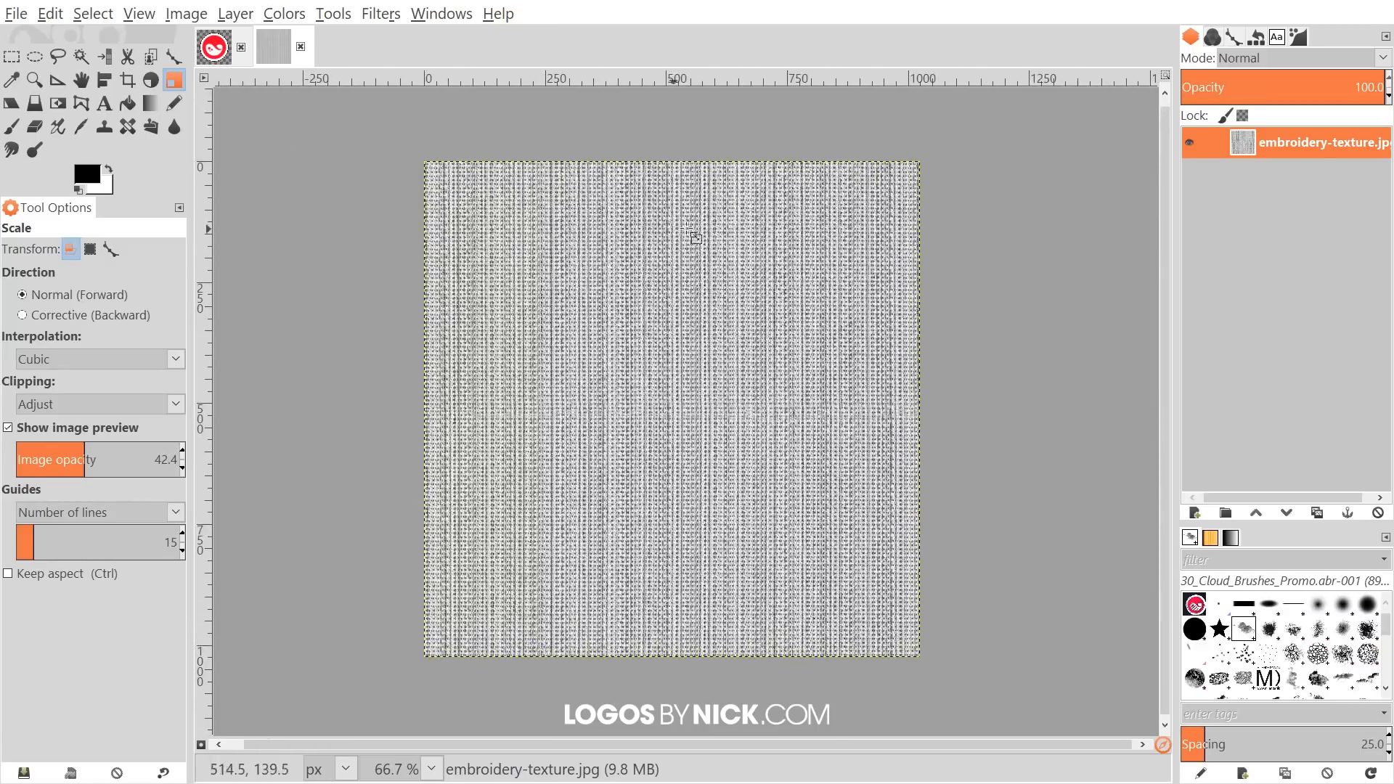
pyautogui.click(50, 13)
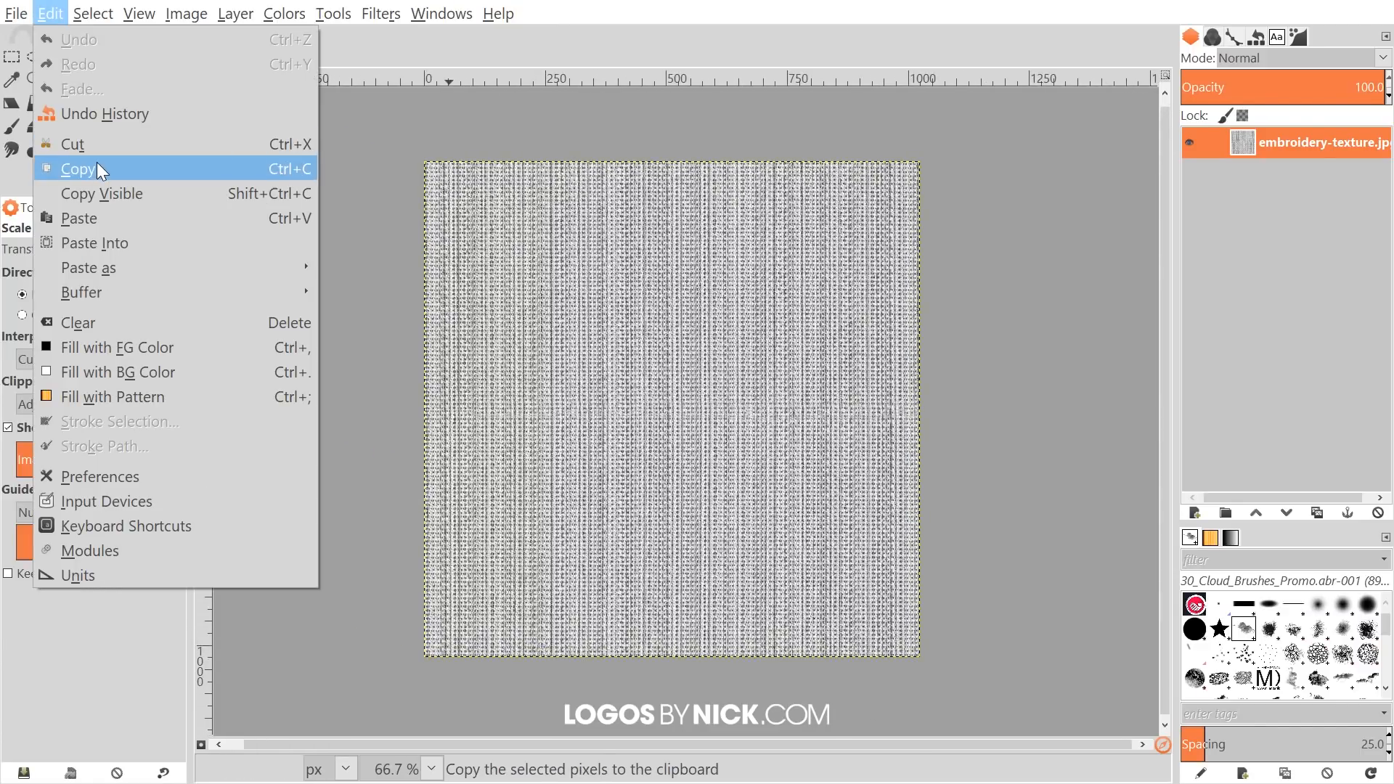
pyautogui.click(80, 168)
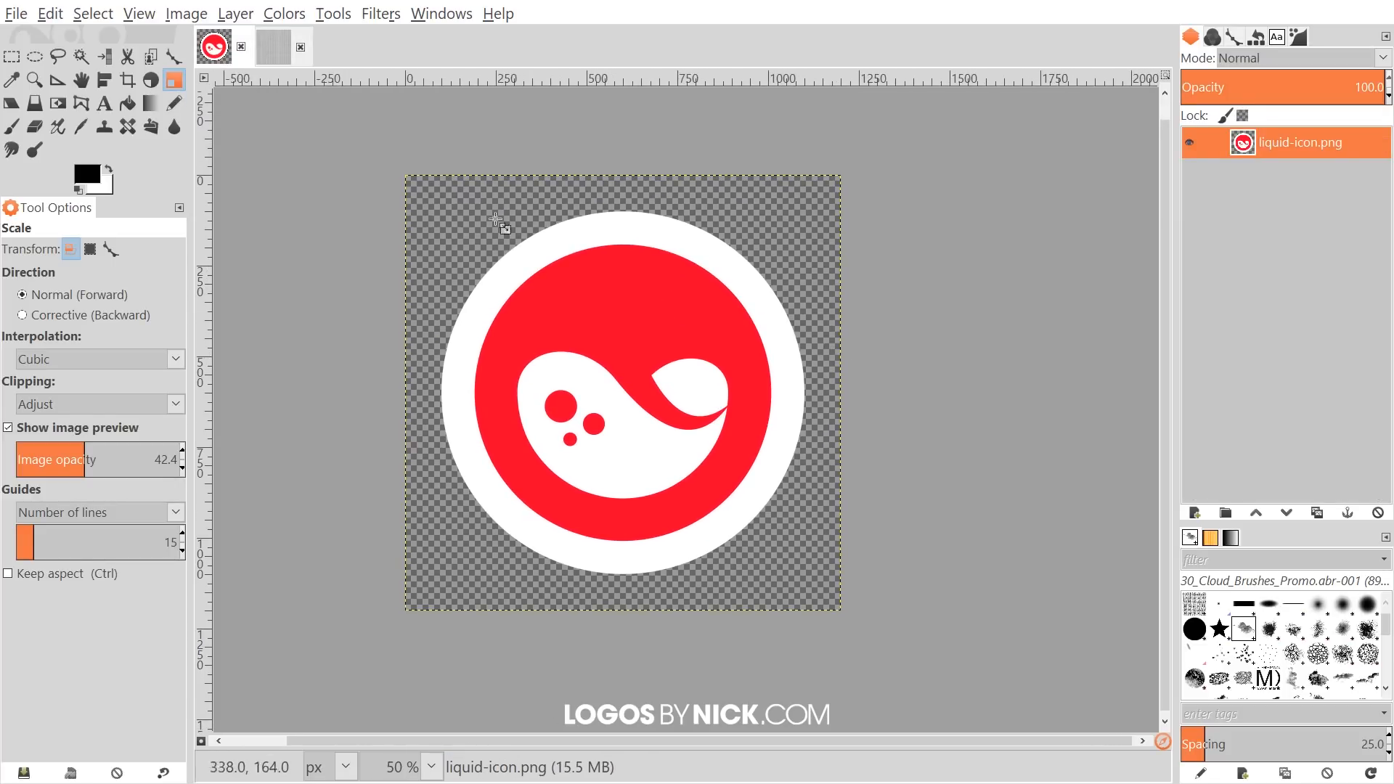
pyautogui.click(49, 13)
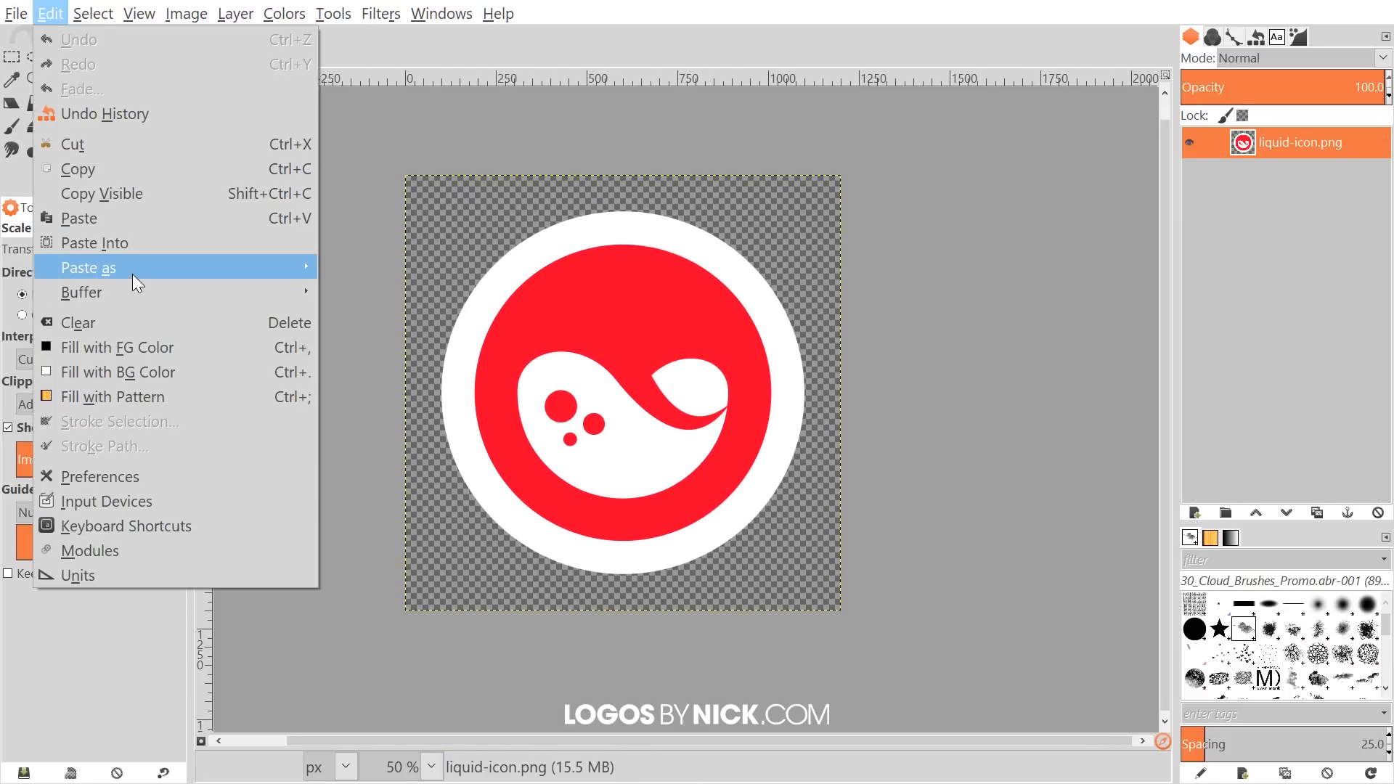
pyautogui.click(86, 268)
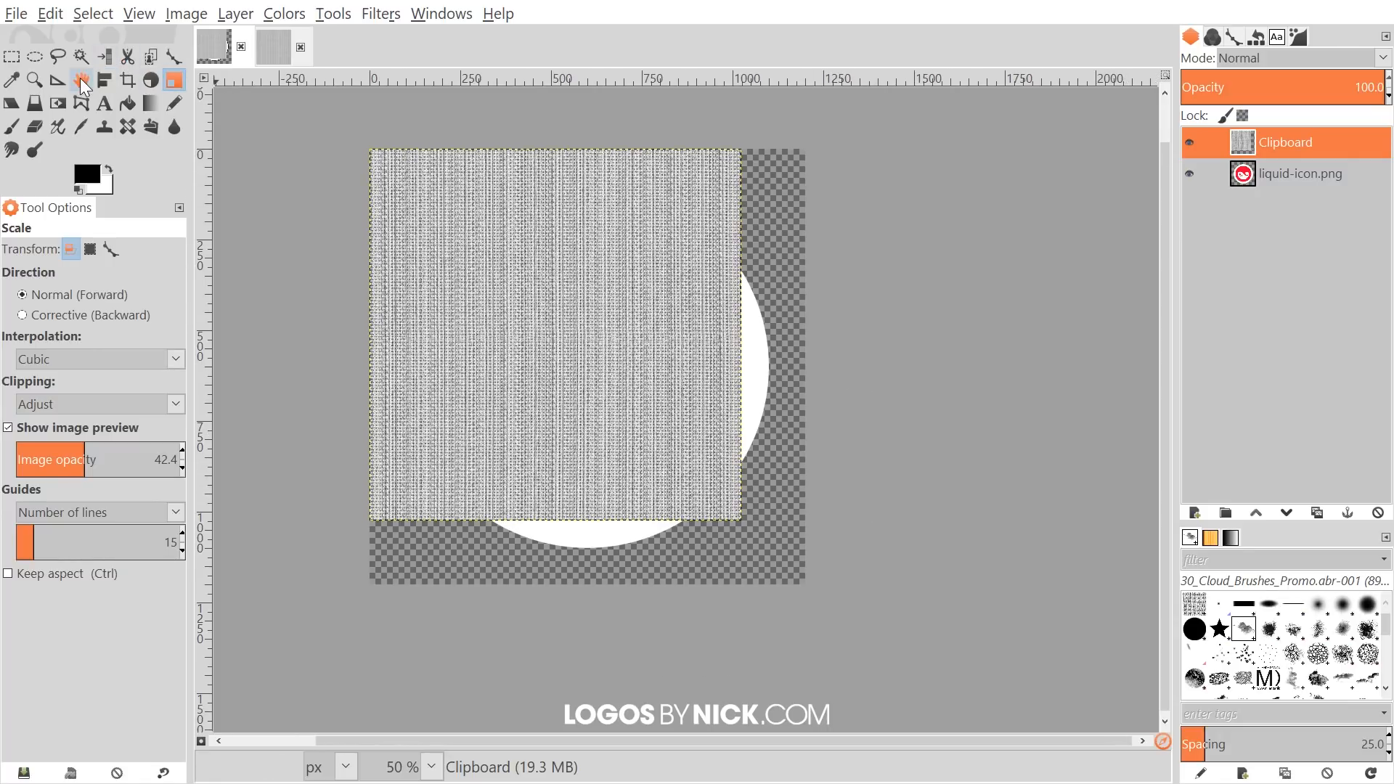
pyautogui.moveTo(104, 79)
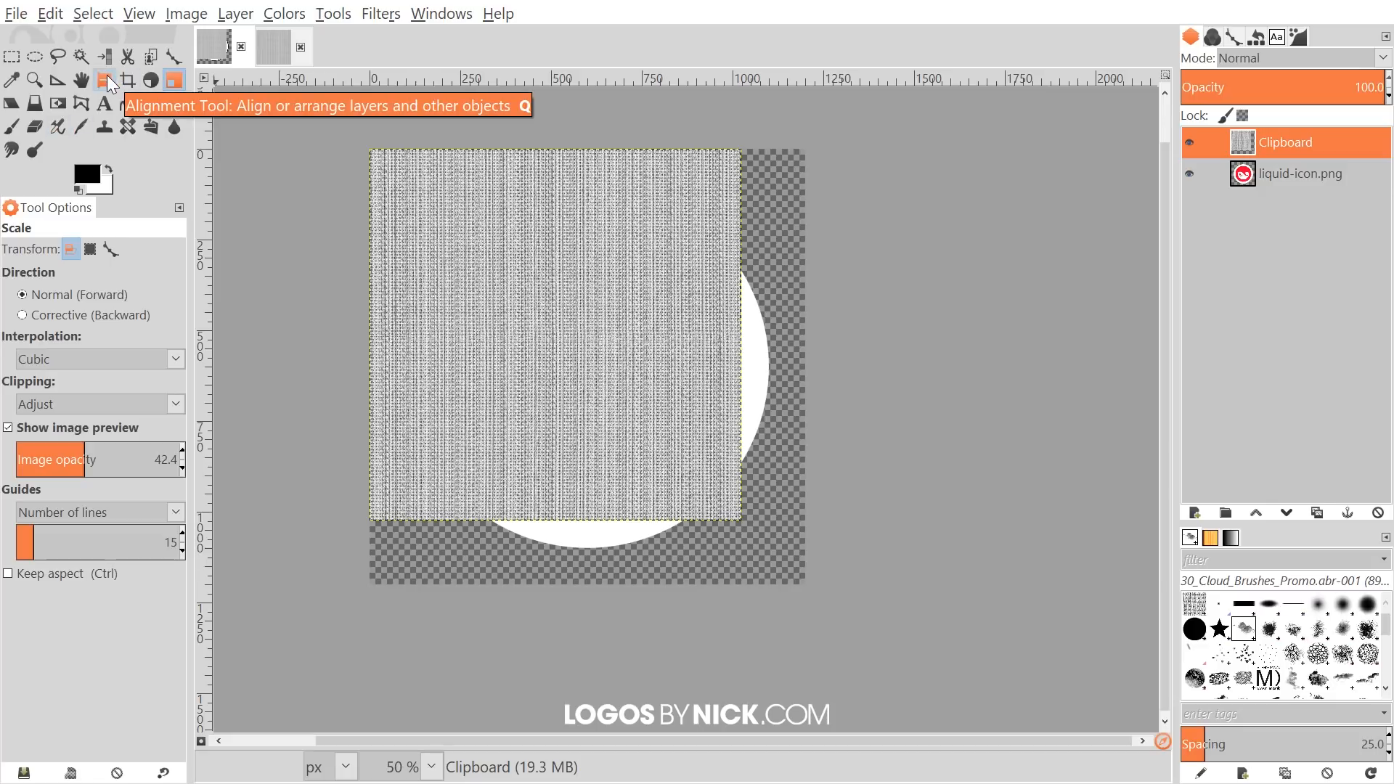
pyautogui.click(104, 80)
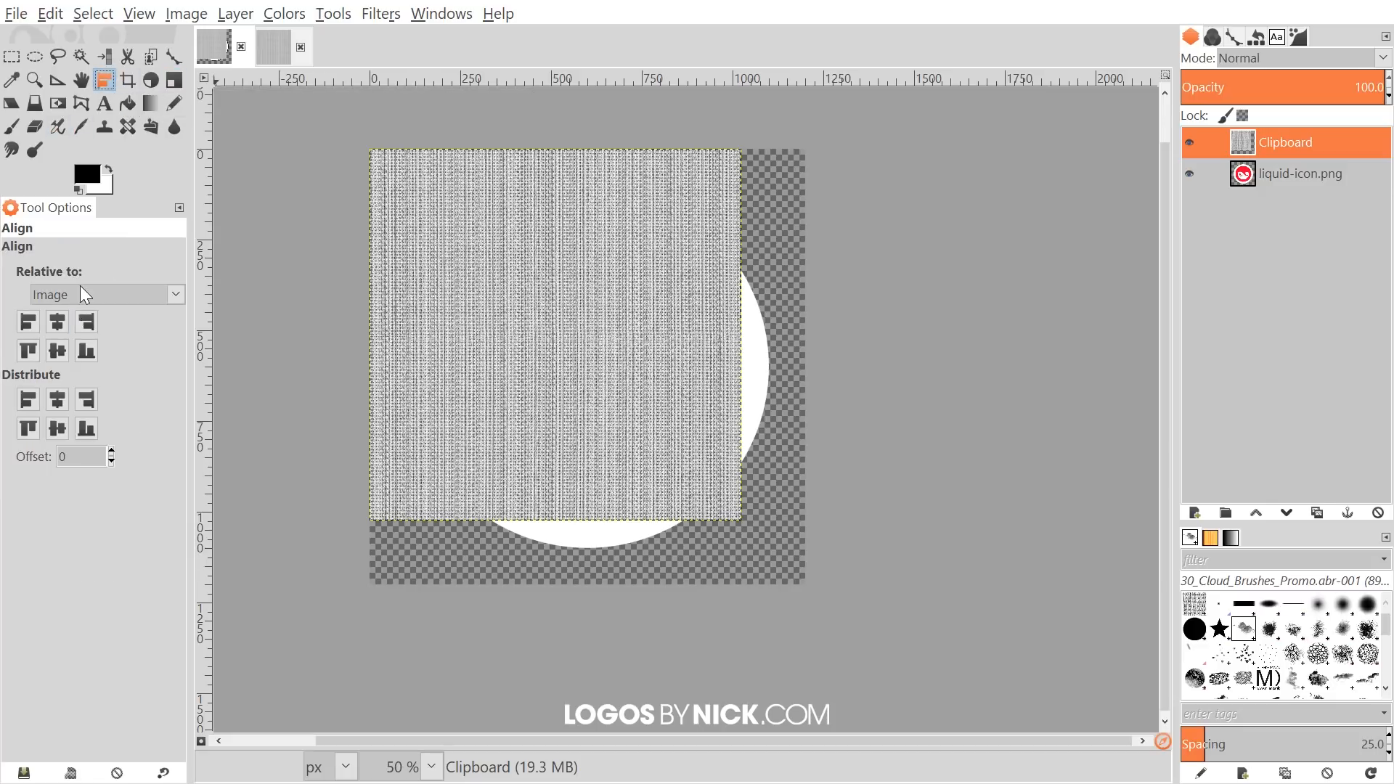
pyautogui.moveTo(665, 295)
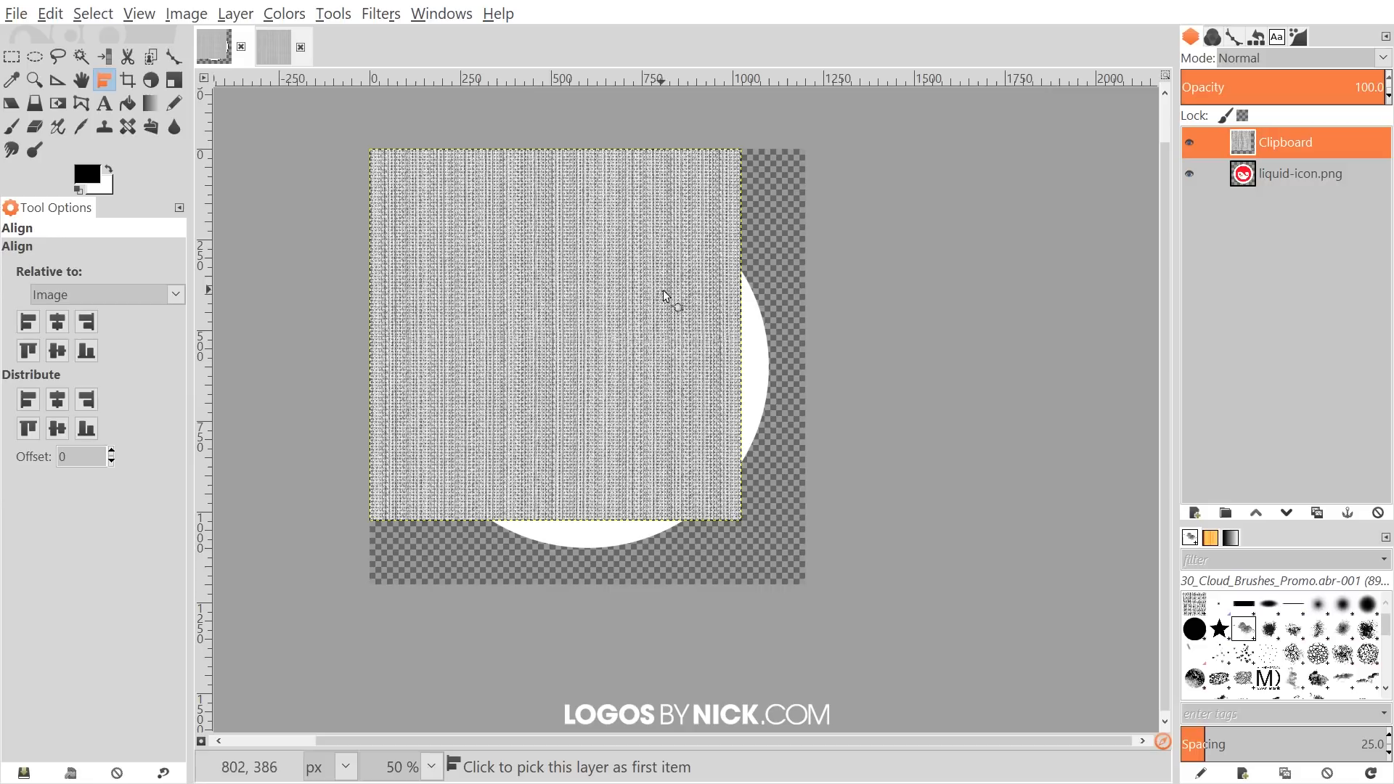
pyautogui.moveTo(590, 238)
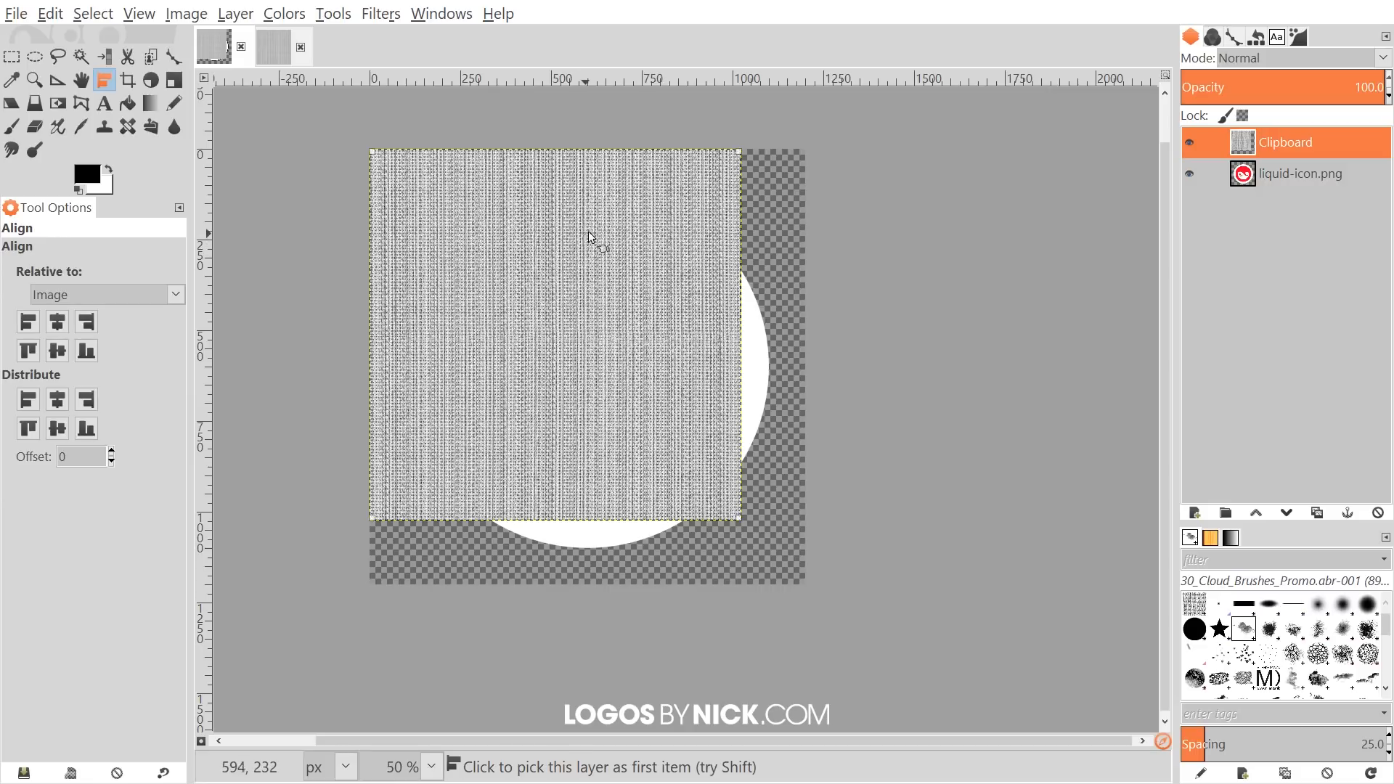
pyautogui.click(57, 349)
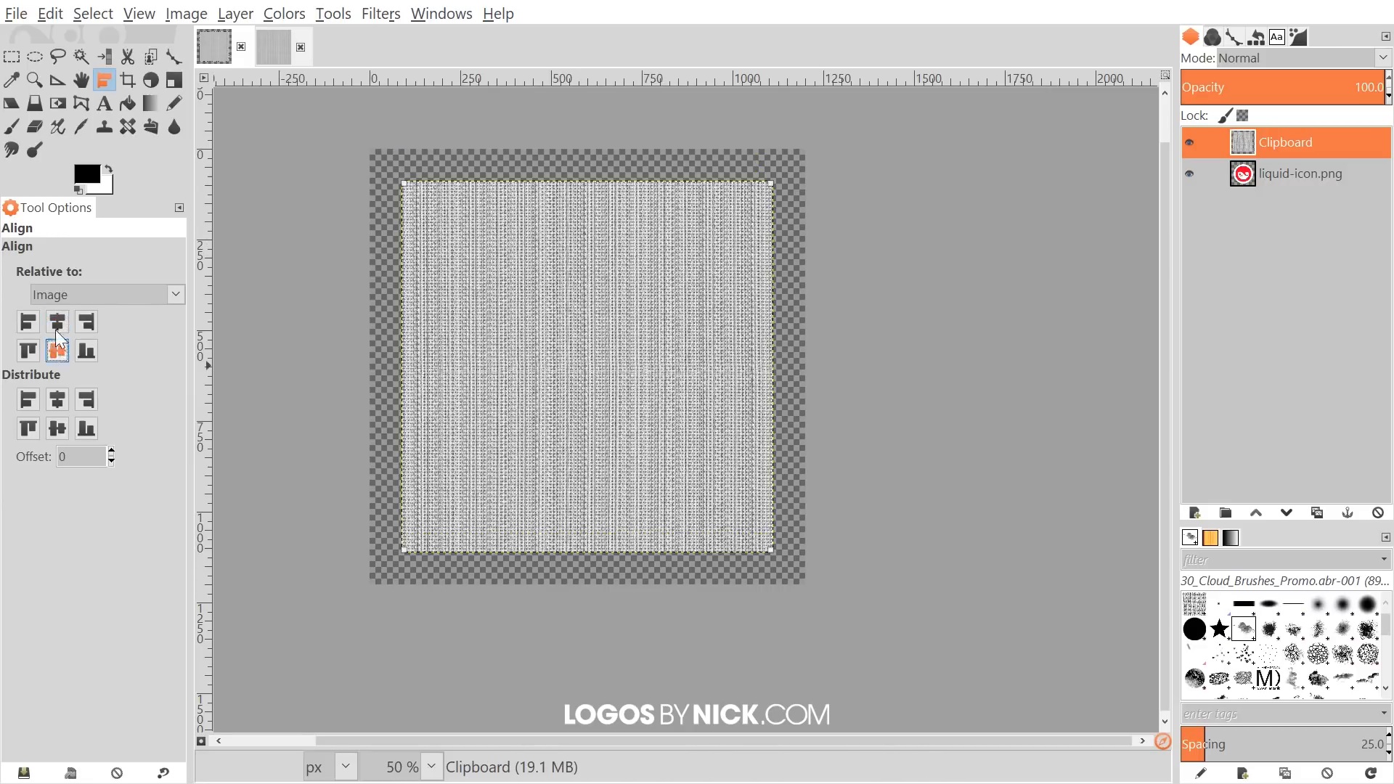
pyautogui.moveTo(779, 410)
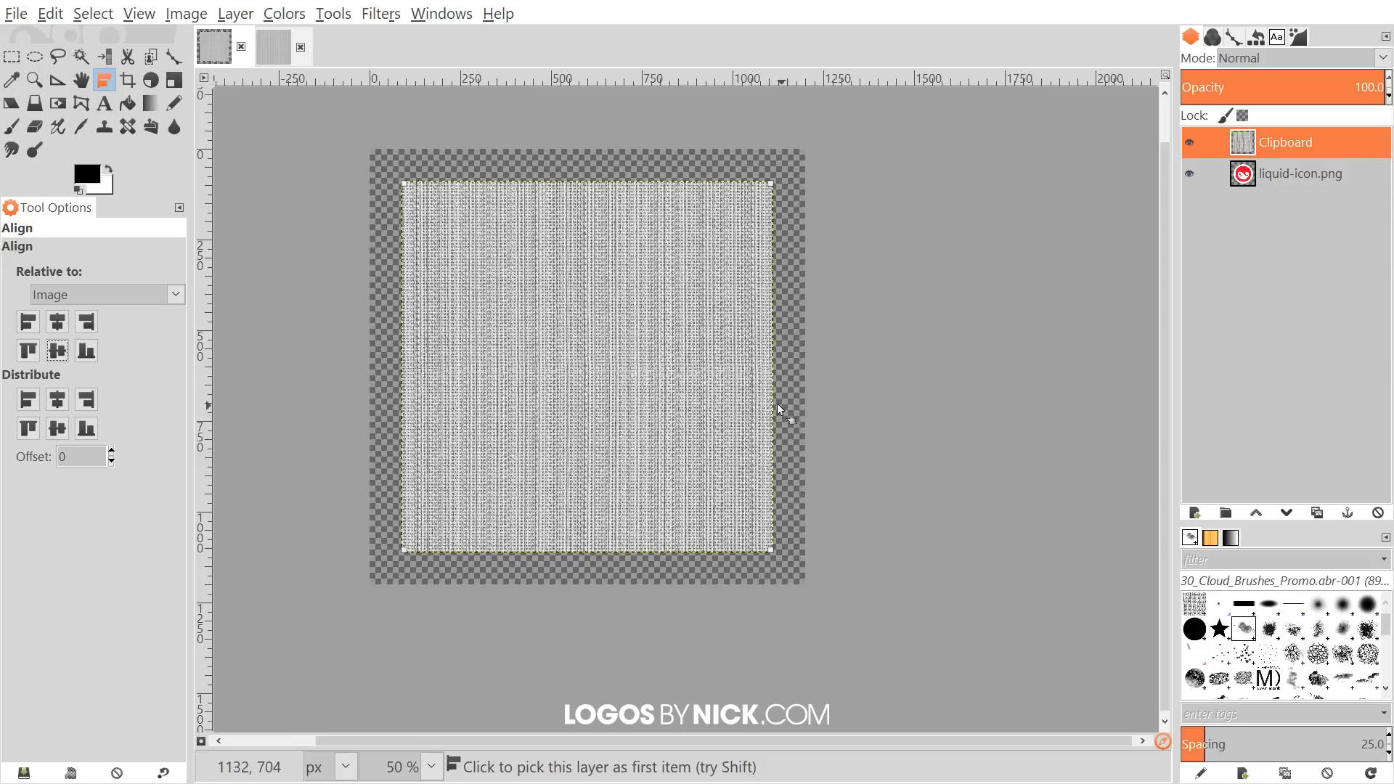
pyautogui.moveTo(811, 487)
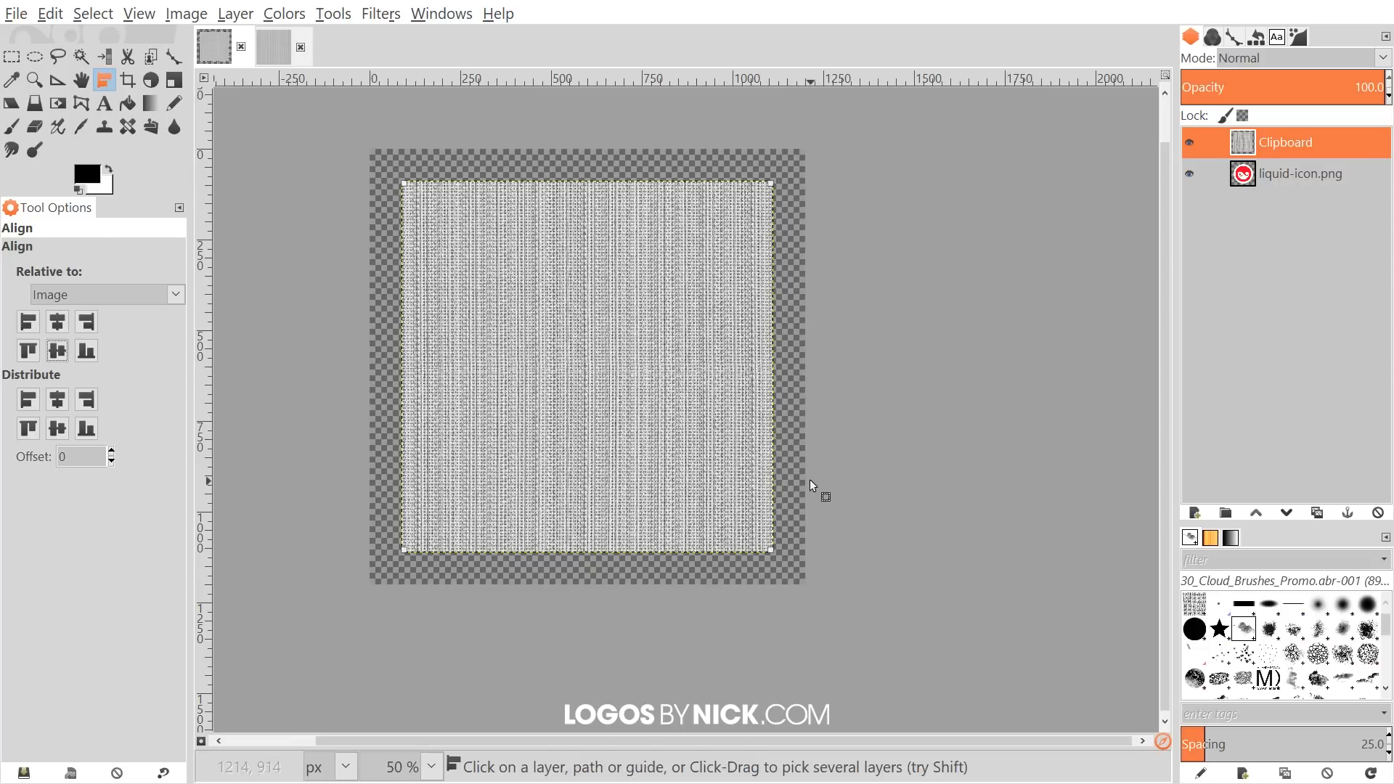
pyautogui.moveTo(151, 80)
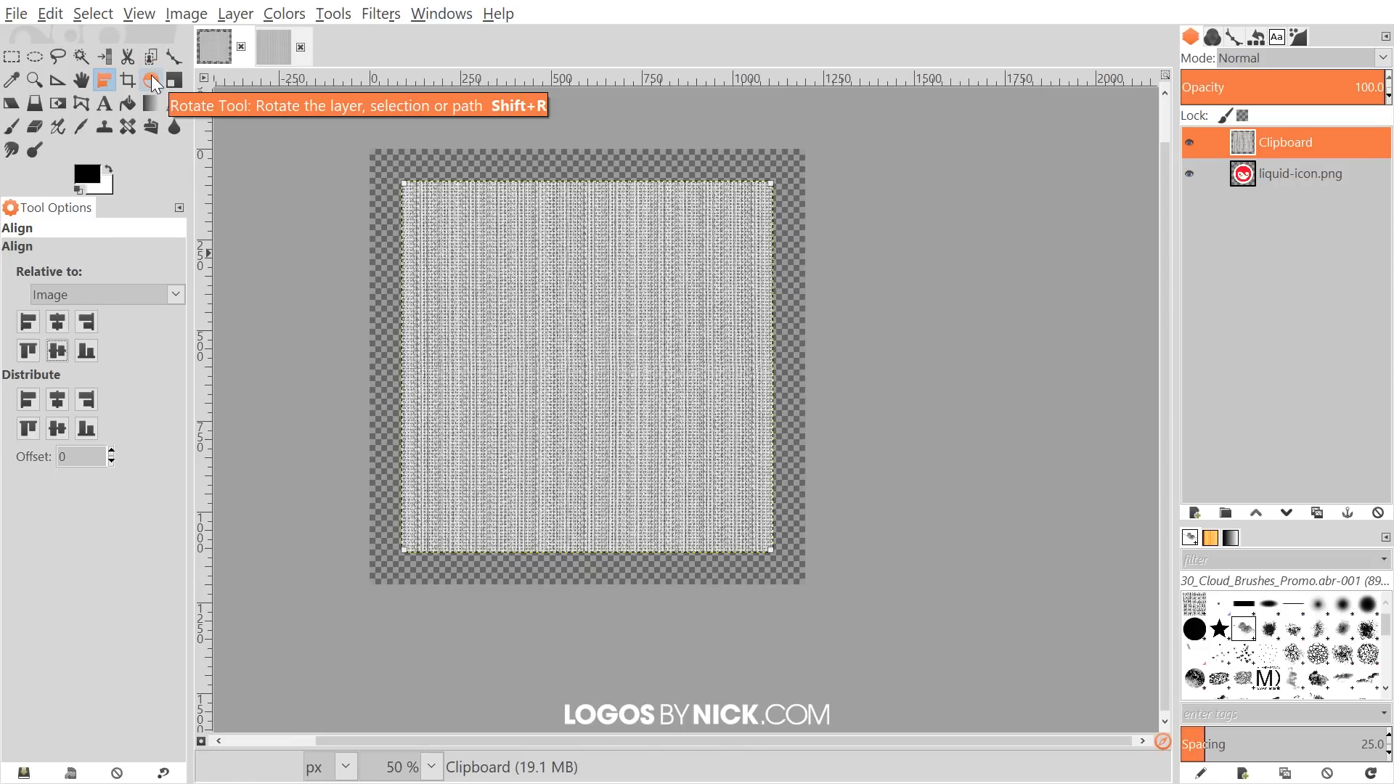
# - Rotate the pasted embroidery texture layer by 45 degrees
pyautogui.click(150, 79)
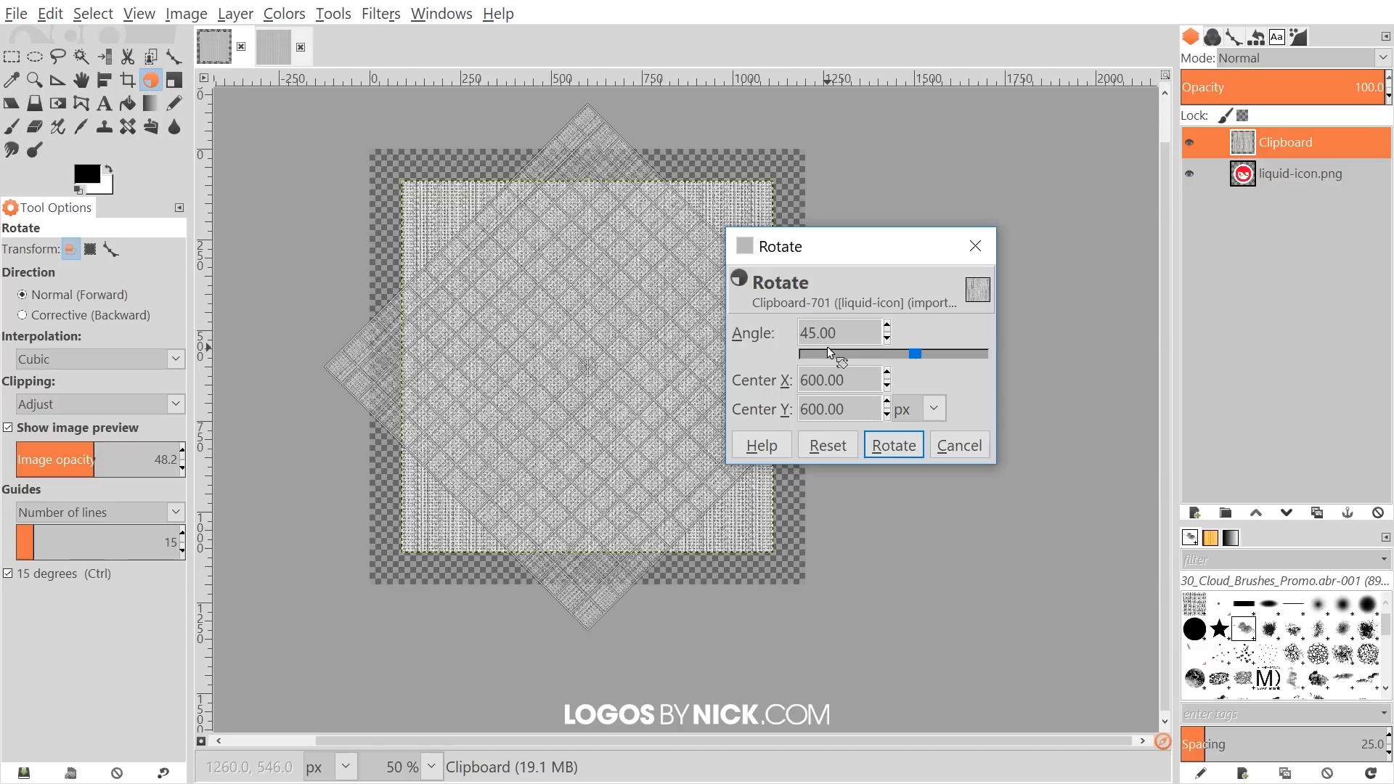
pyautogui.click(893, 444)
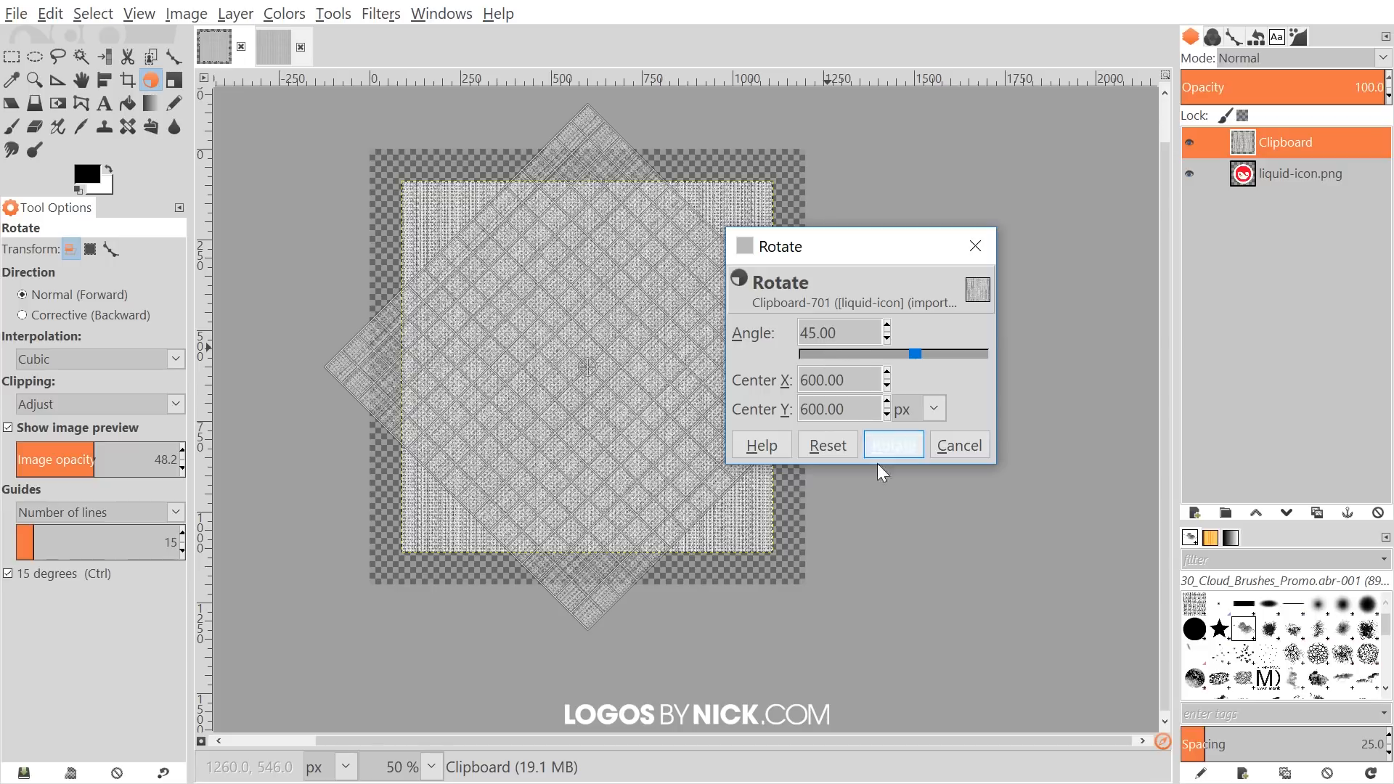
pyautogui.click(892, 444)
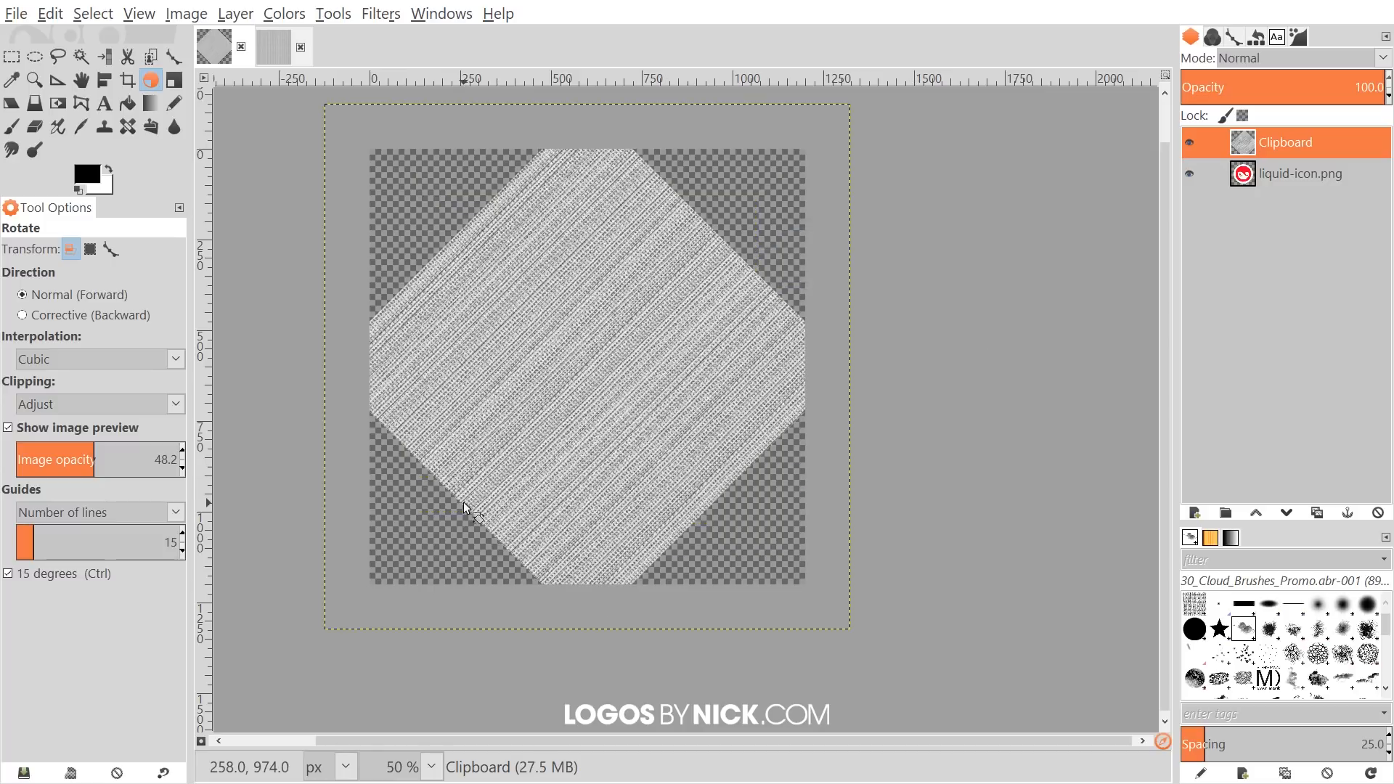
pyautogui.moveTo(878, 320)
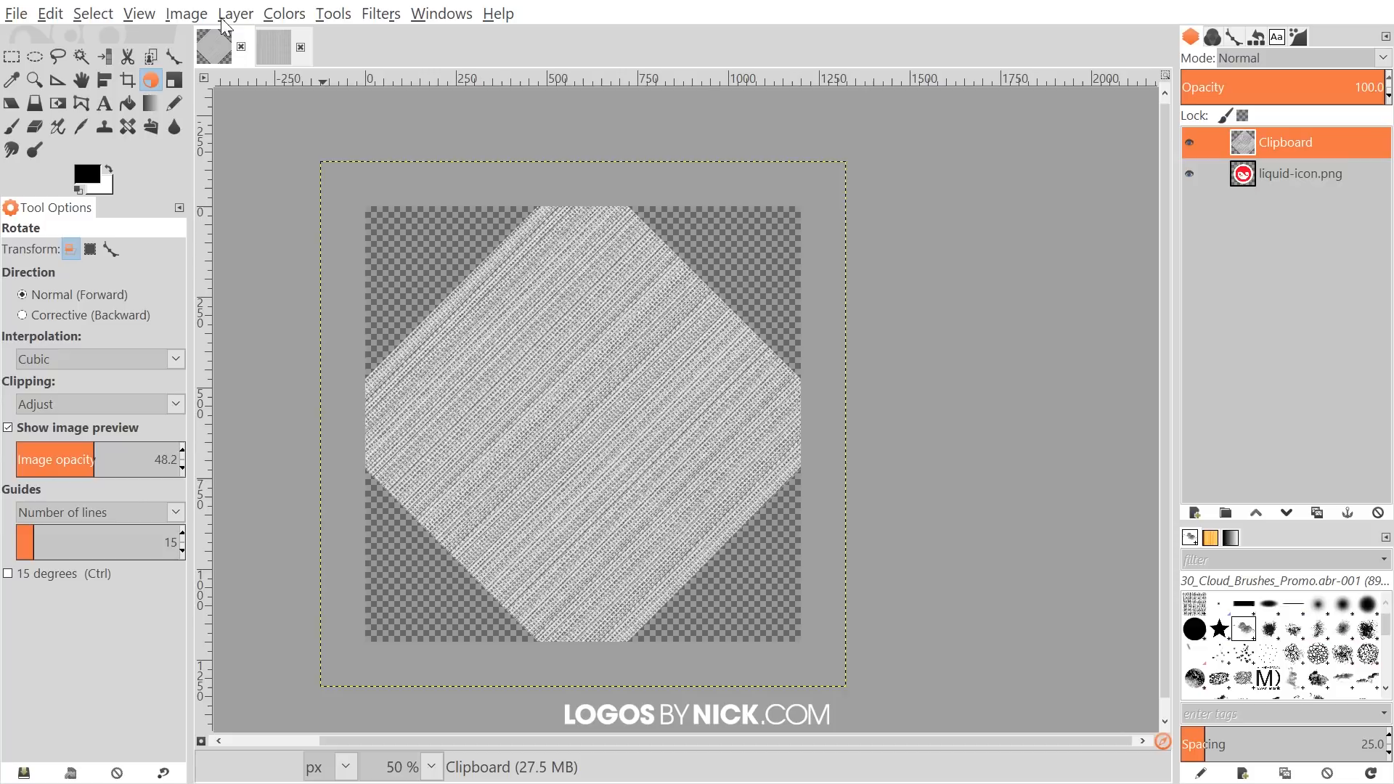
# - Duplicate the texture layer and make the liquid-icon.png logo layer active
pyautogui.click(236, 13)
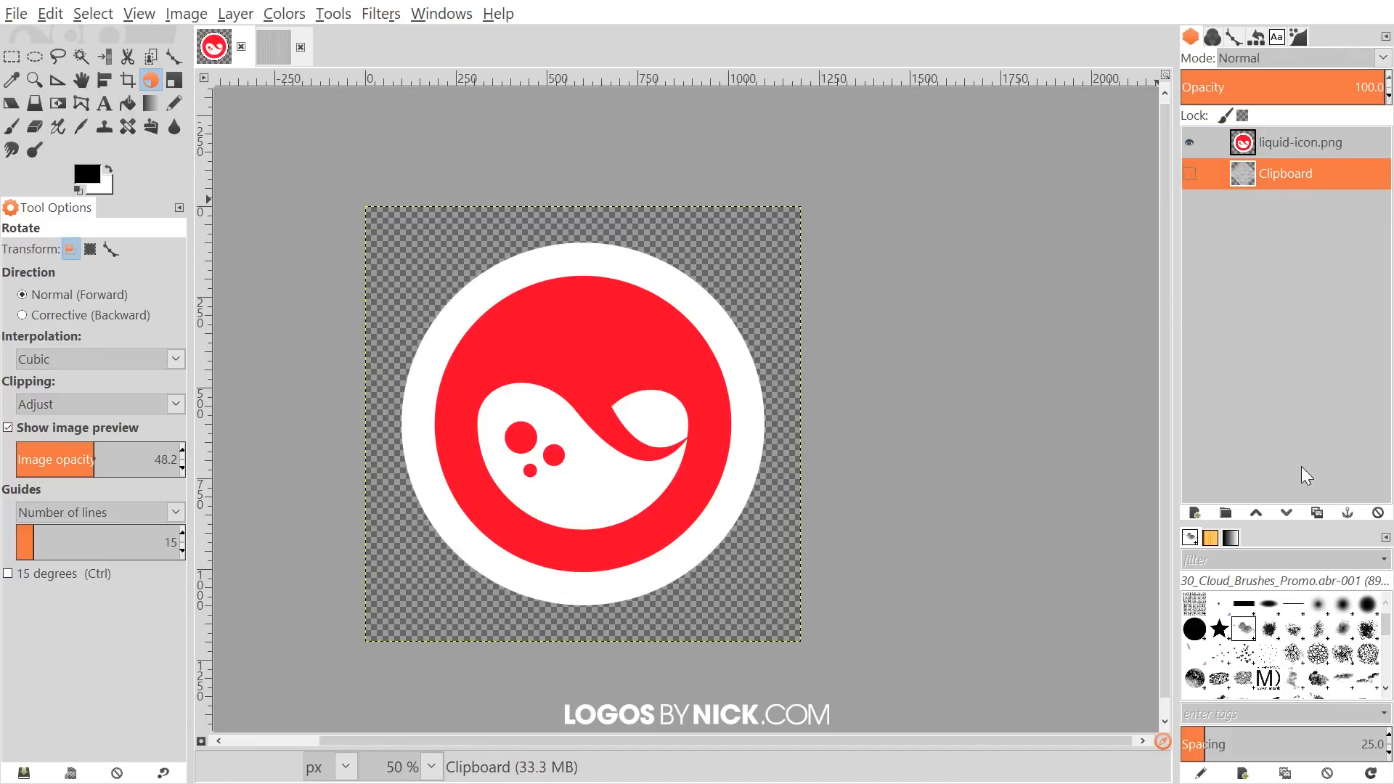
pyautogui.moveTo(1320, 543)
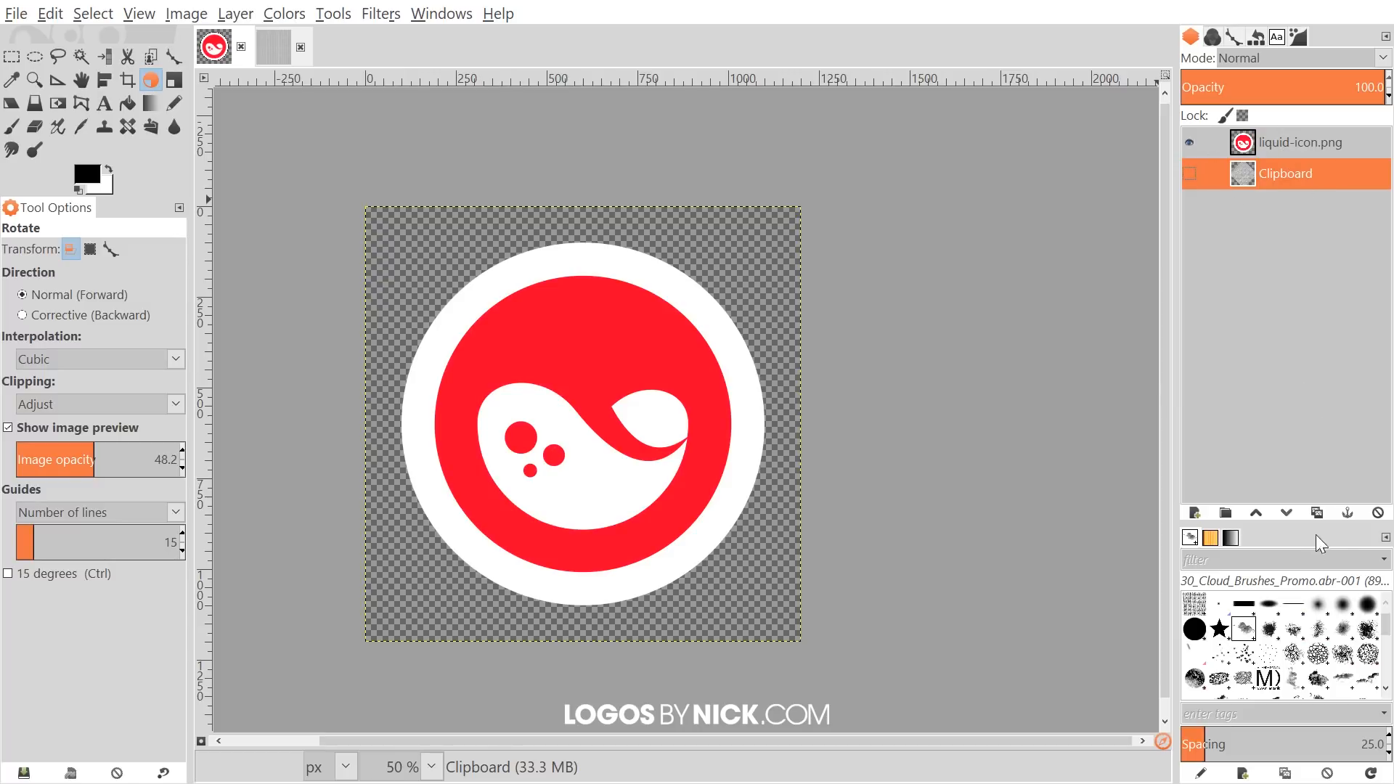
pyautogui.moveTo(1319, 512)
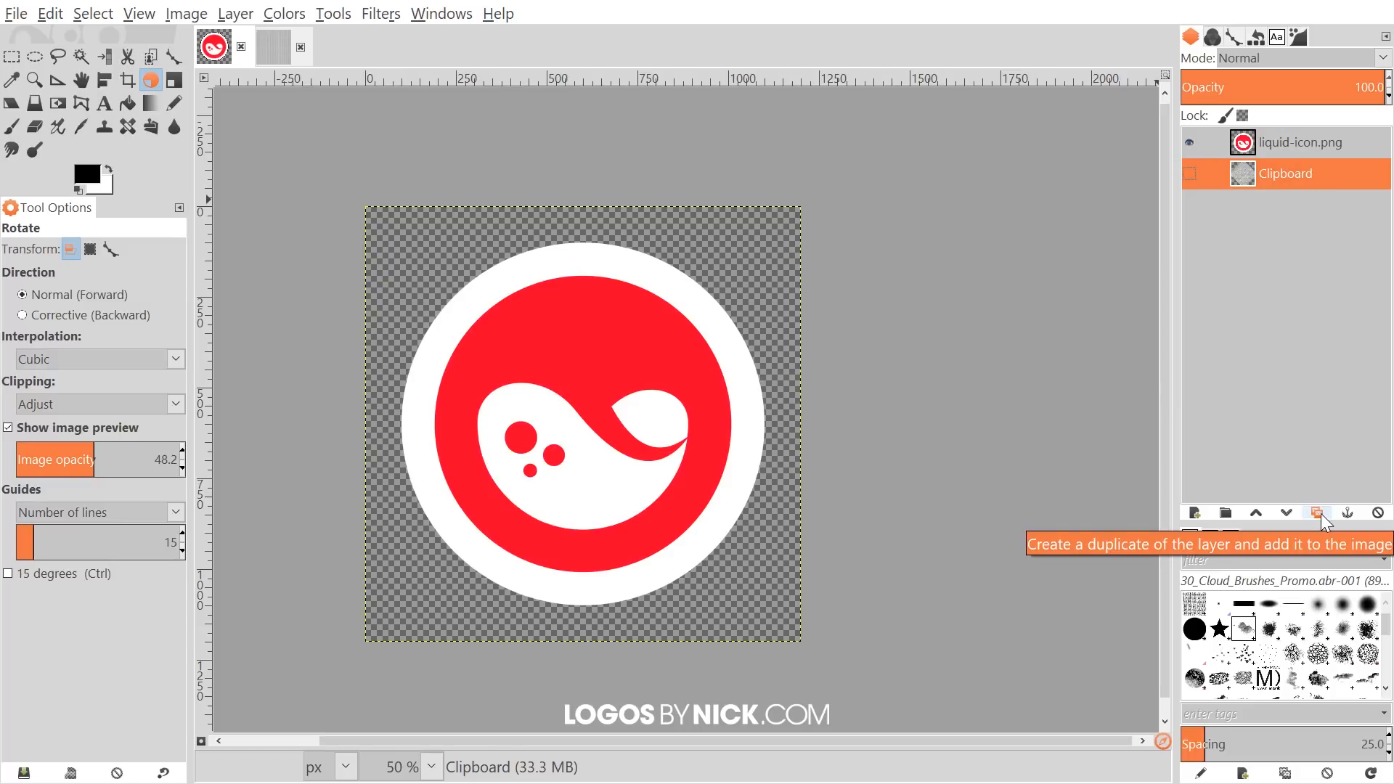
pyautogui.click(1319, 513)
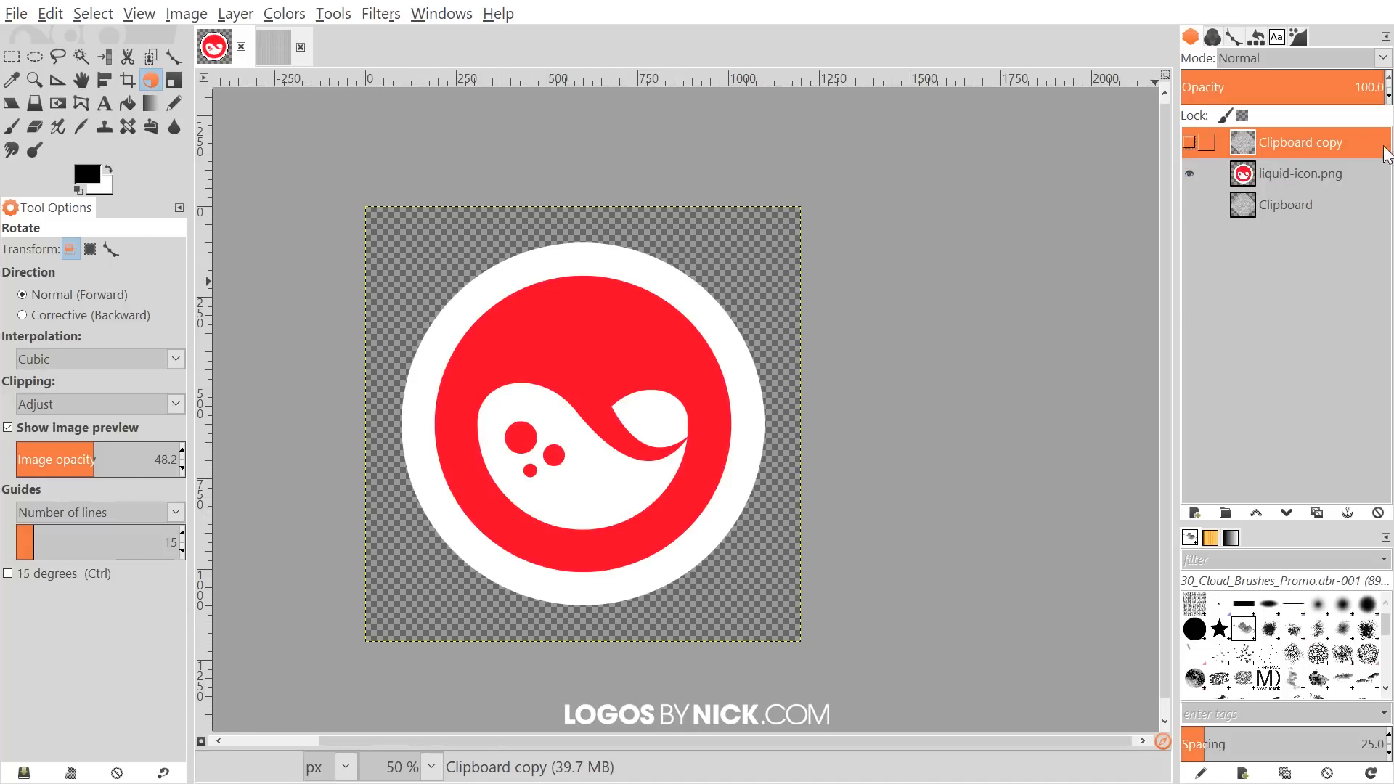
pyautogui.click(1303, 173)
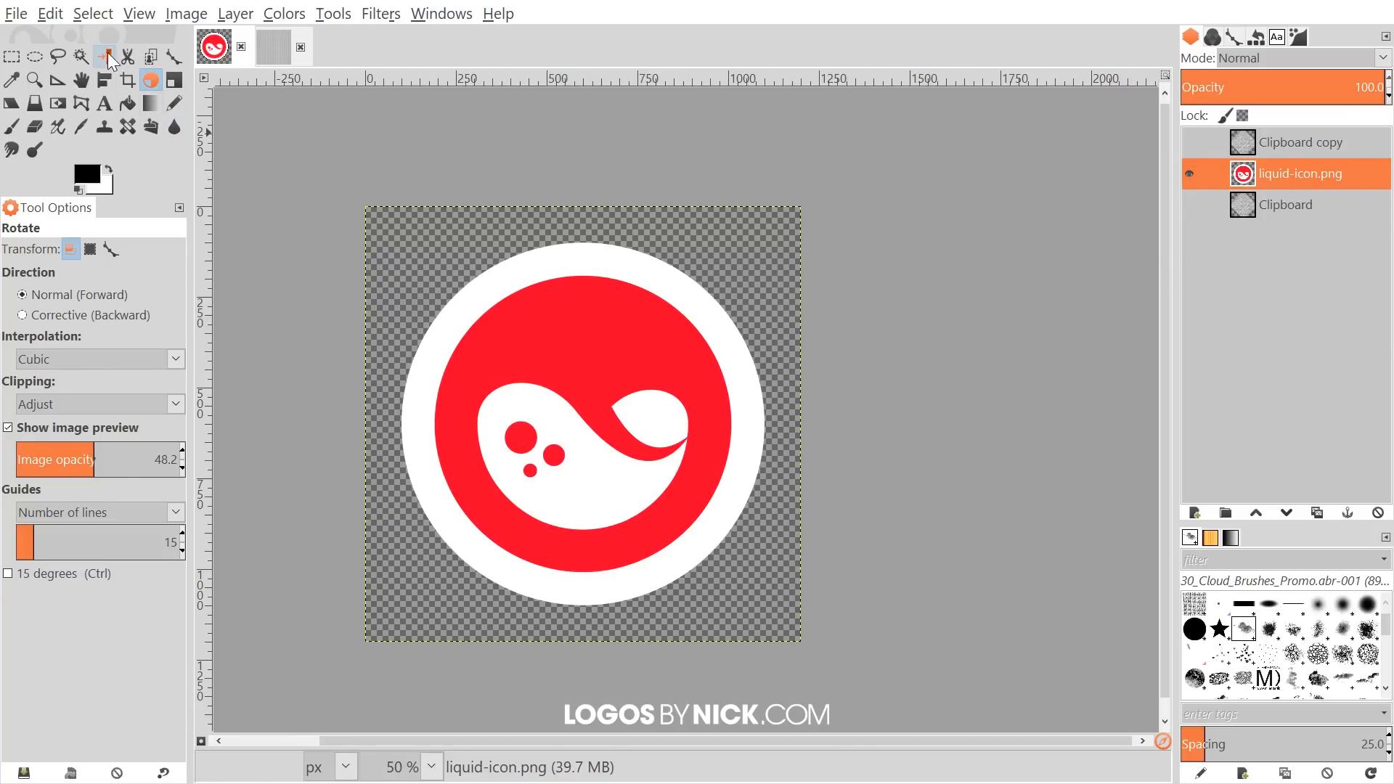
pyautogui.moveTo(107, 56)
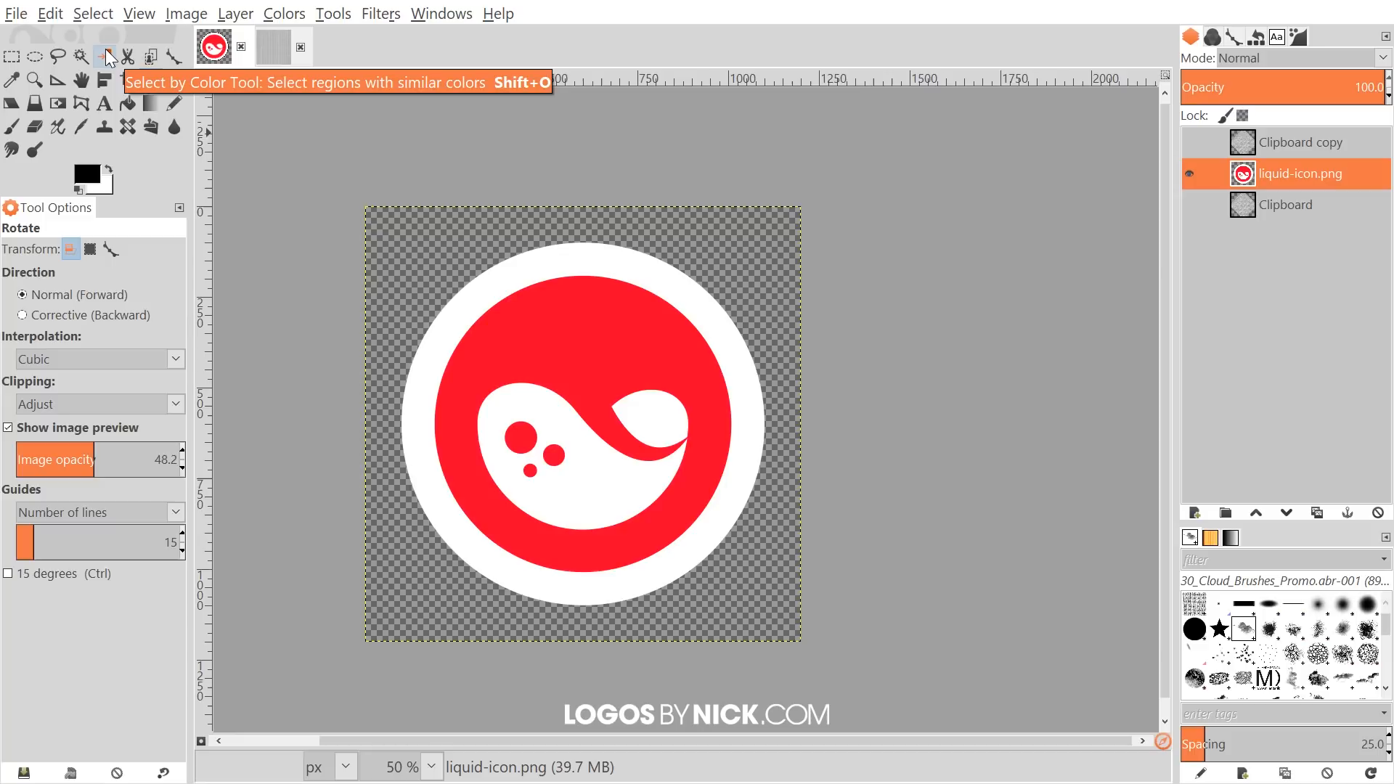
# - Select the logo's white areas by colour and clear the visible texture copy outside them
pyautogui.click(105, 55)
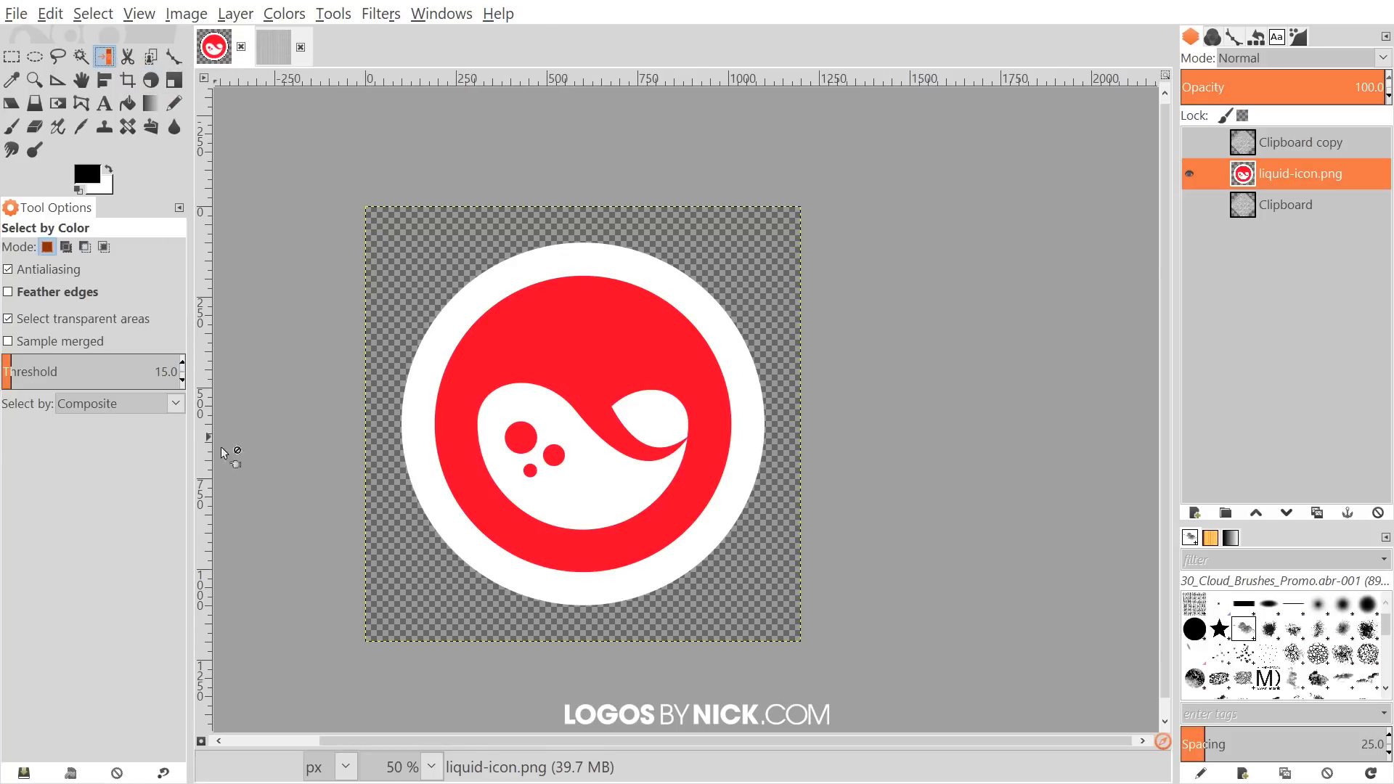
pyautogui.moveTo(569, 266)
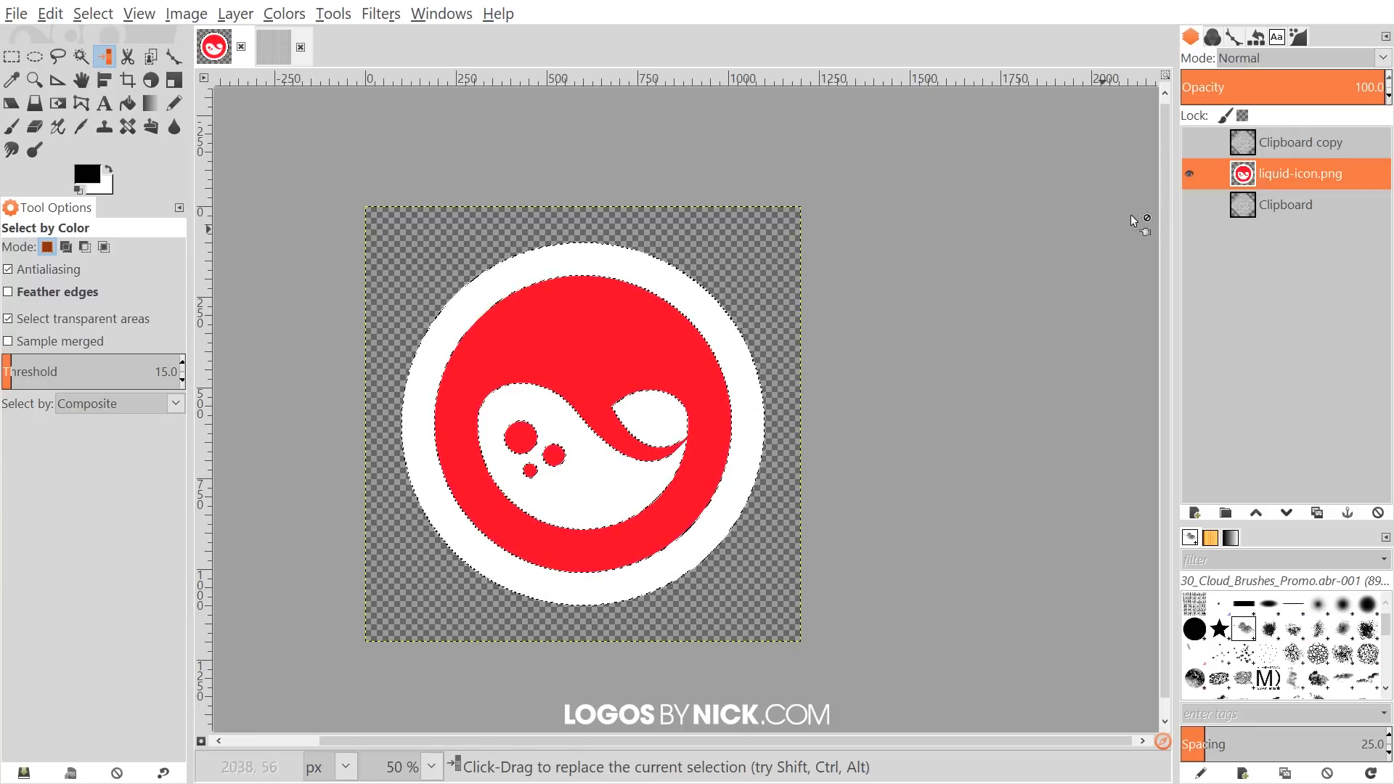
pyautogui.click(1308, 142)
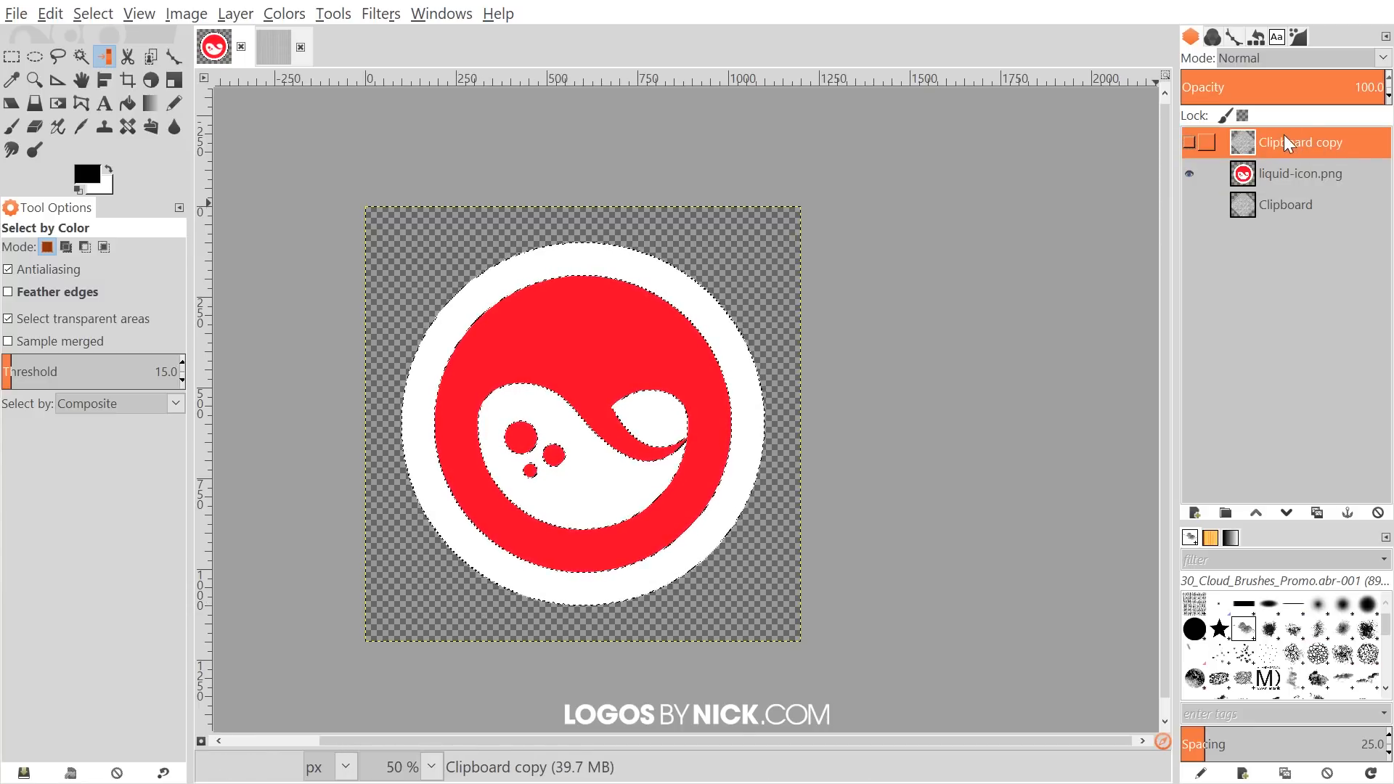
pyautogui.click(1189, 142)
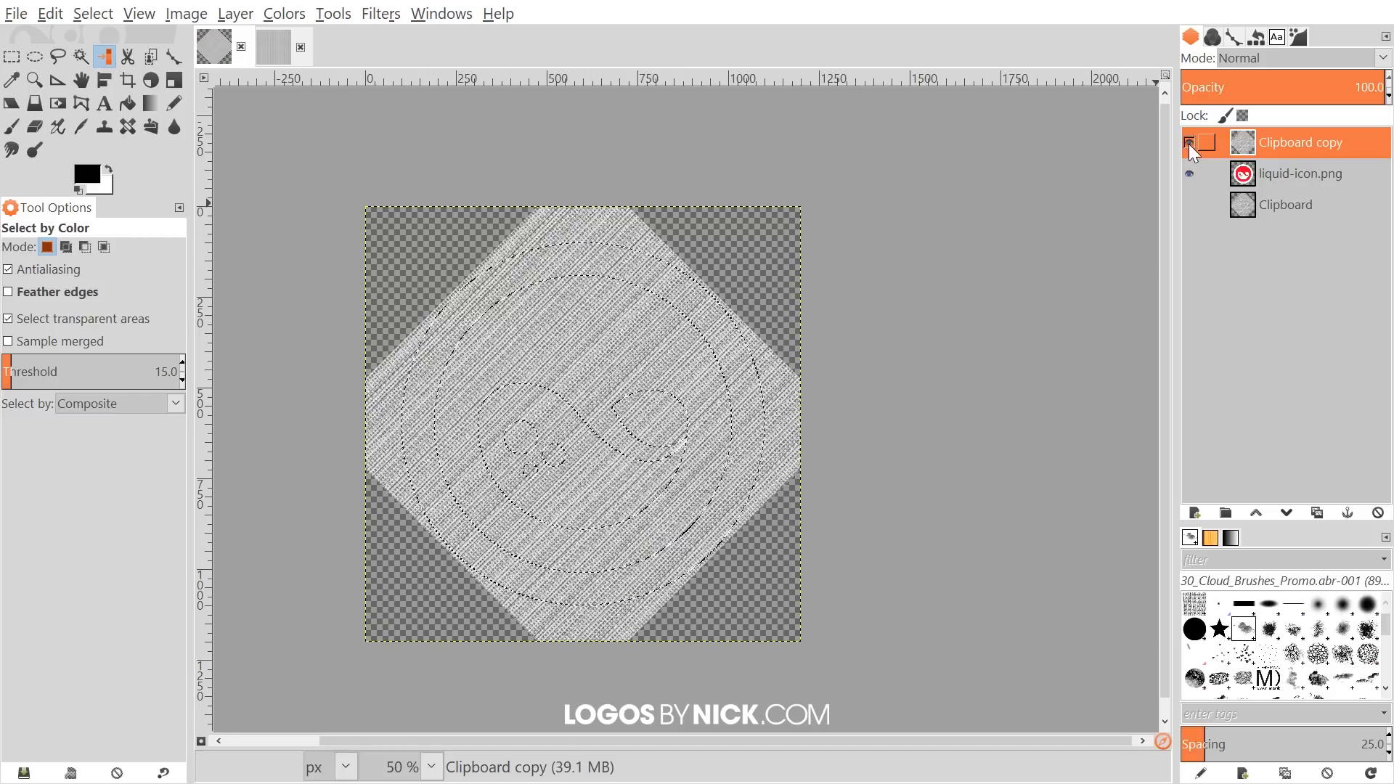
pyautogui.click(1189, 142)
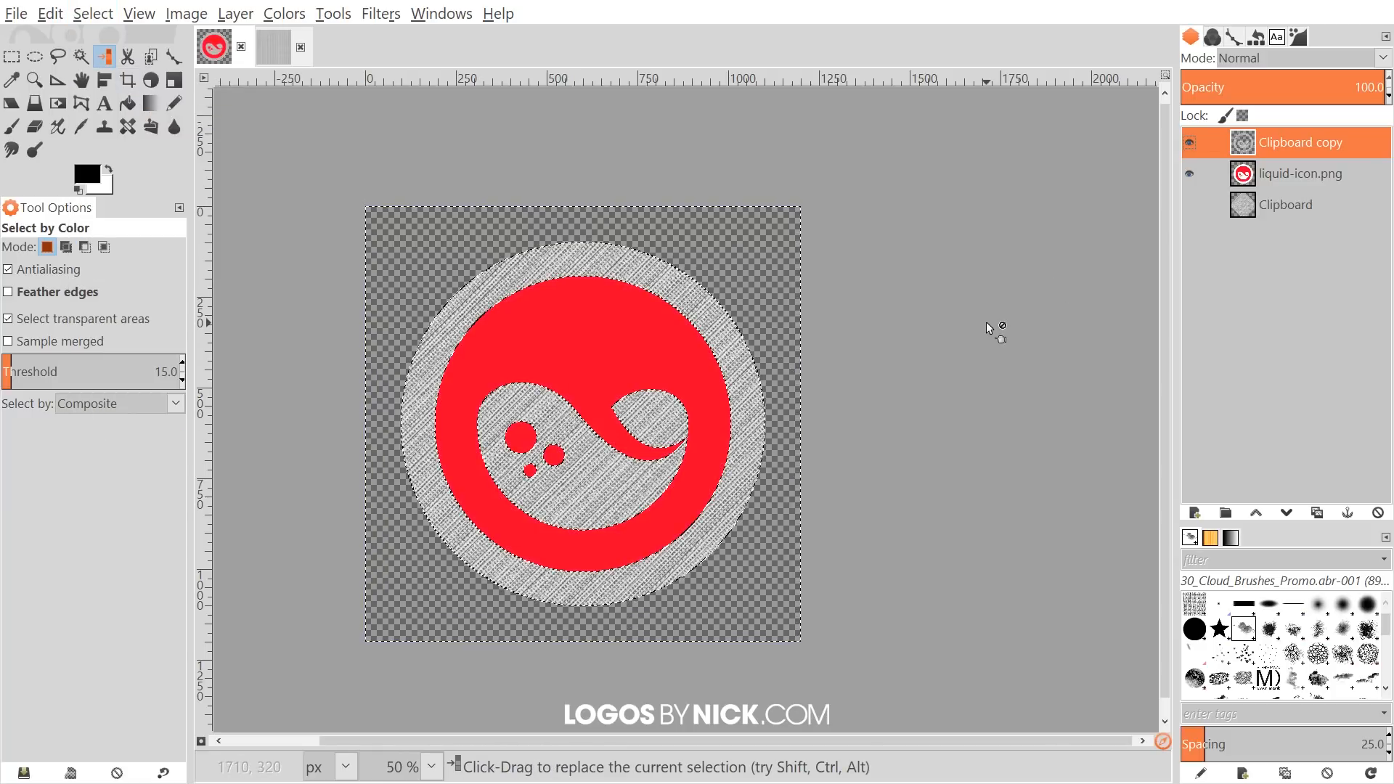
pyautogui.click(51, 13)
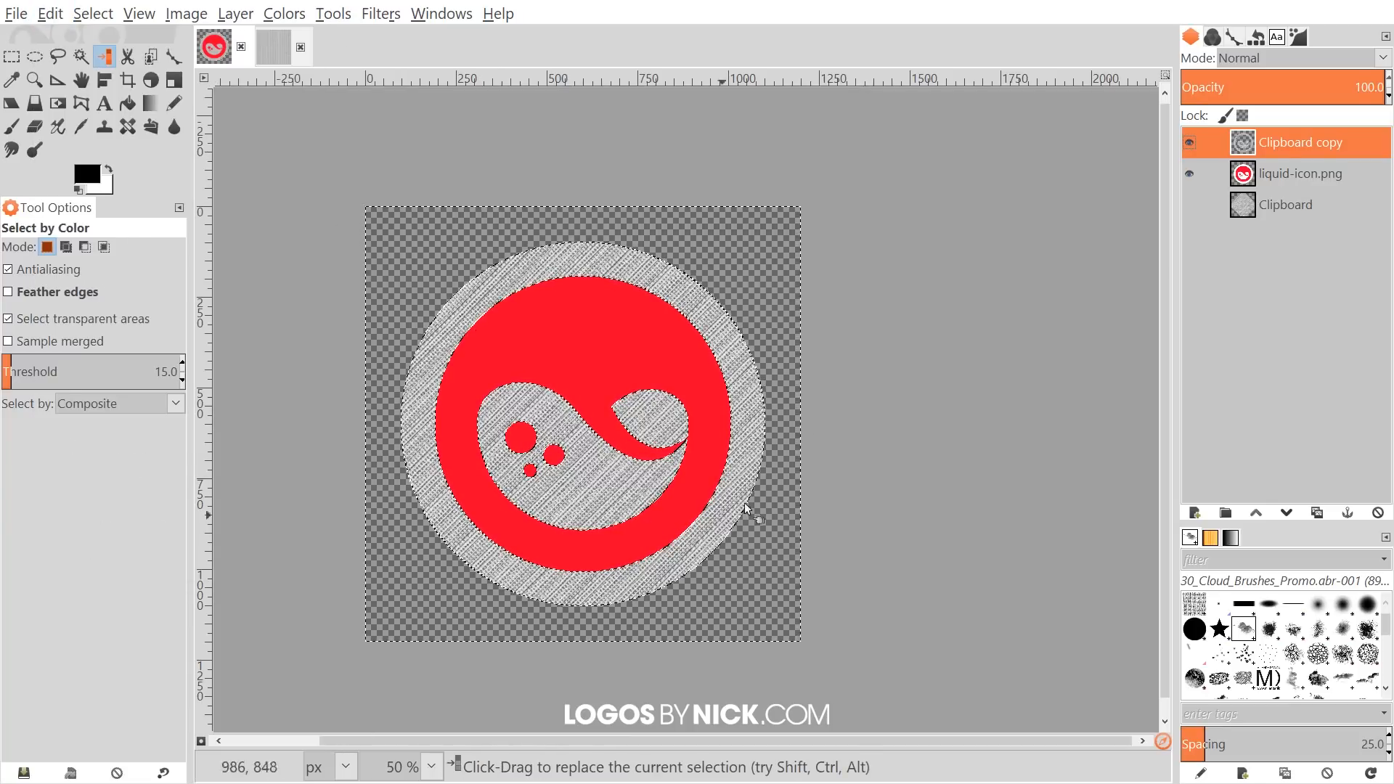
pyautogui.click(462, 312)
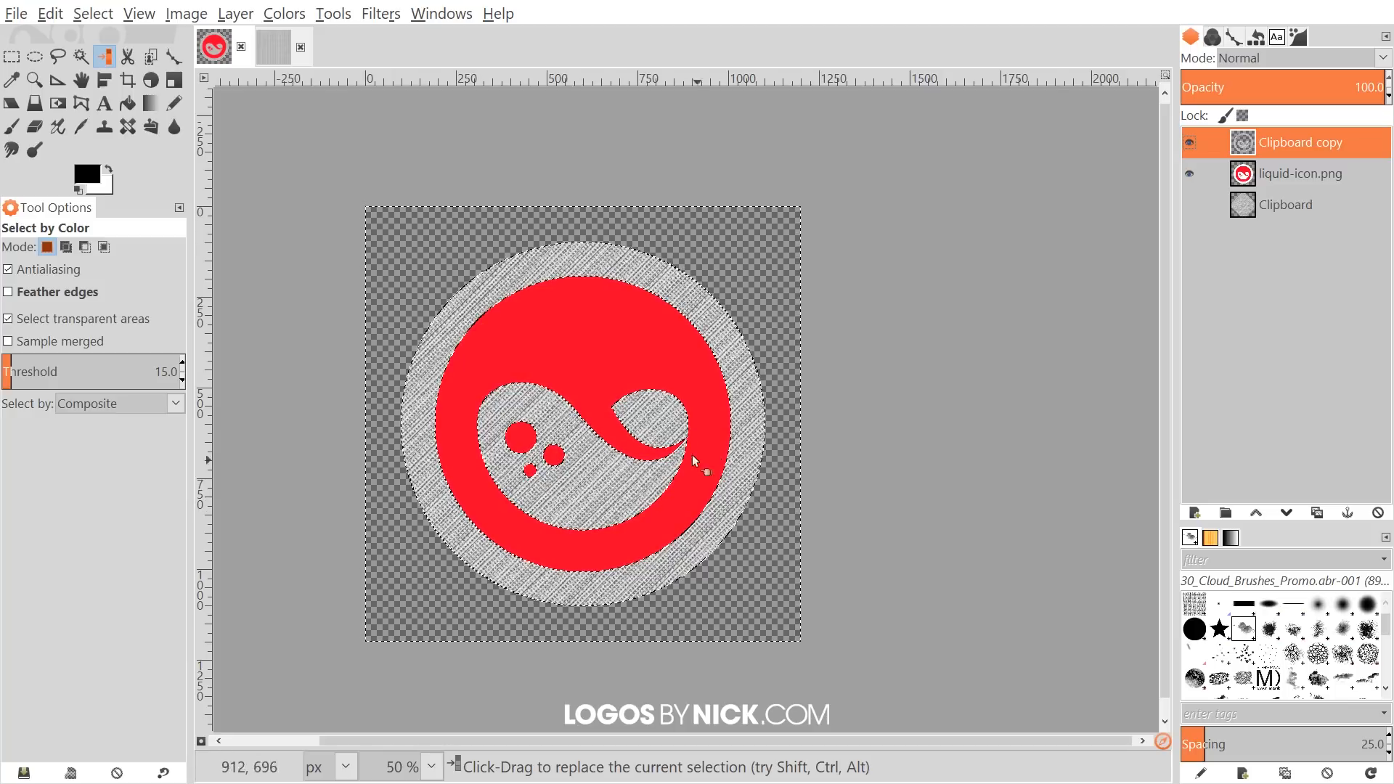
pyautogui.click(92, 13)
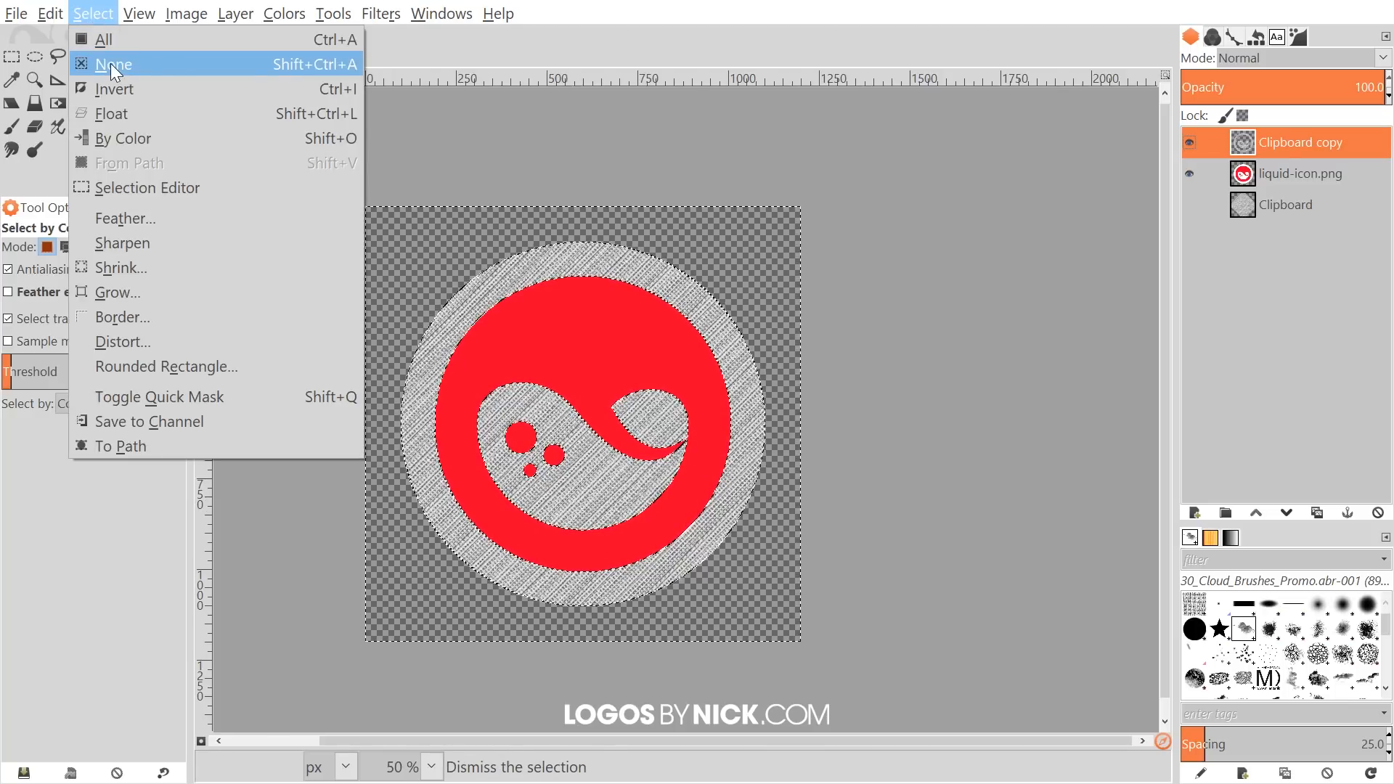
# - Remove the selection and set the texture layer's mode to Multiply
pyautogui.click(114, 64)
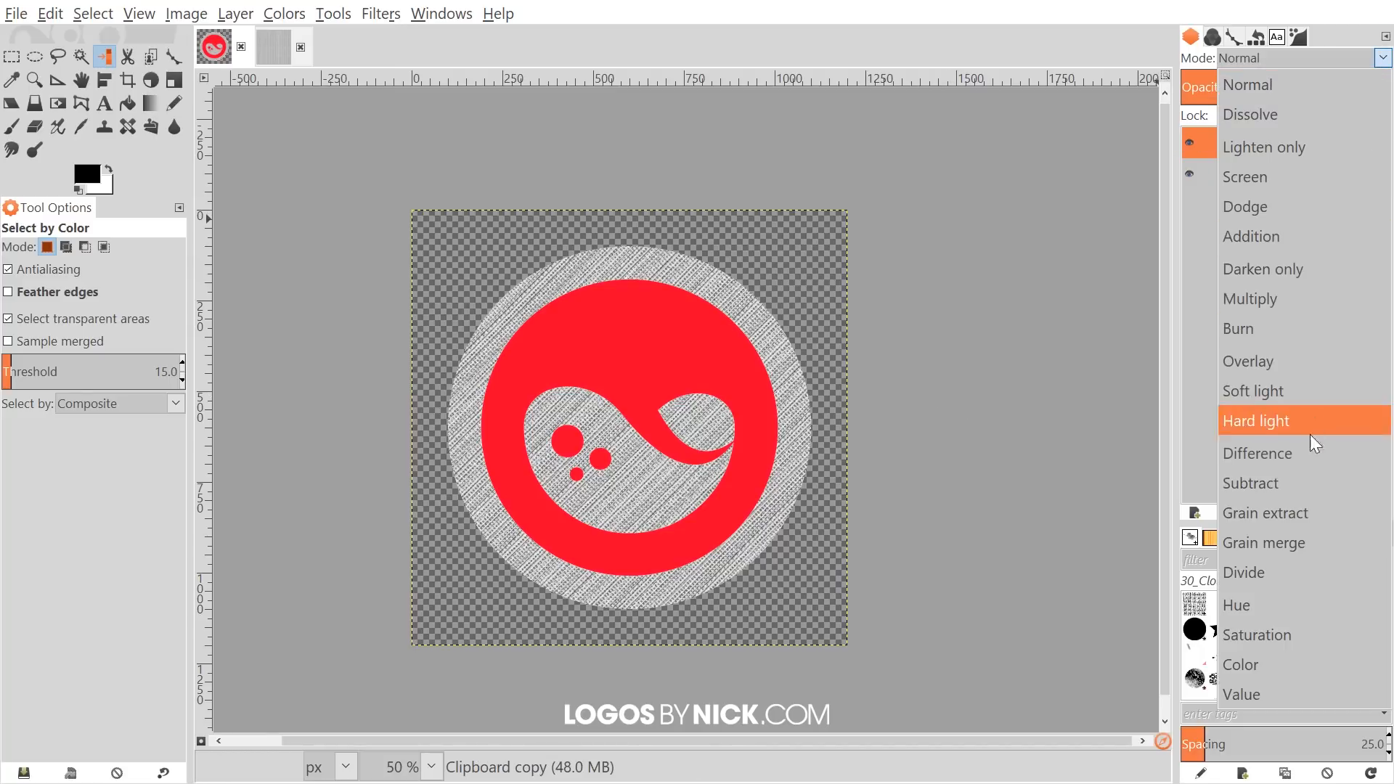
pyautogui.click(1263, 542)
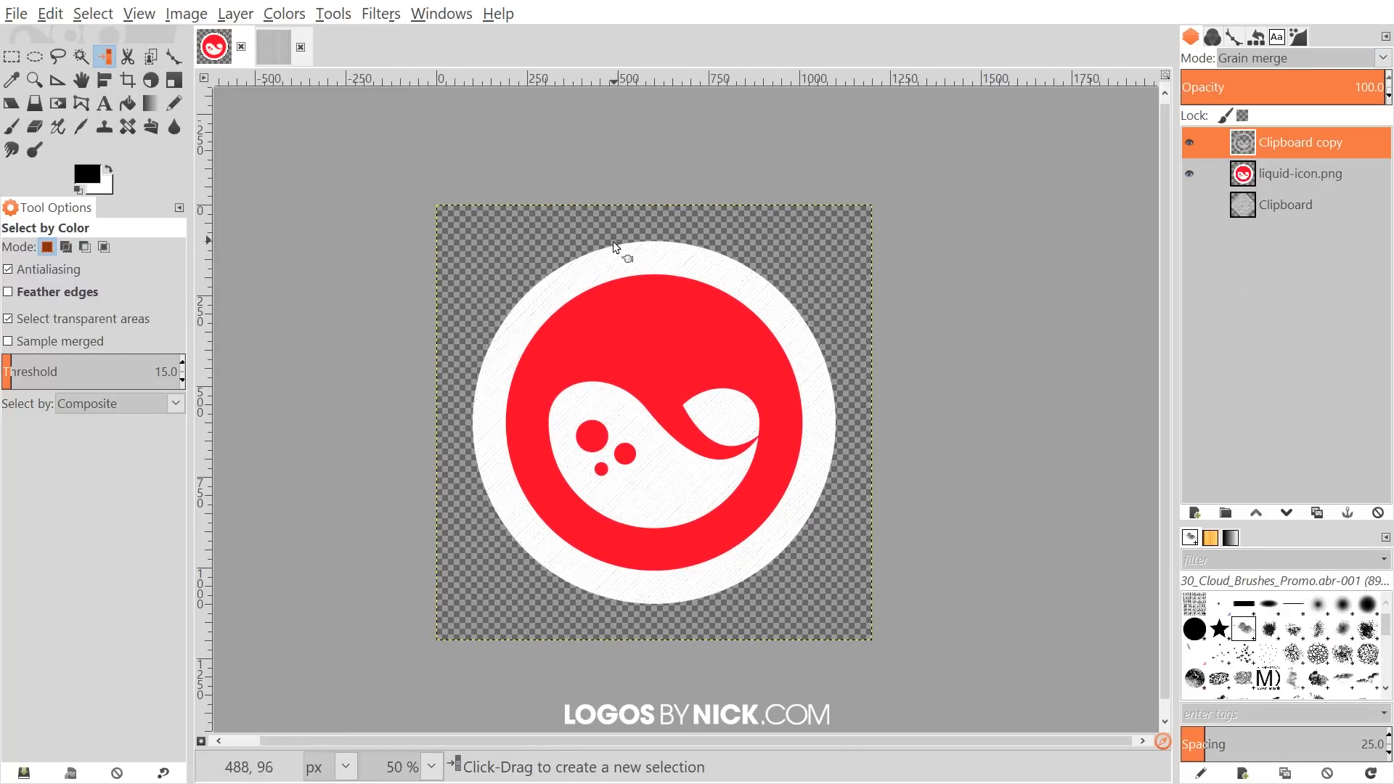
pyautogui.click(1381, 58)
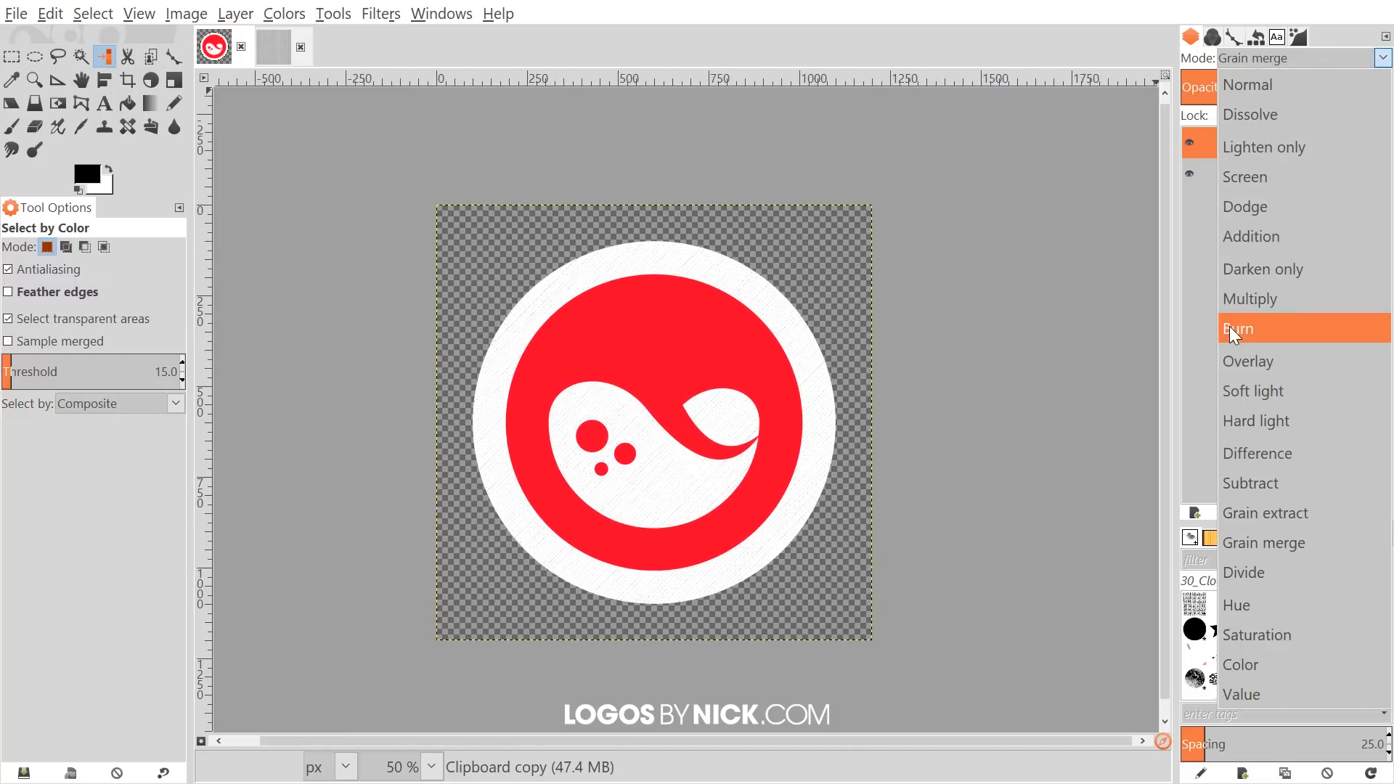
pyautogui.click(1250, 298)
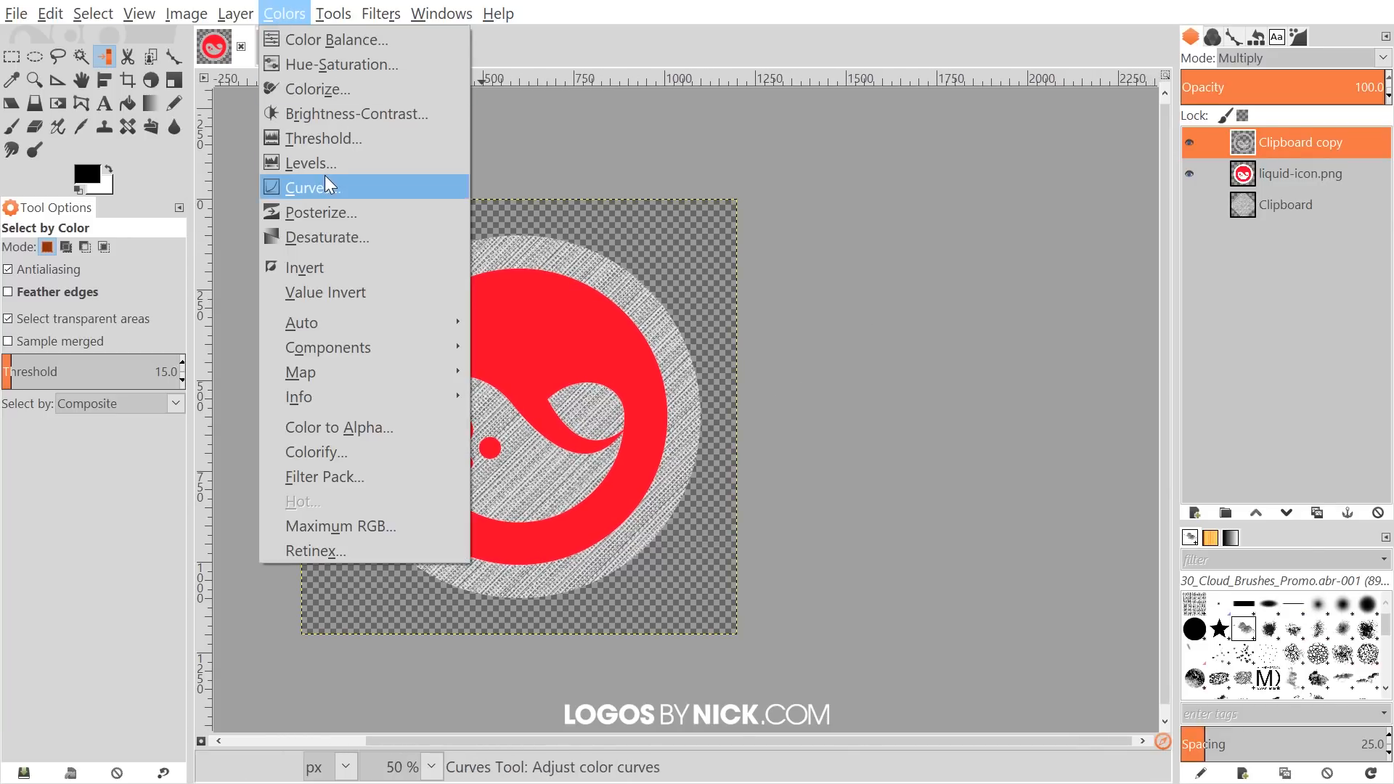
# - Steepen the Value curve in Curves to strengthen the texture's contrast
pyautogui.click(312, 187)
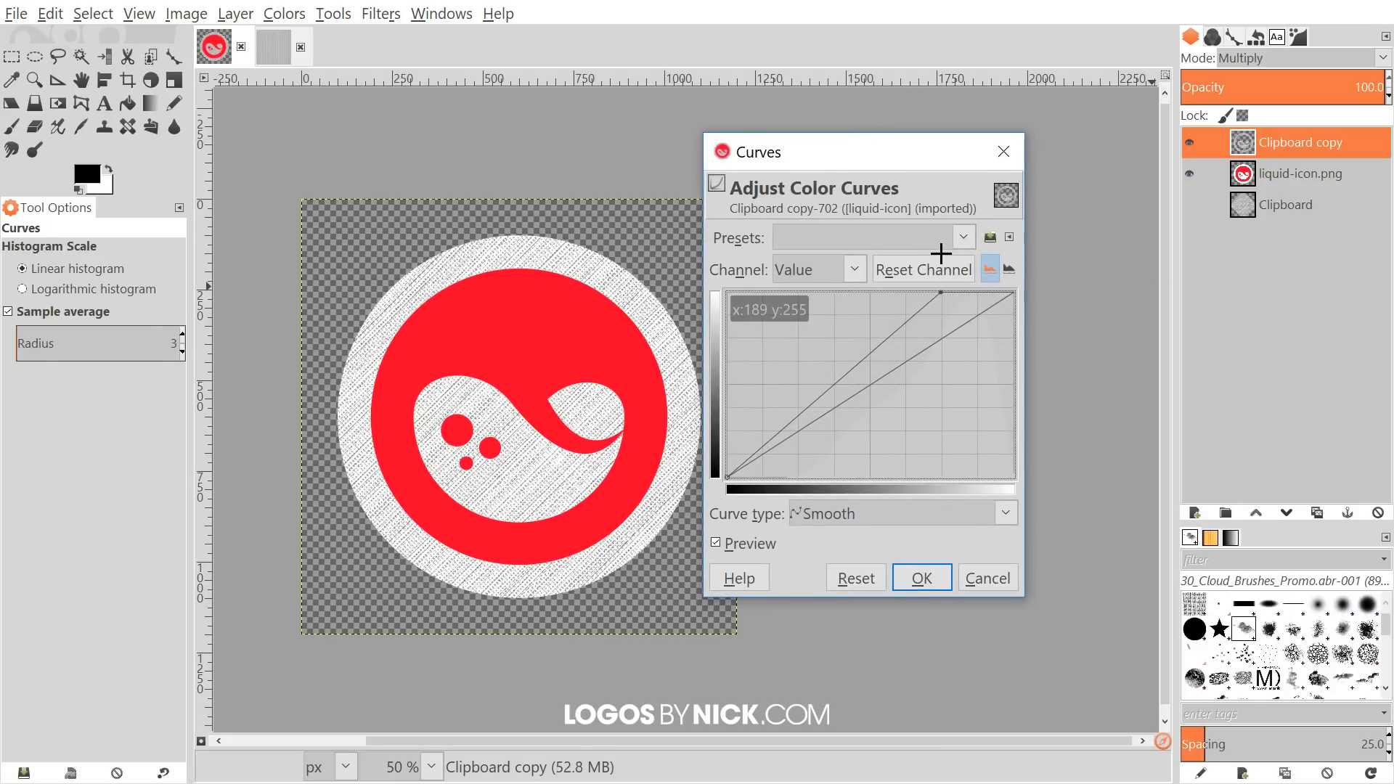
pyautogui.moveTo(727, 488)
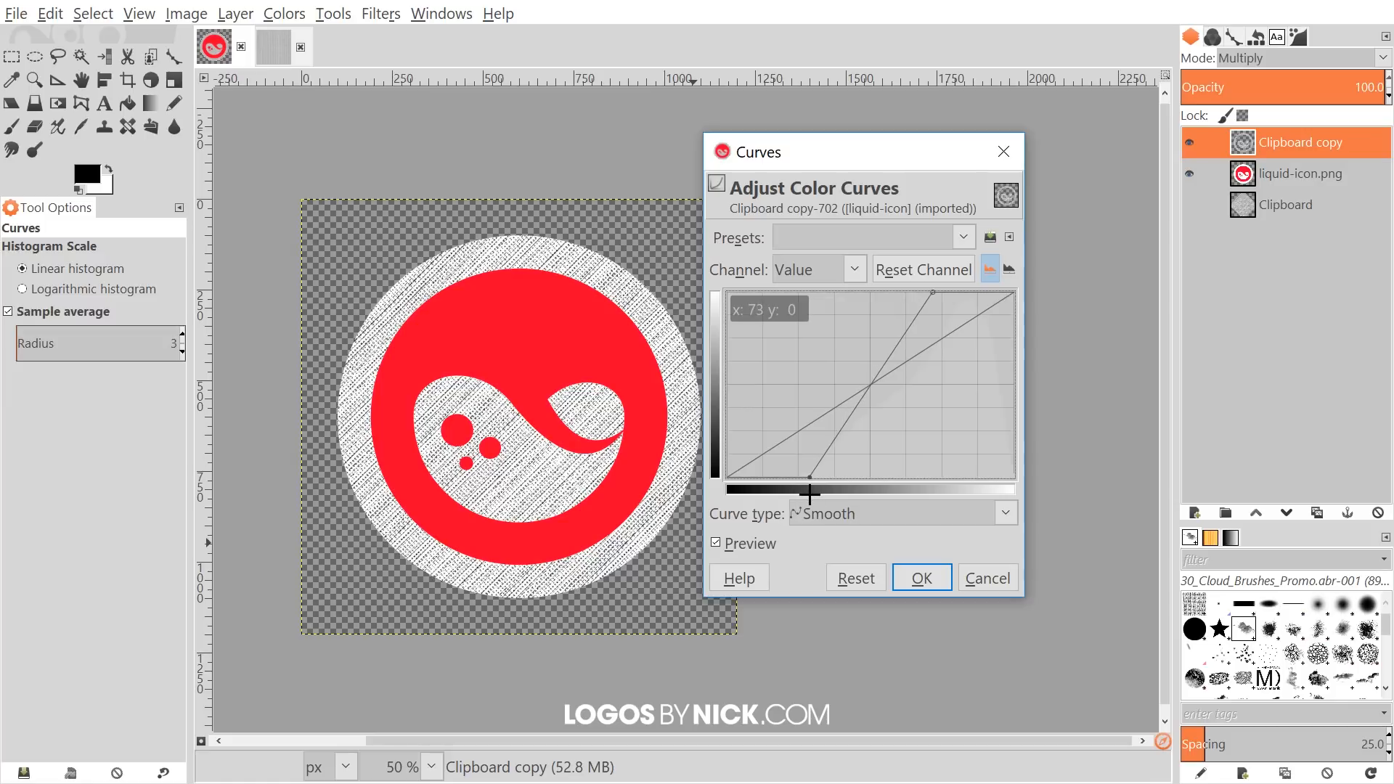
pyautogui.click(921, 578)
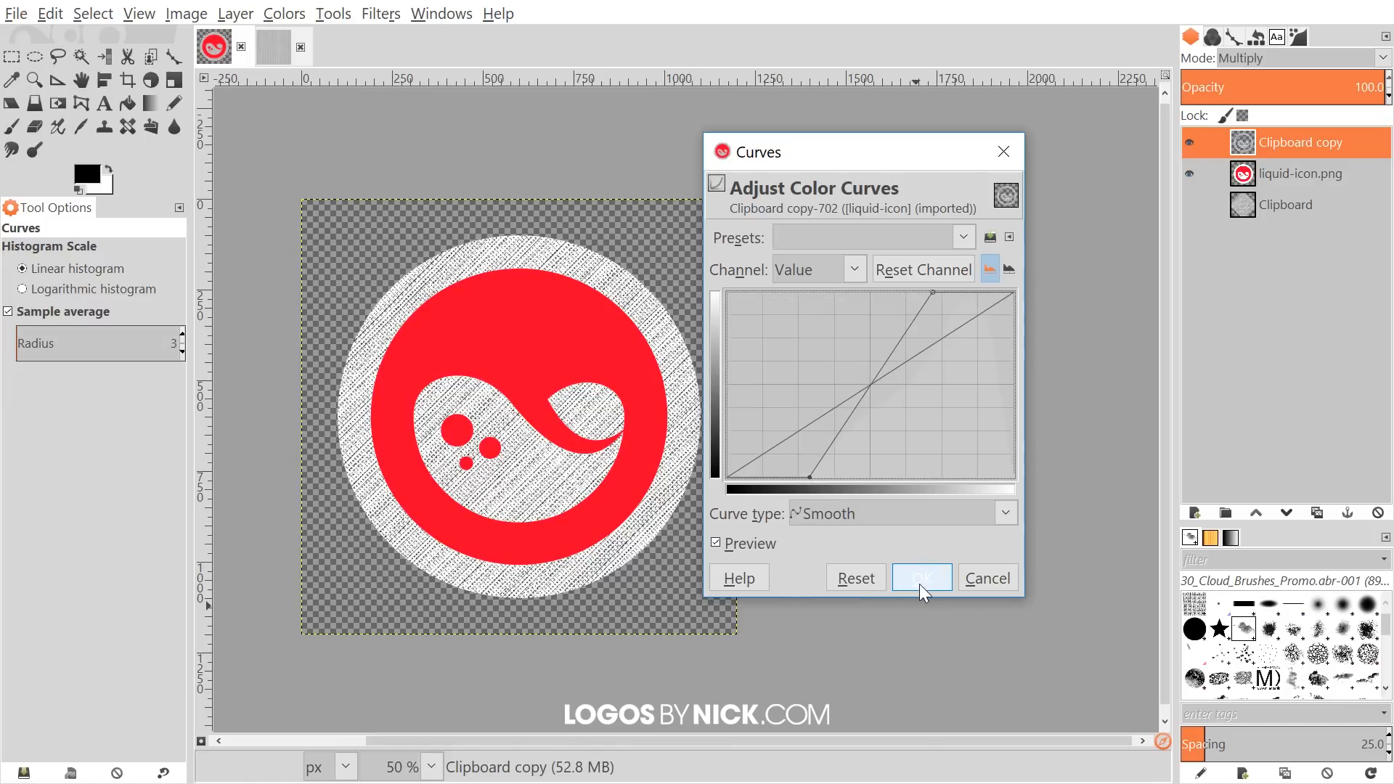
pyautogui.click(921, 578)
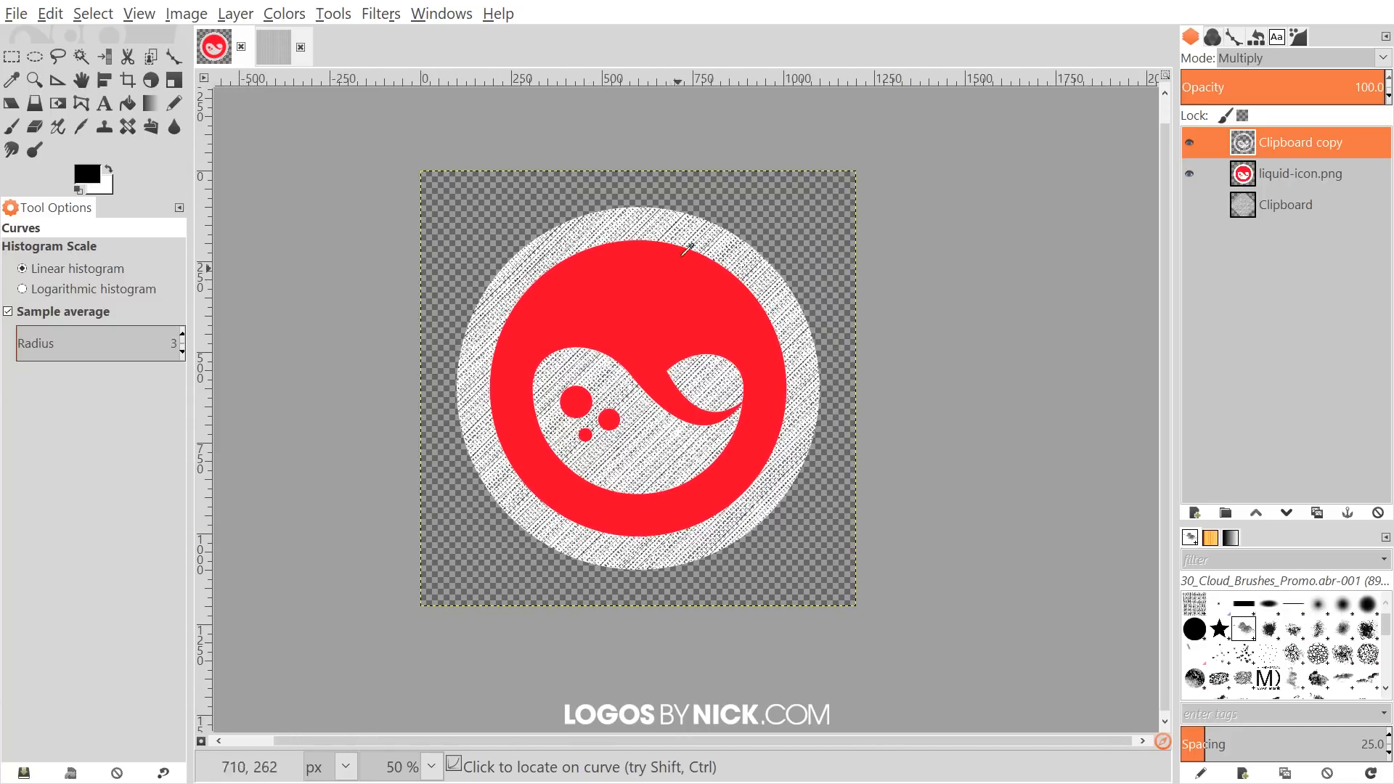
pyautogui.moveTo(638, 471)
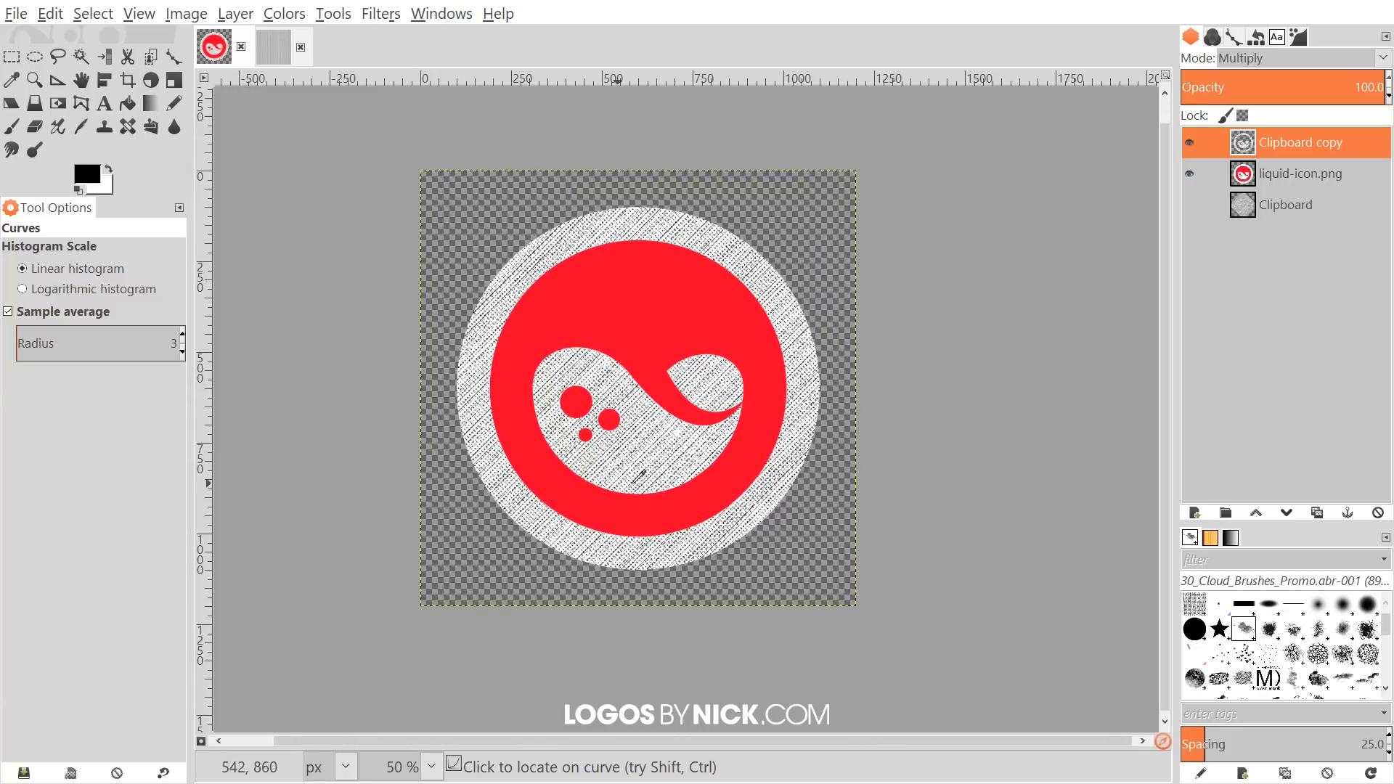
pyautogui.moveTo(636, 194)
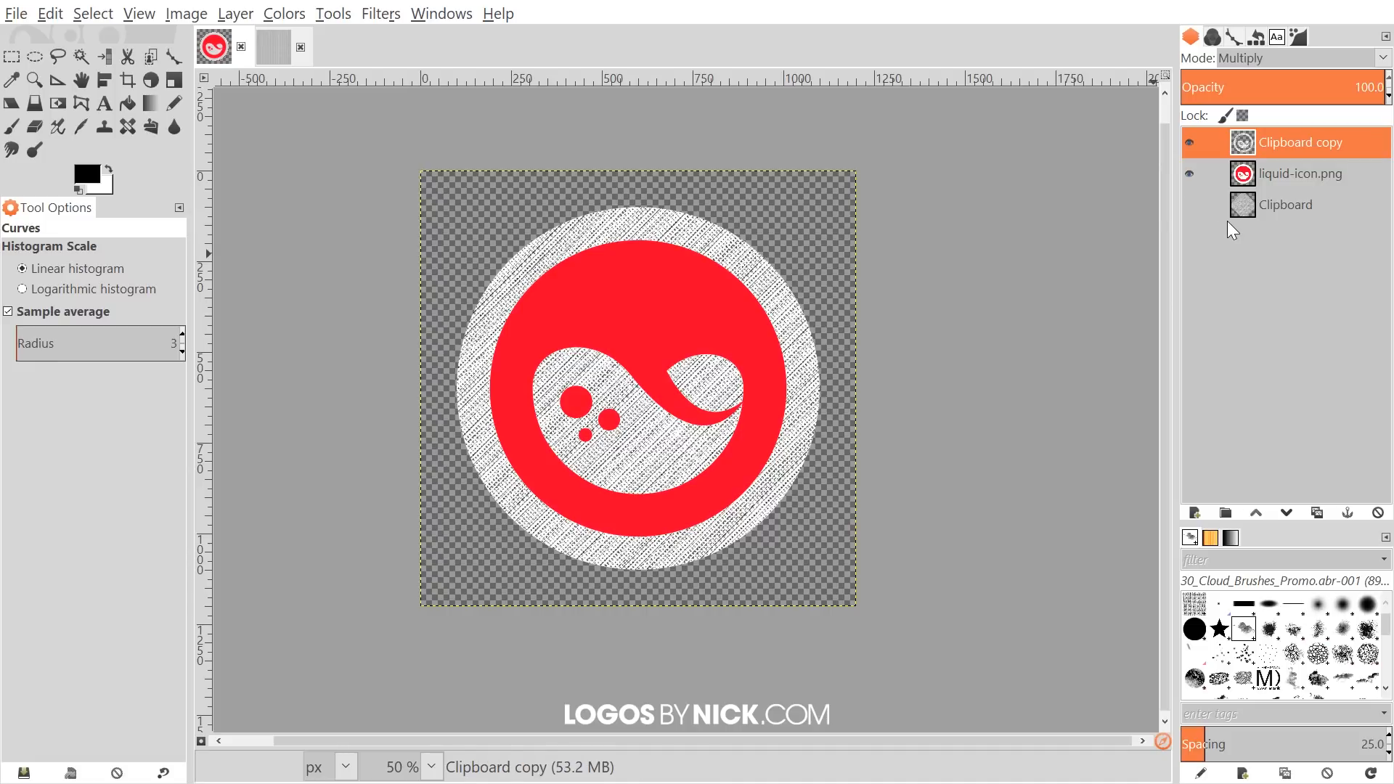
# - Duplicate the Clipboard texture layer, flip the copy horizontally, hide it, and reselect liquid-icon.png
pyautogui.click(1285, 205)
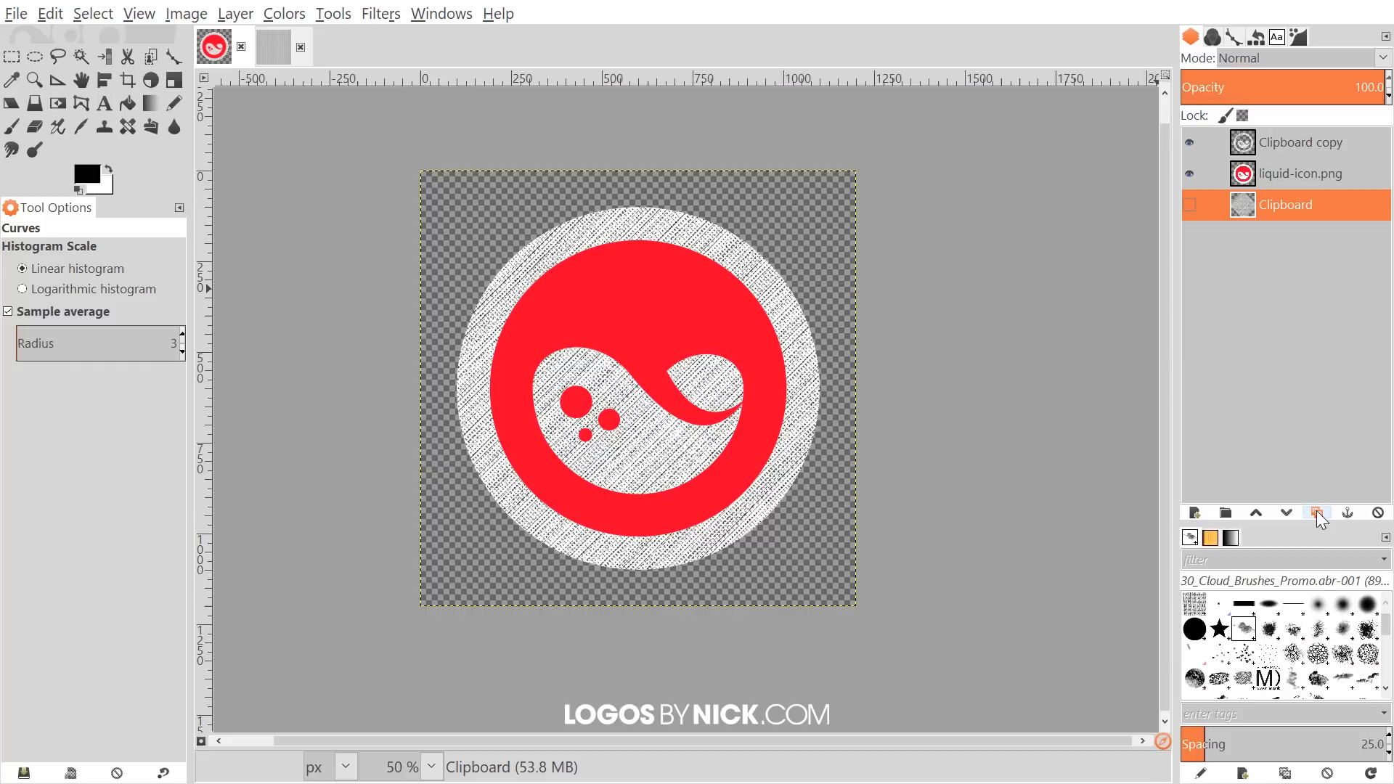
pyautogui.click(1316, 512)
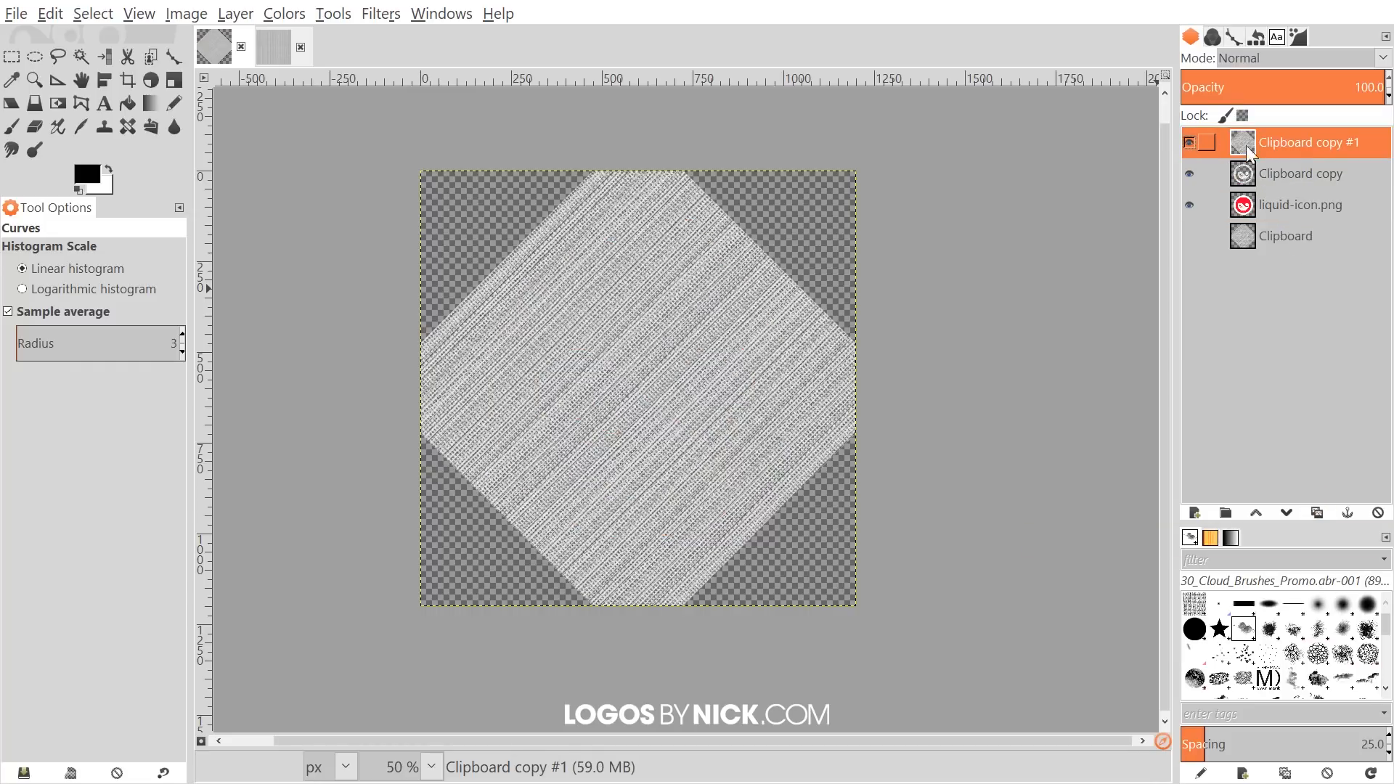
pyautogui.moveTo(56, 103)
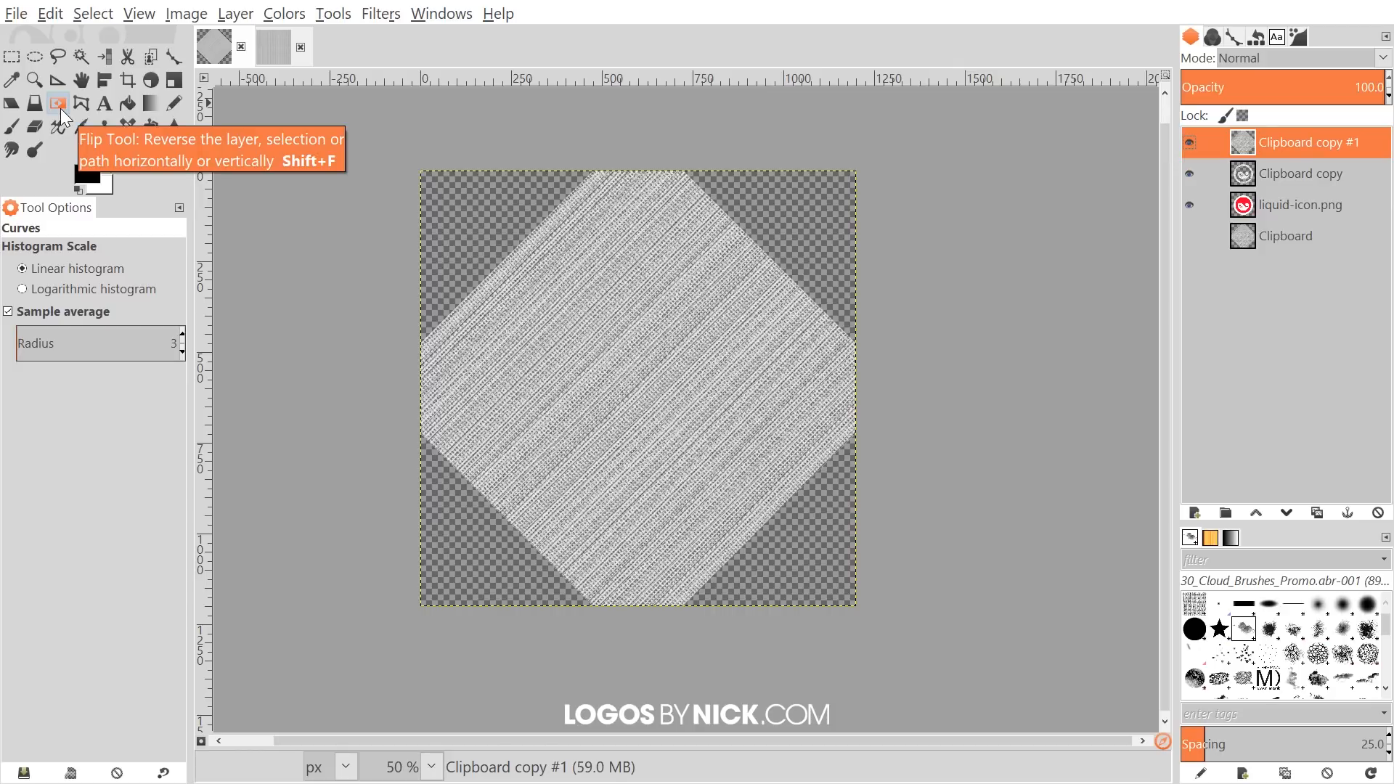
pyautogui.click(57, 103)
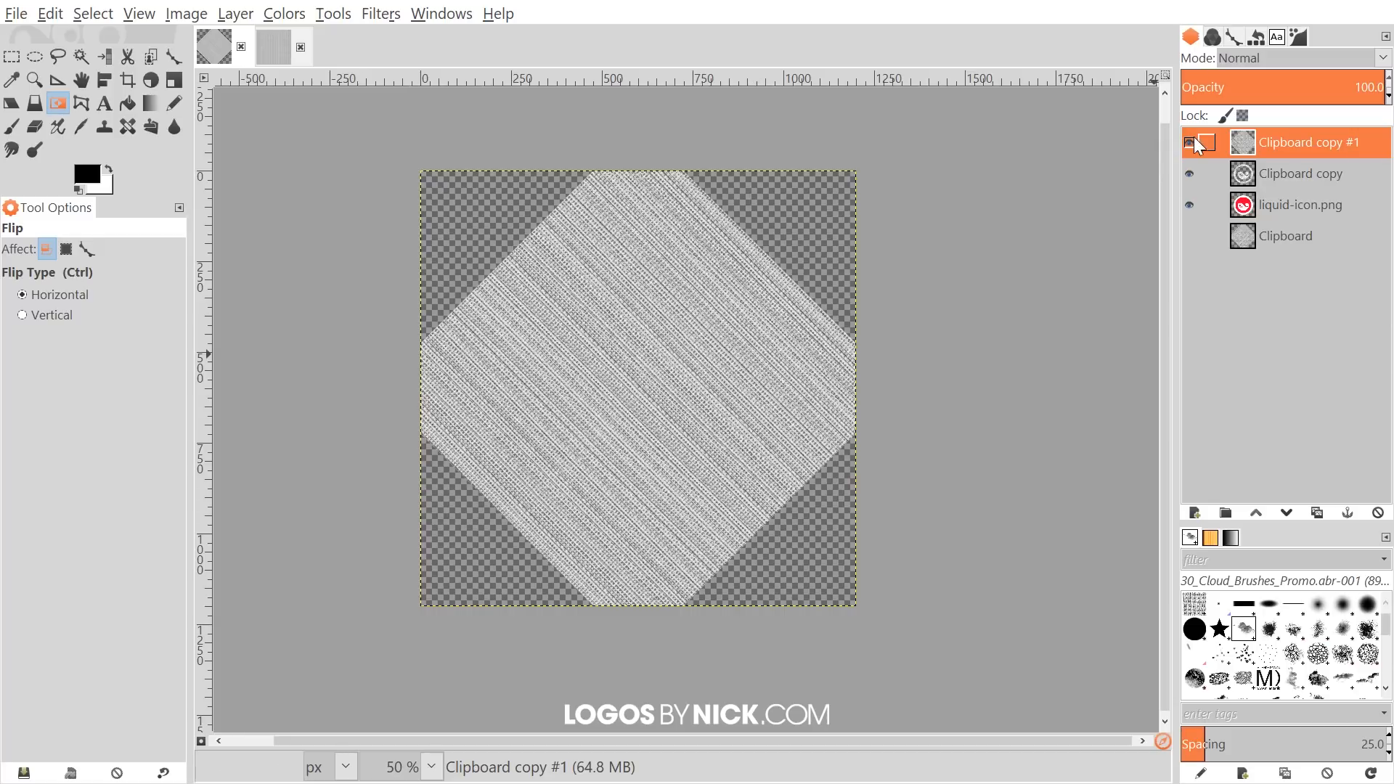
pyautogui.click(1191, 143)
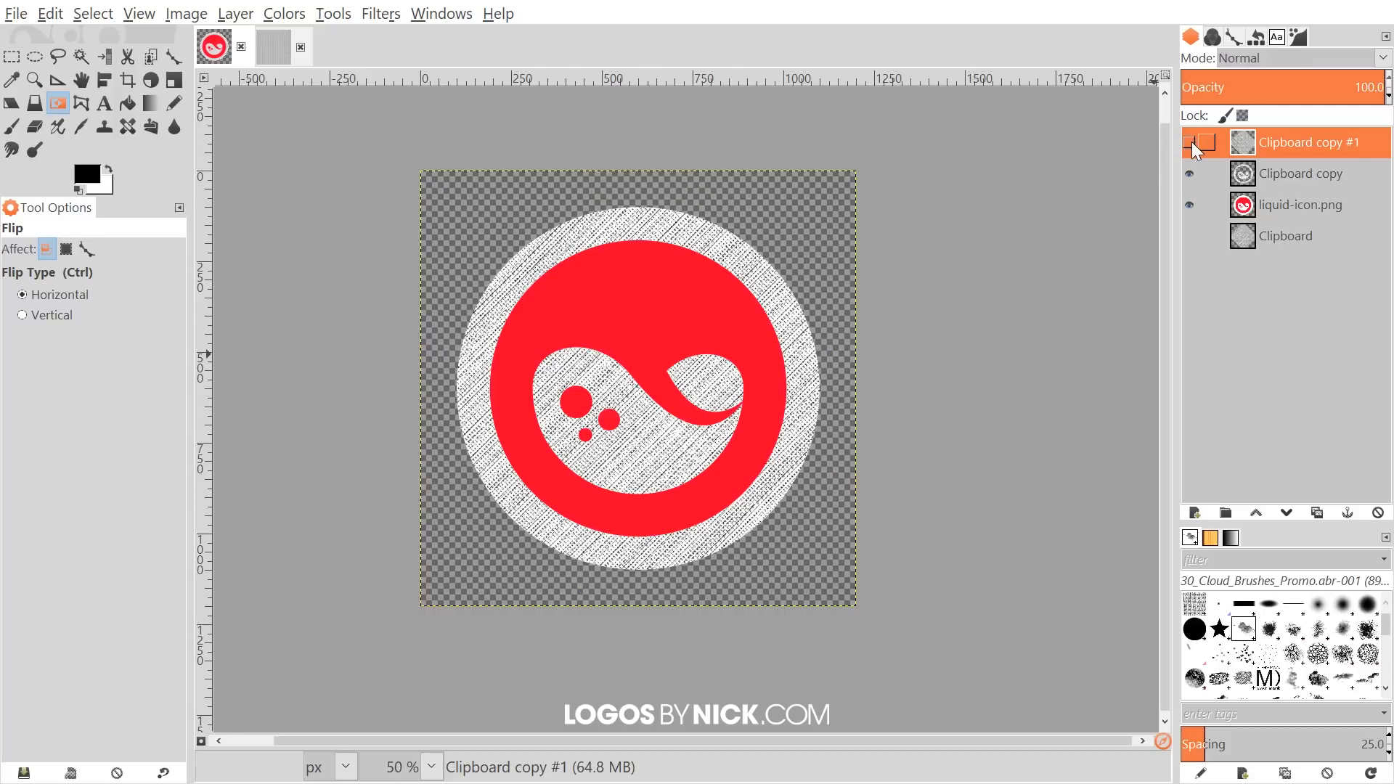
pyautogui.click(1306, 205)
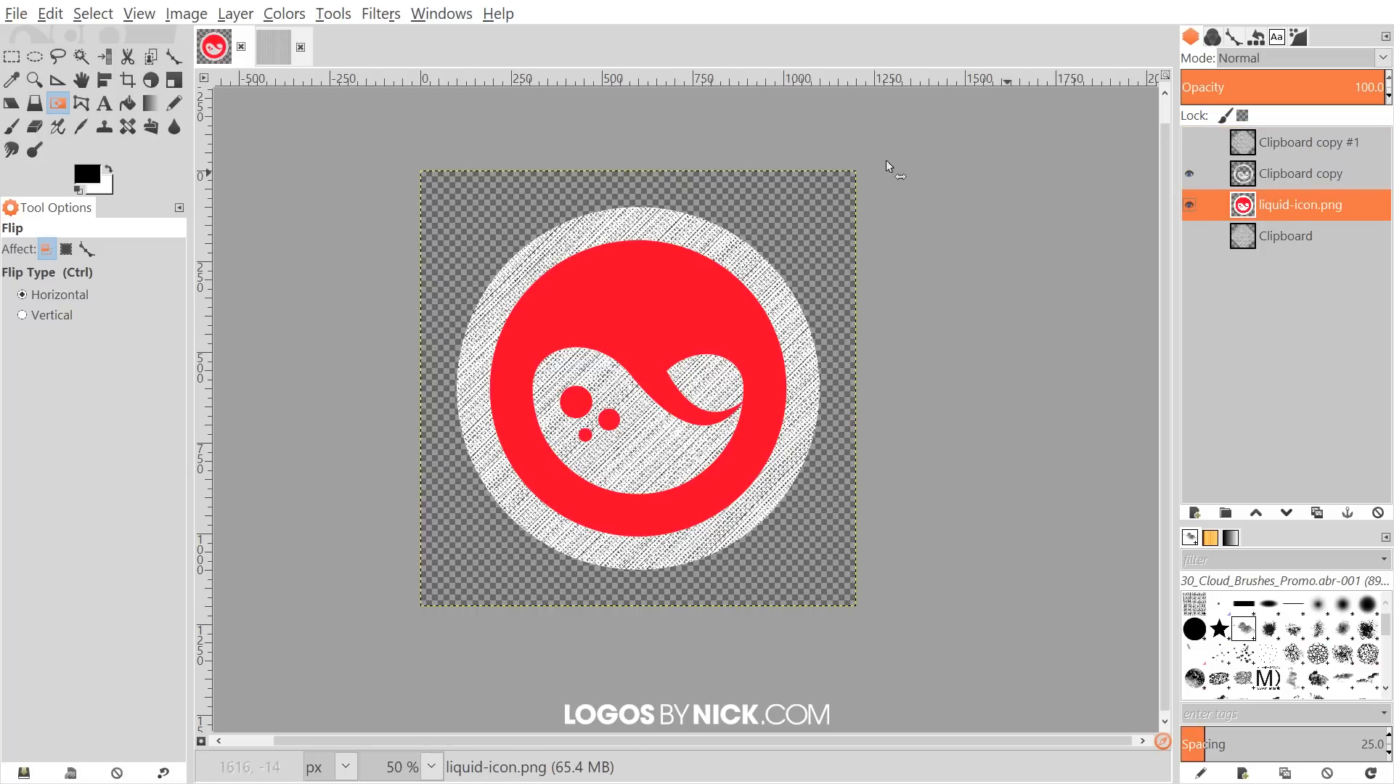
pyautogui.moveTo(103, 56)
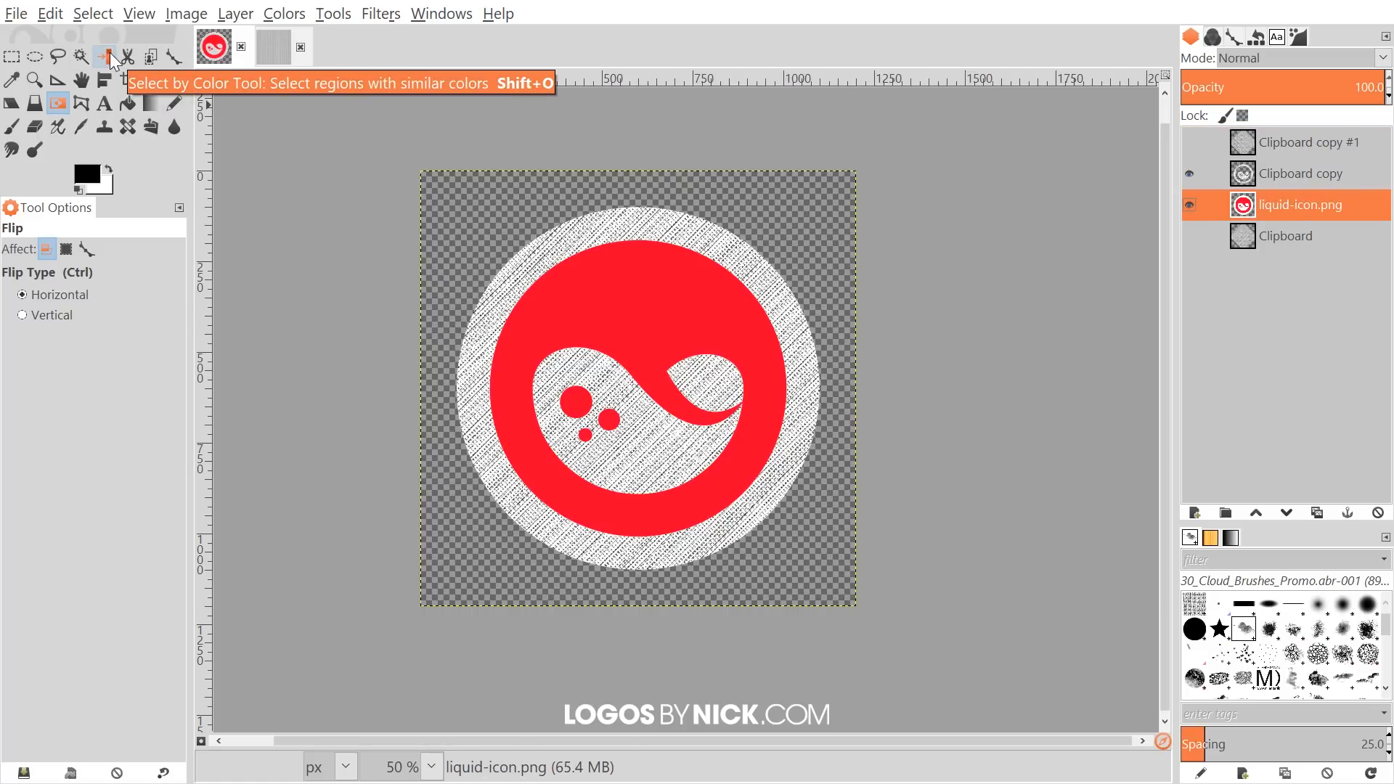
# - Select the logo's red areas by colour, then invert the selection
pyautogui.click(103, 56)
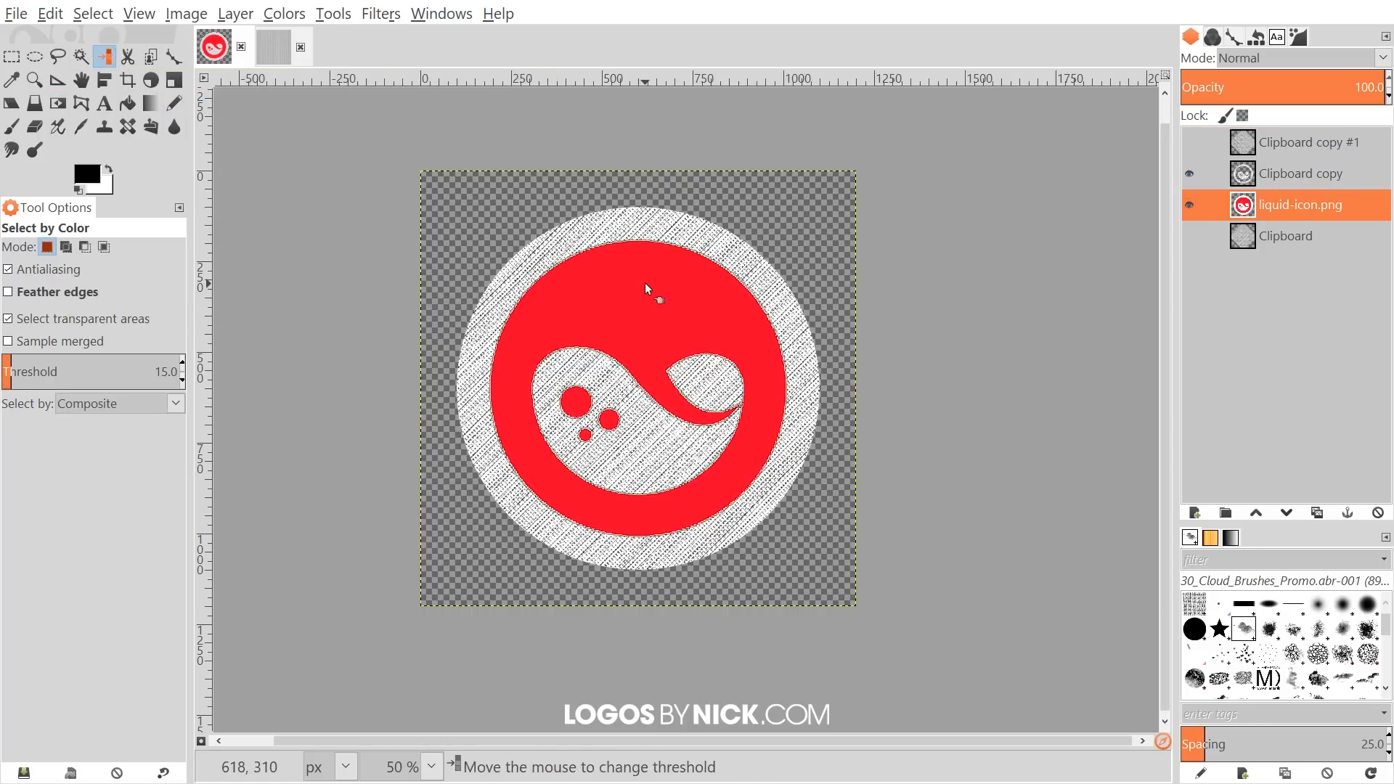
pyautogui.click(1189, 143)
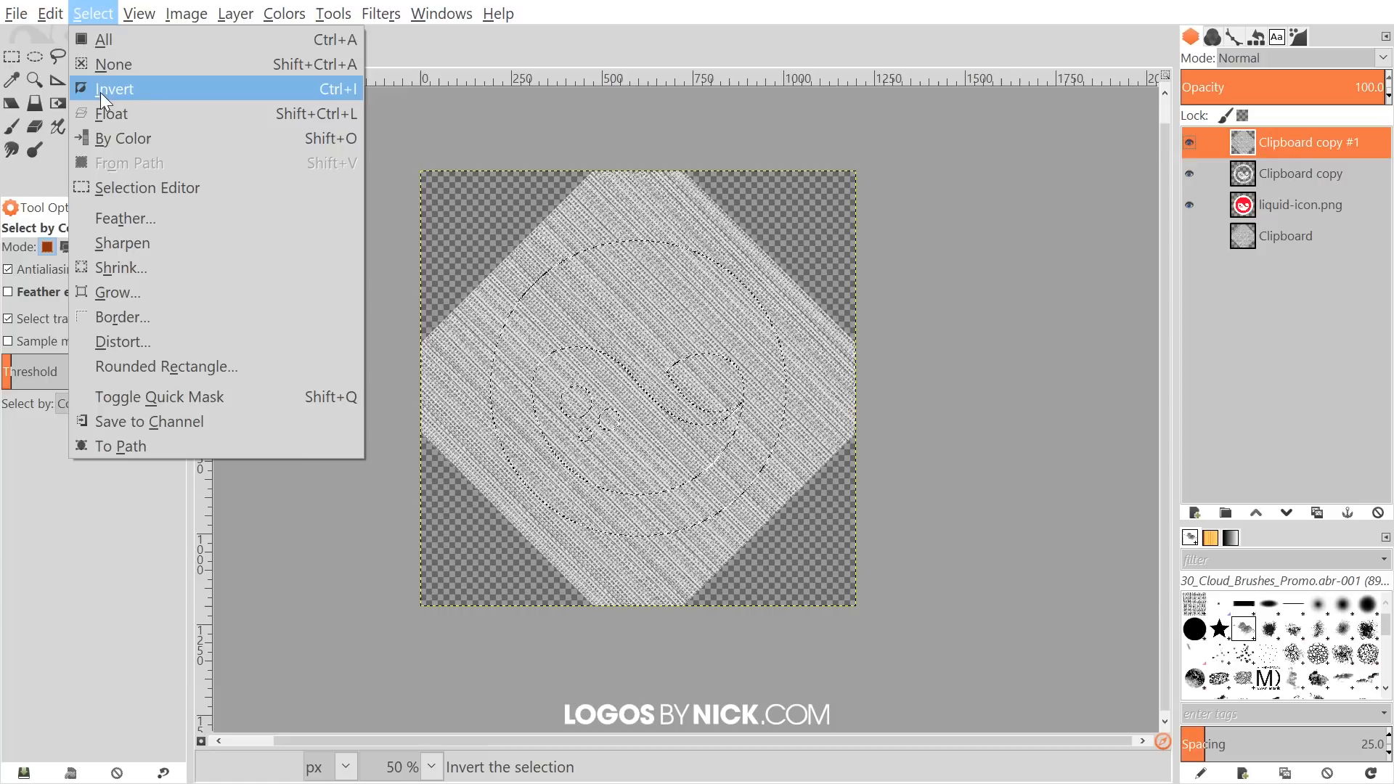
pyautogui.click(114, 88)
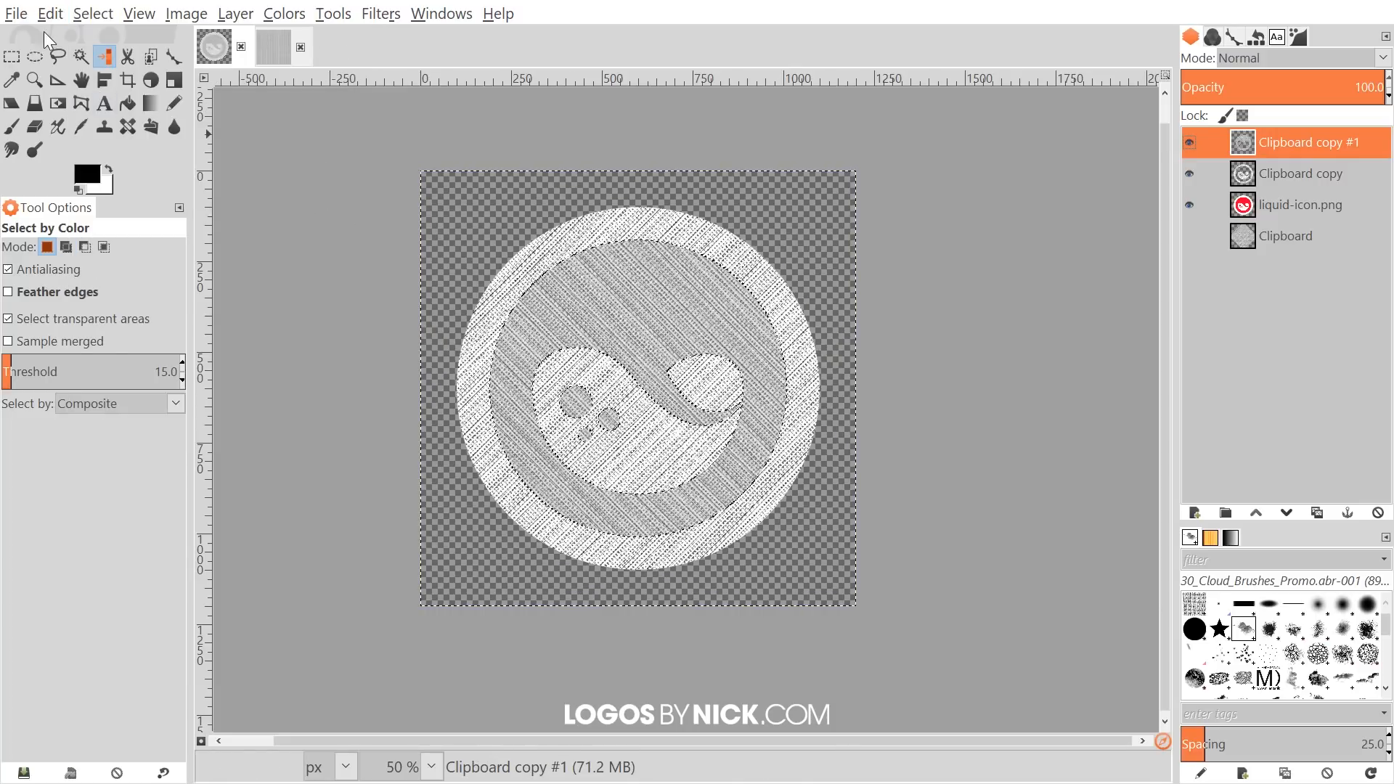
pyautogui.click(50, 13)
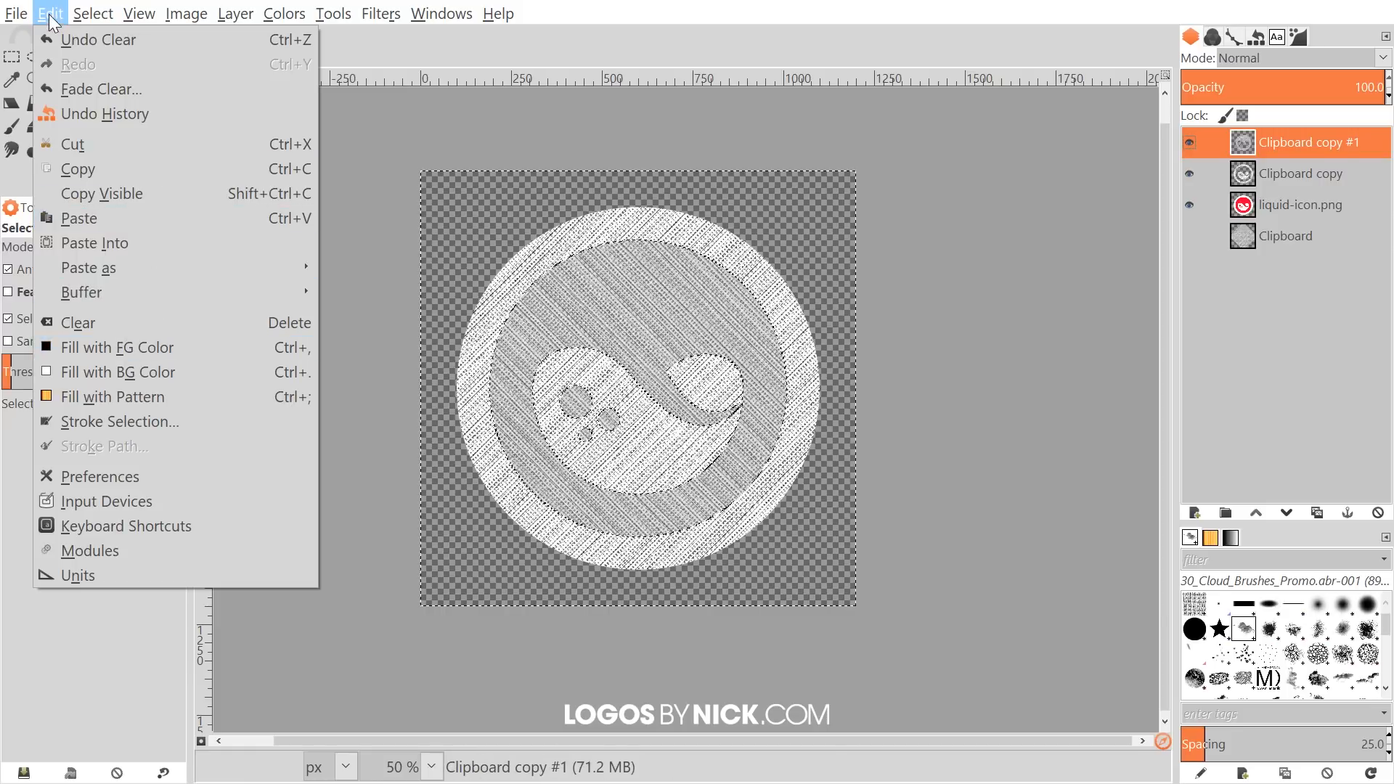
pyautogui.click(92, 13)
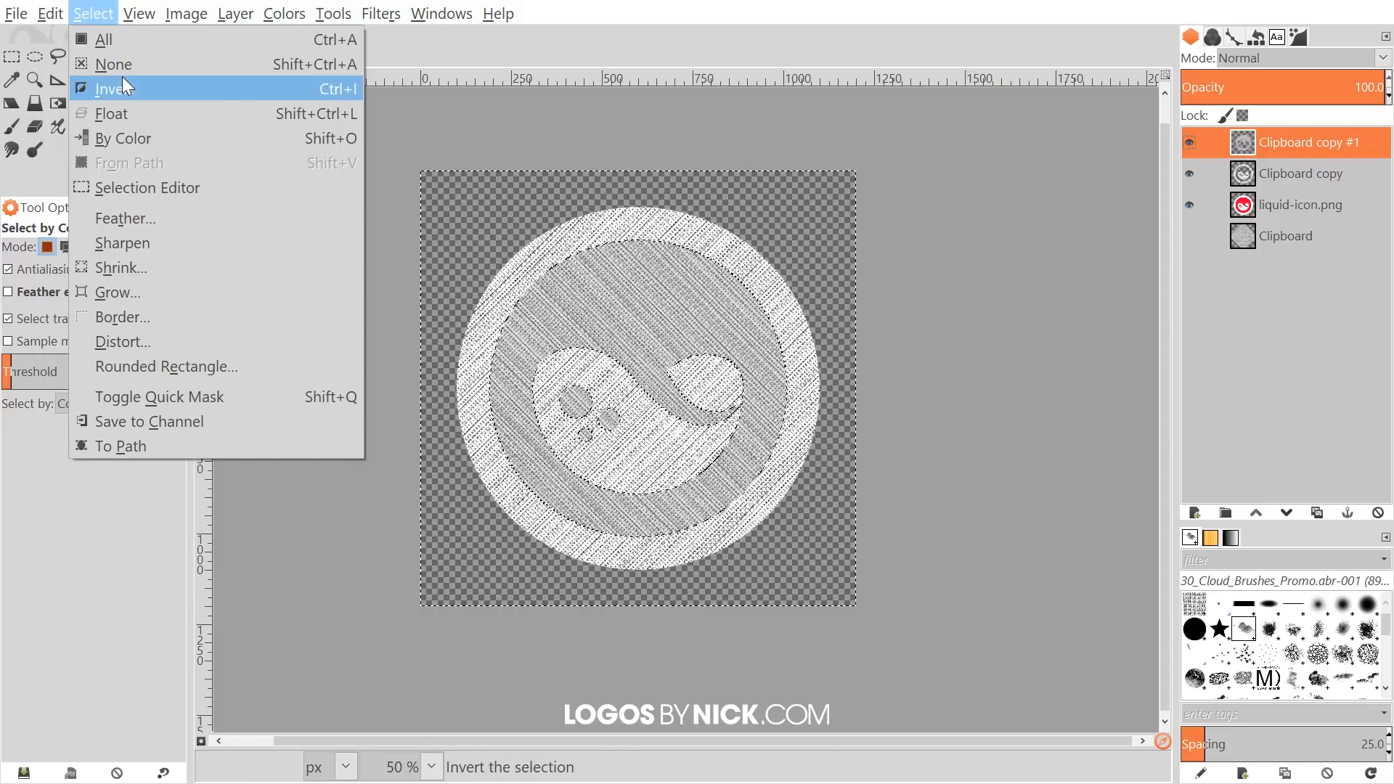
pyautogui.click(116, 88)
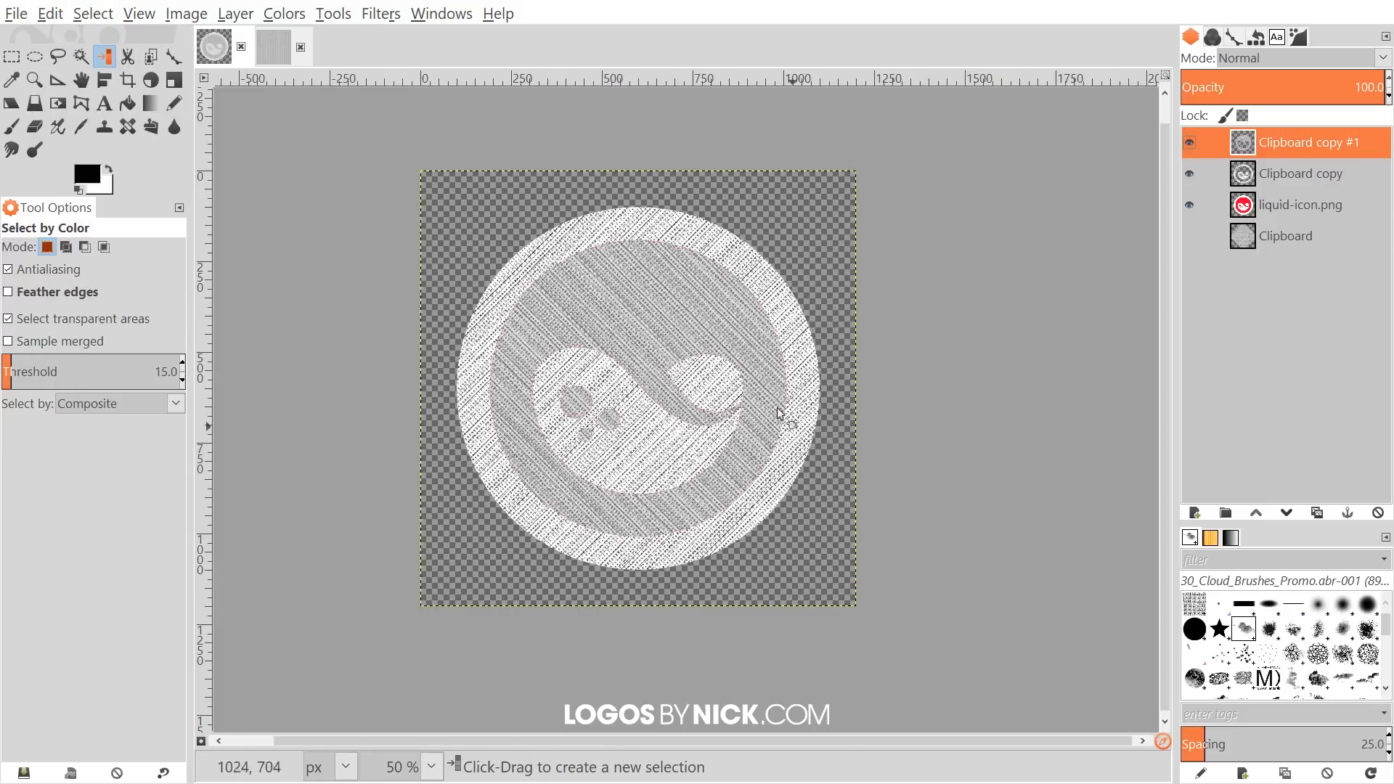
pyautogui.moveTo(499, 213)
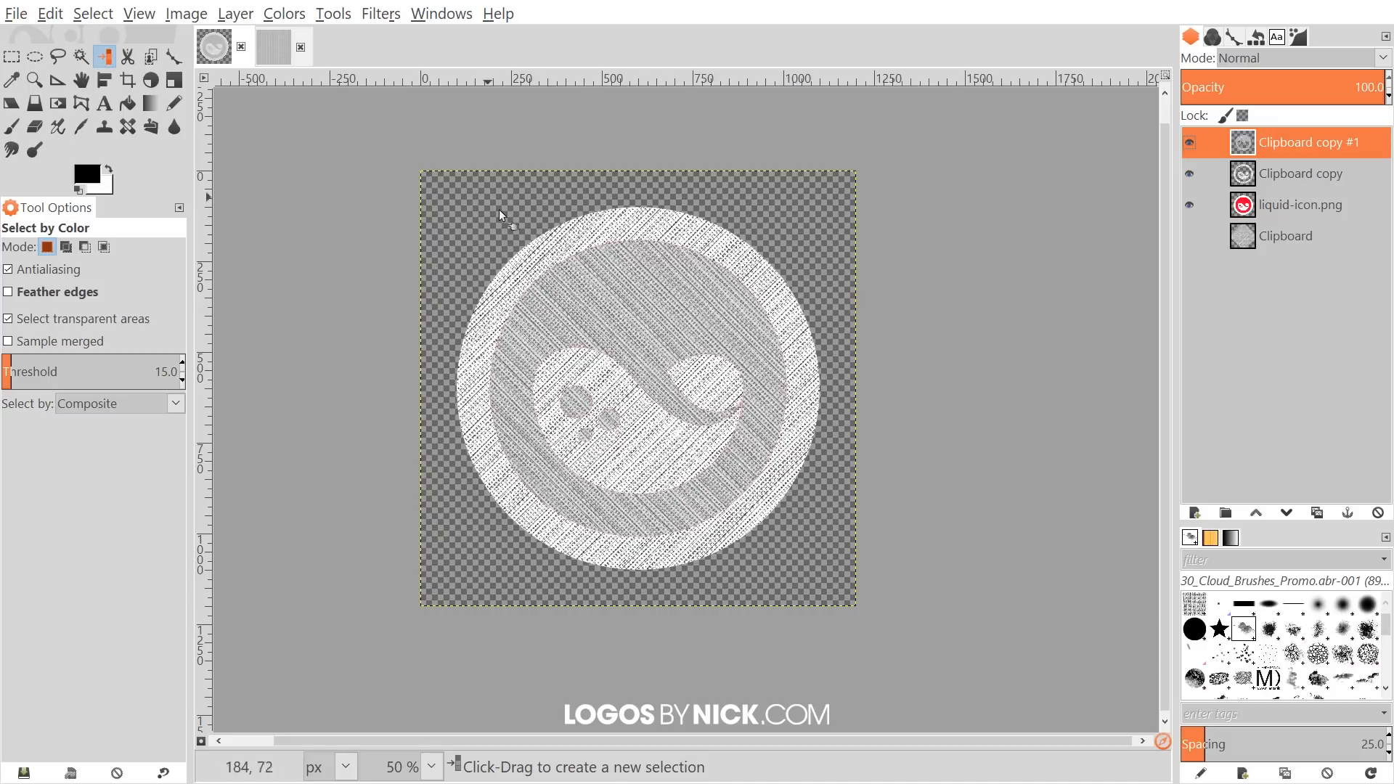
pyautogui.moveTo(1021, 315)
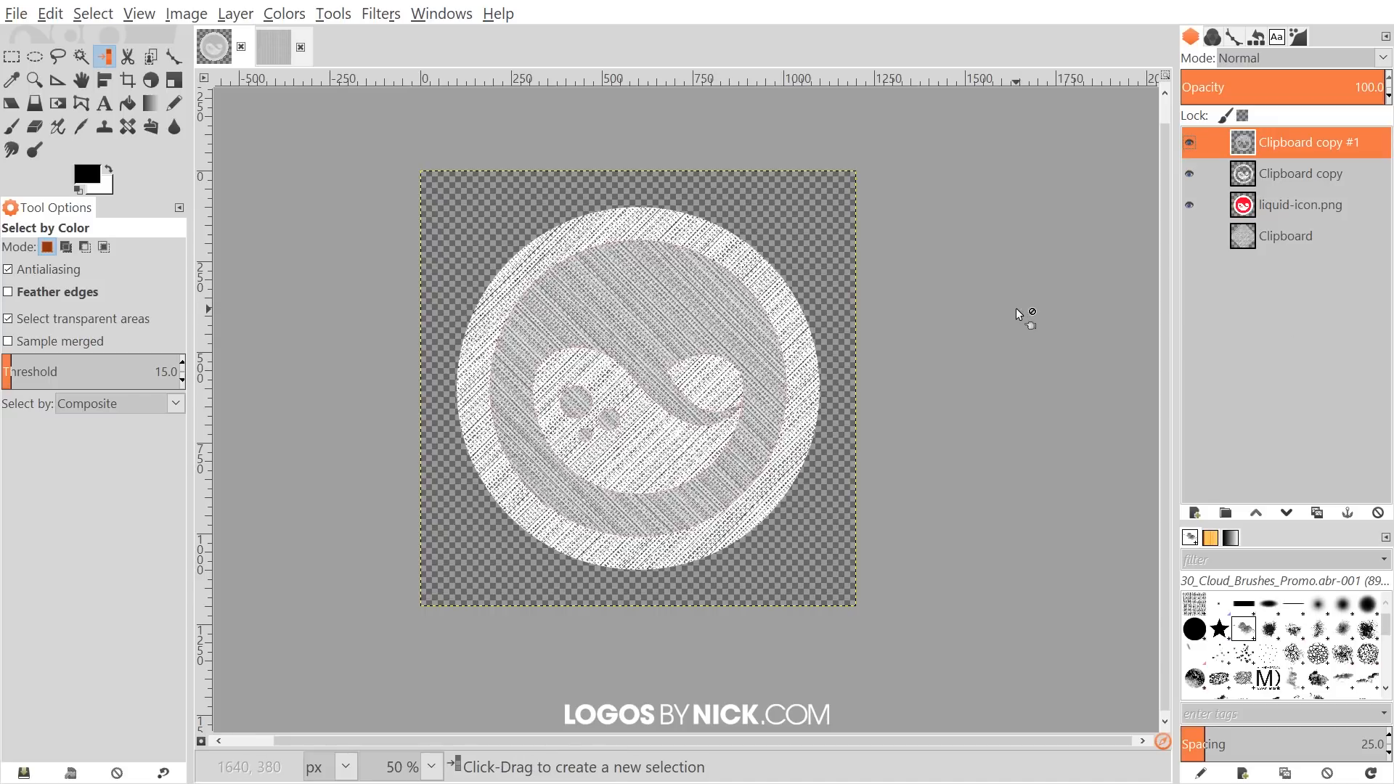
# - Set the Clipboard copy #1 layer's blend mode to Multiply
pyautogui.click(1382, 58)
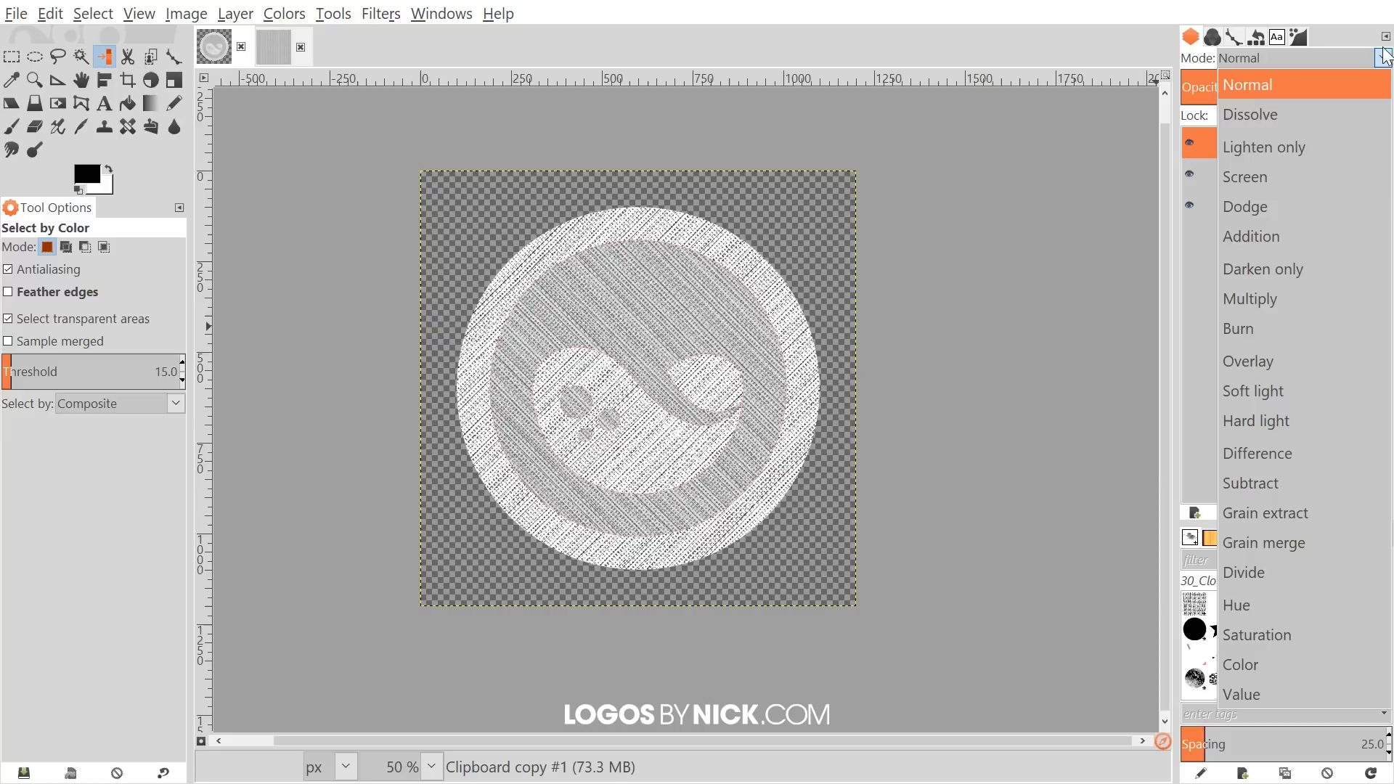
pyautogui.click(1250, 299)
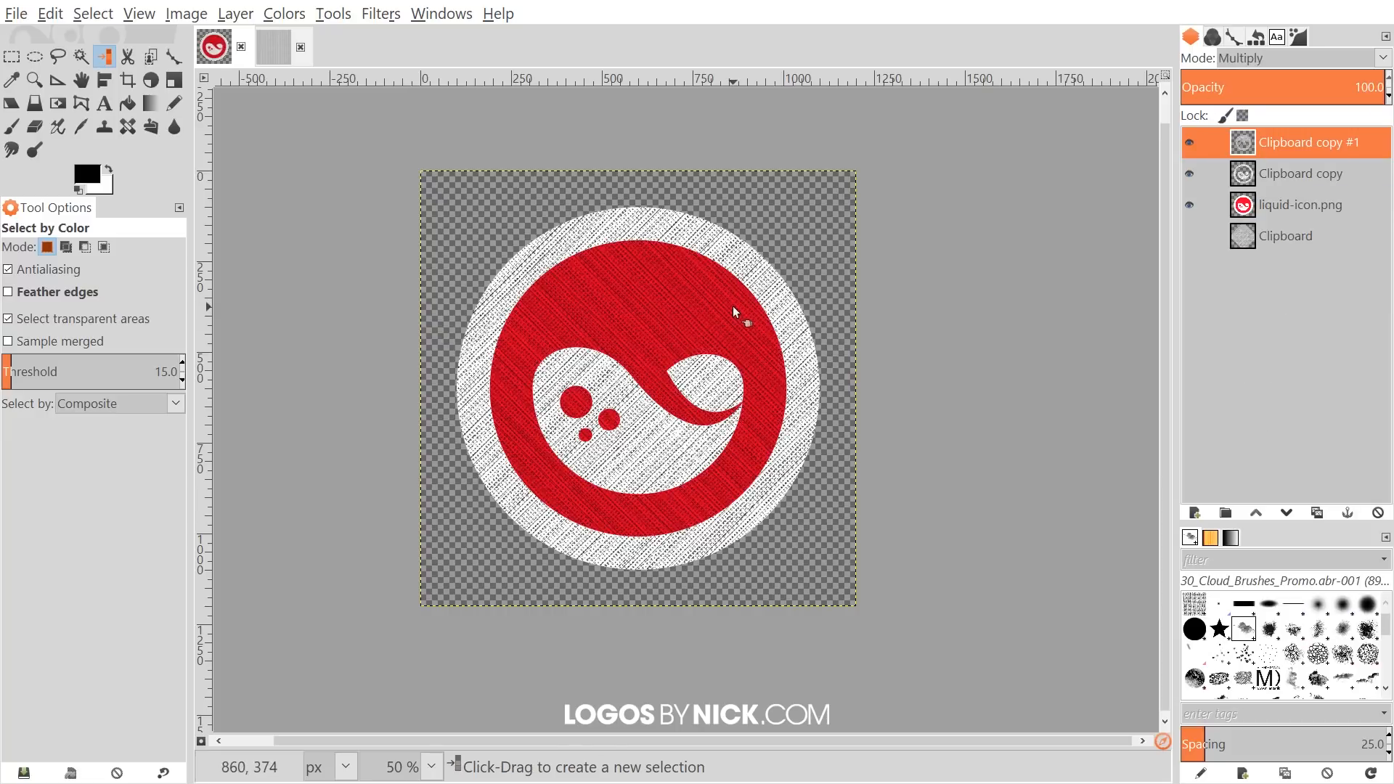
pyautogui.moveTo(875, 321)
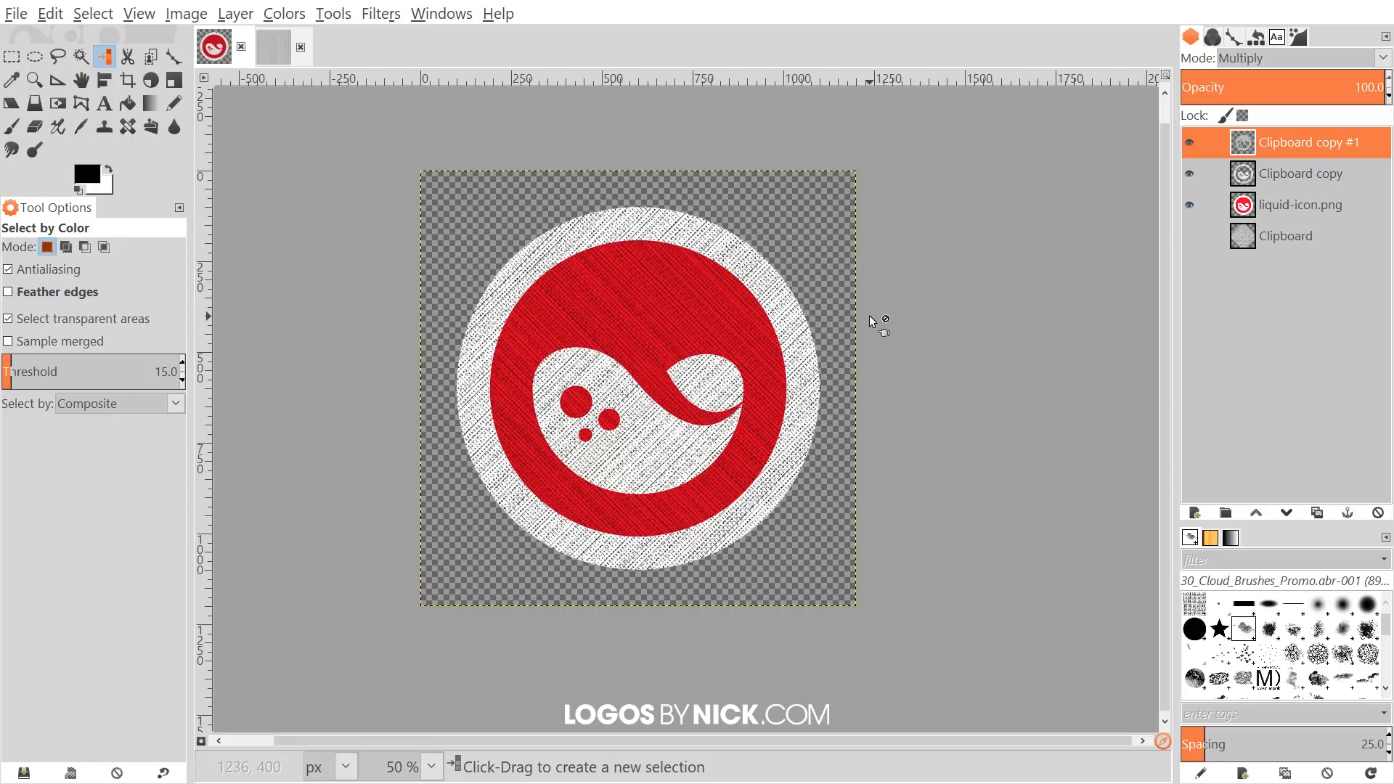
pyautogui.moveTo(736, 285)
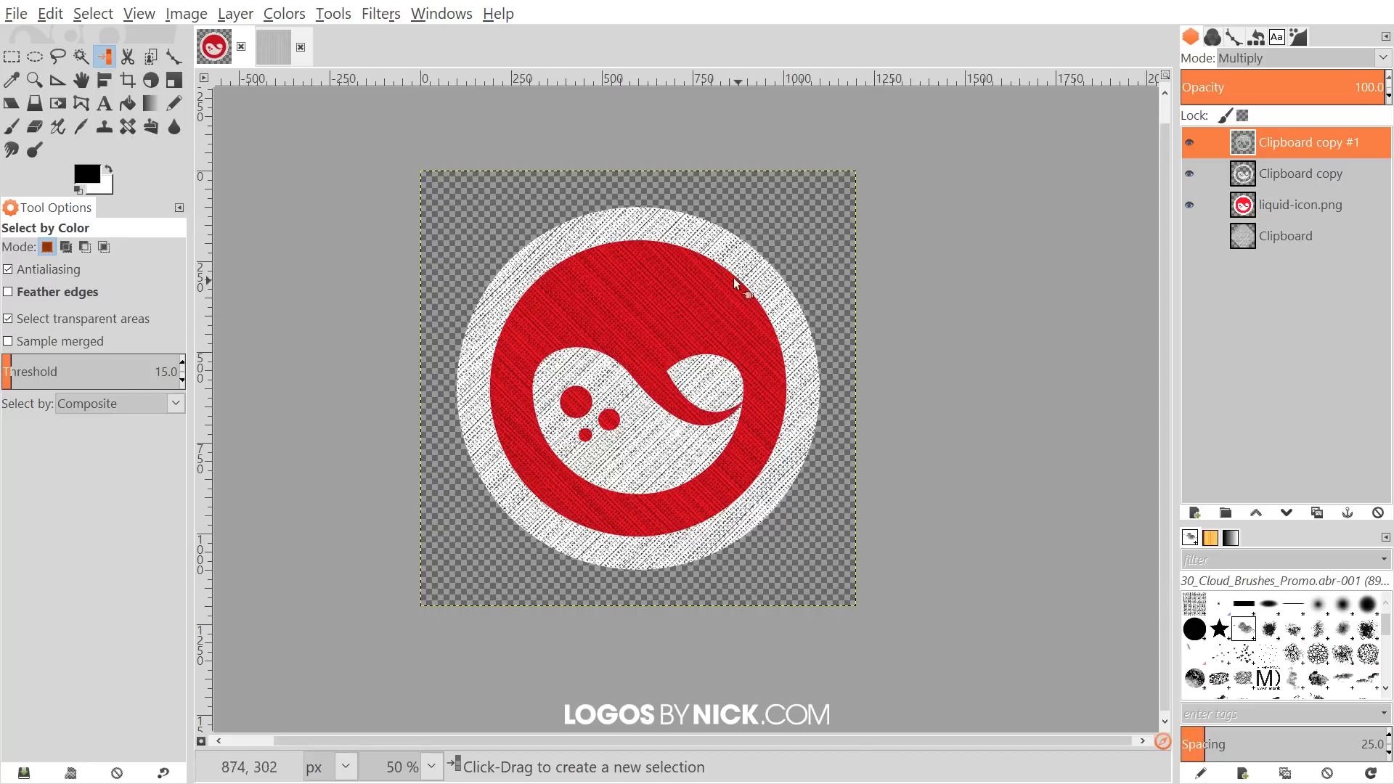
pyautogui.moveTo(480, 395)
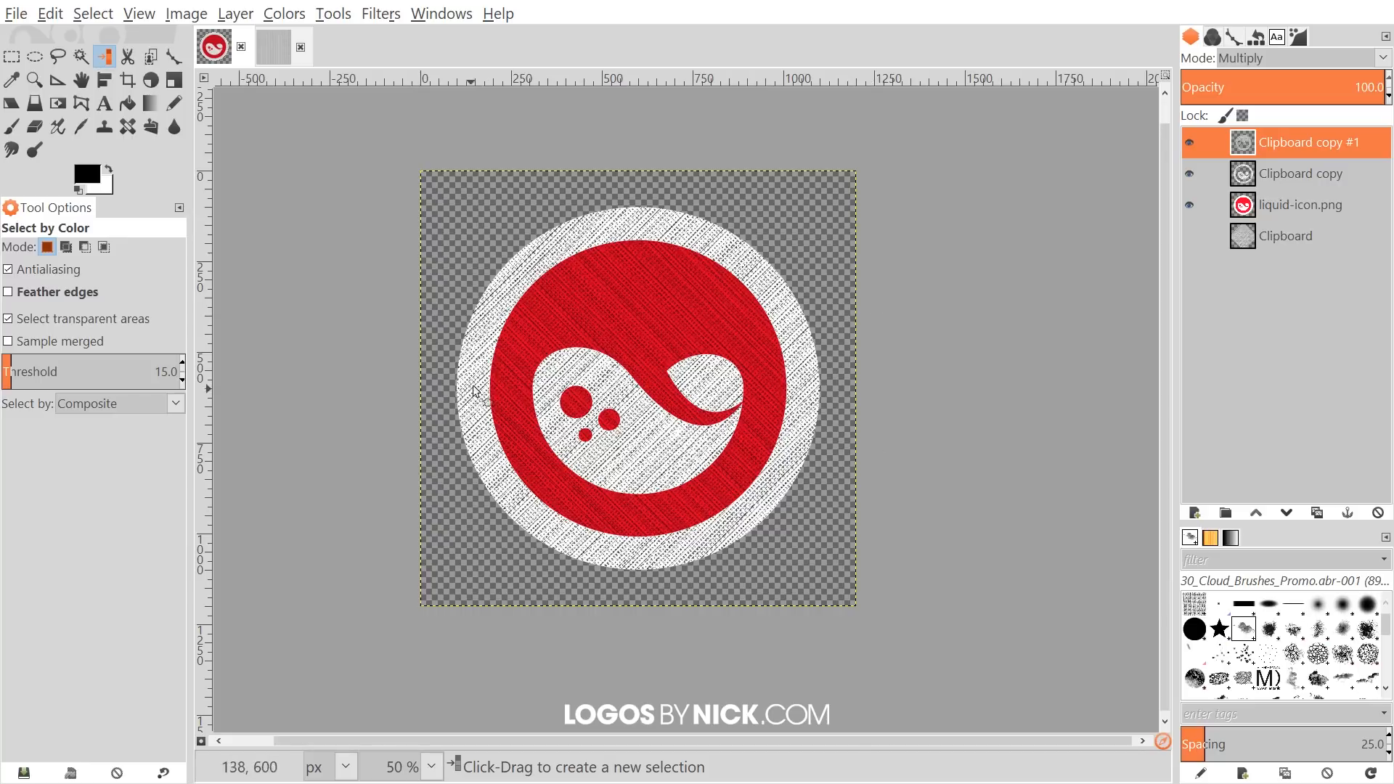
pyautogui.moveTo(649, 391)
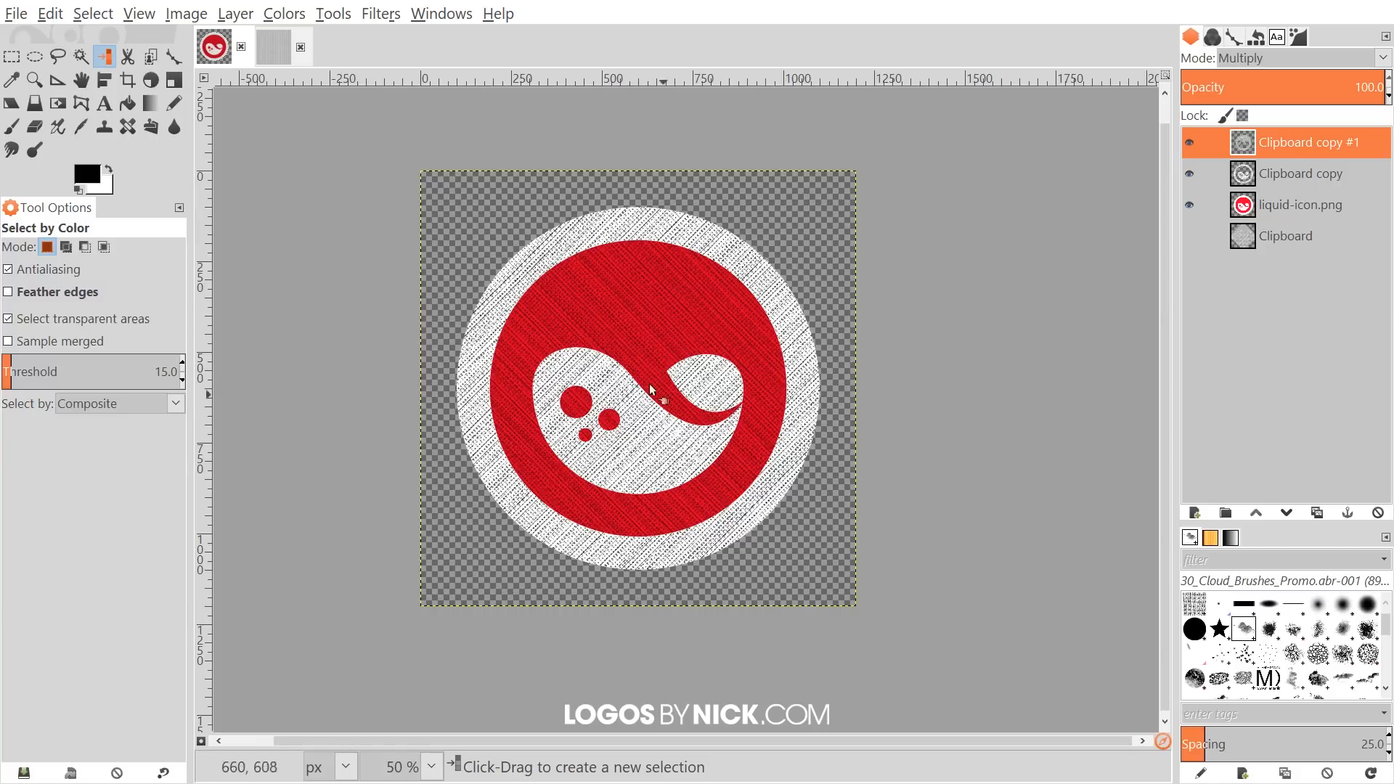
pyautogui.moveTo(696, 462)
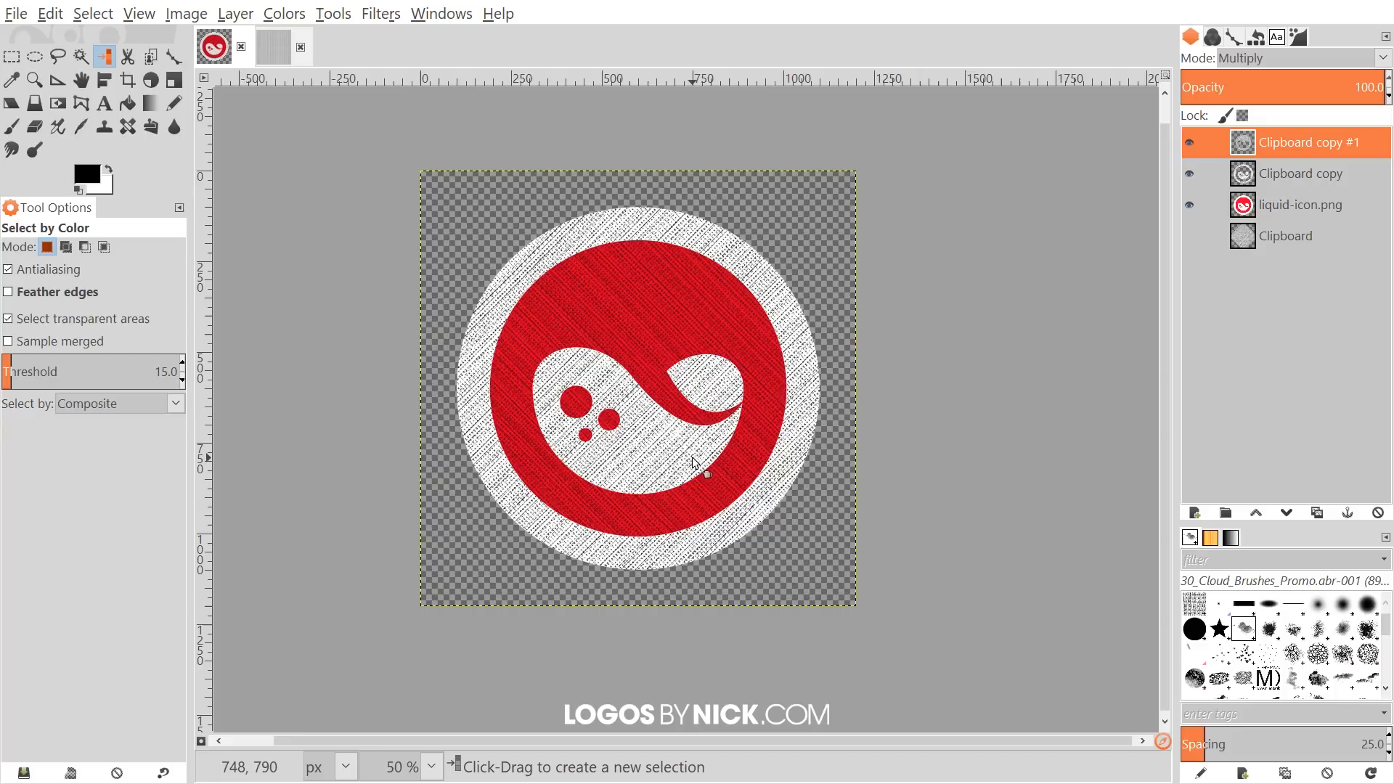
# - Duplicate the liquid-icon.png layer and give the copy a 10 px Gaussian blur
pyautogui.click(1307, 205)
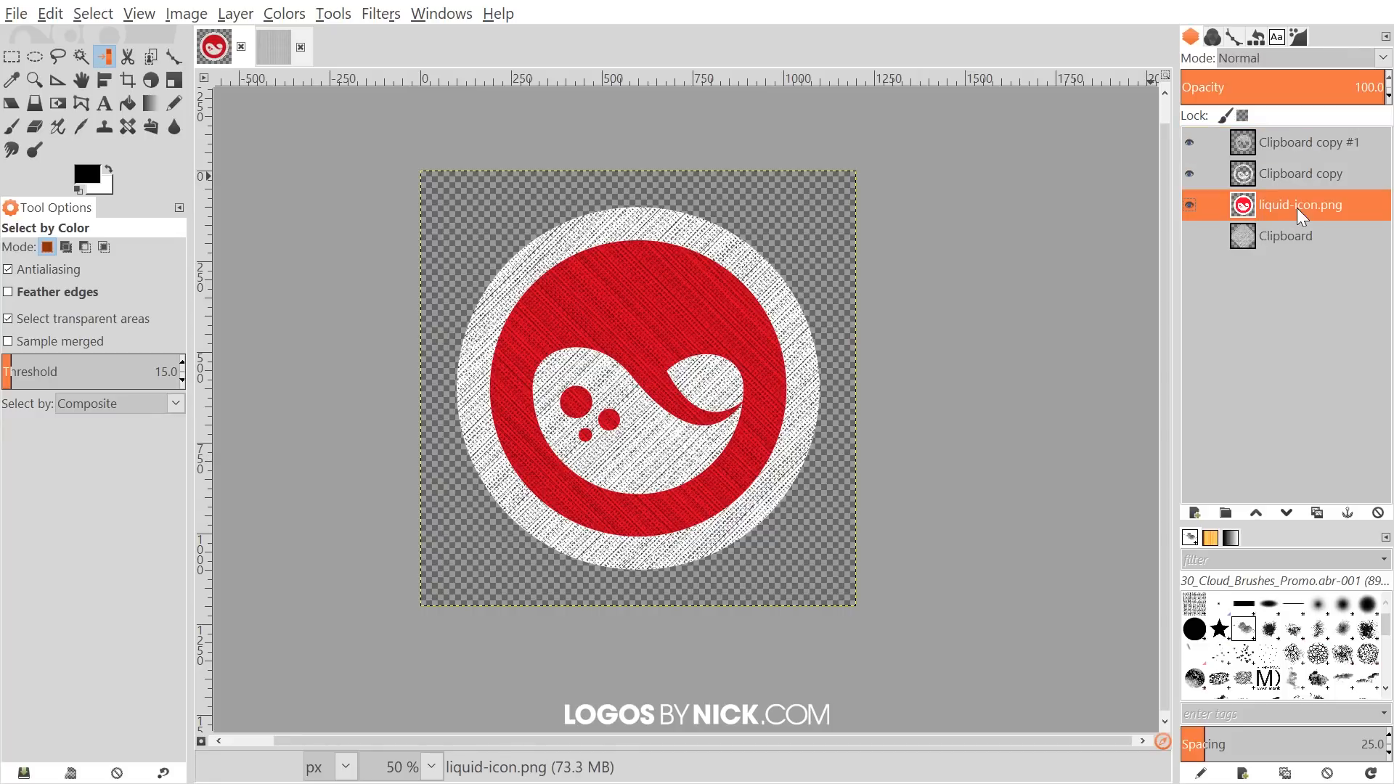
pyautogui.click(1315, 512)
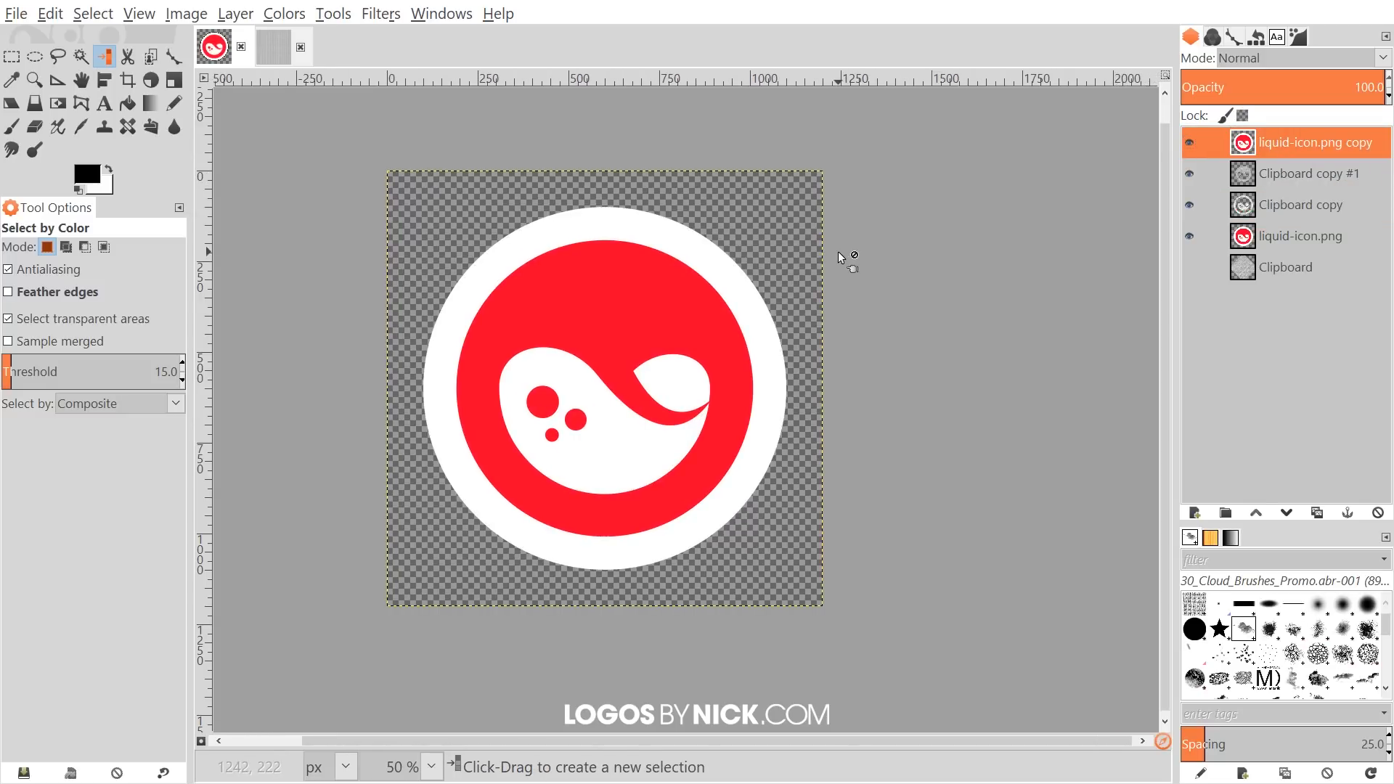
pyautogui.click(380, 13)
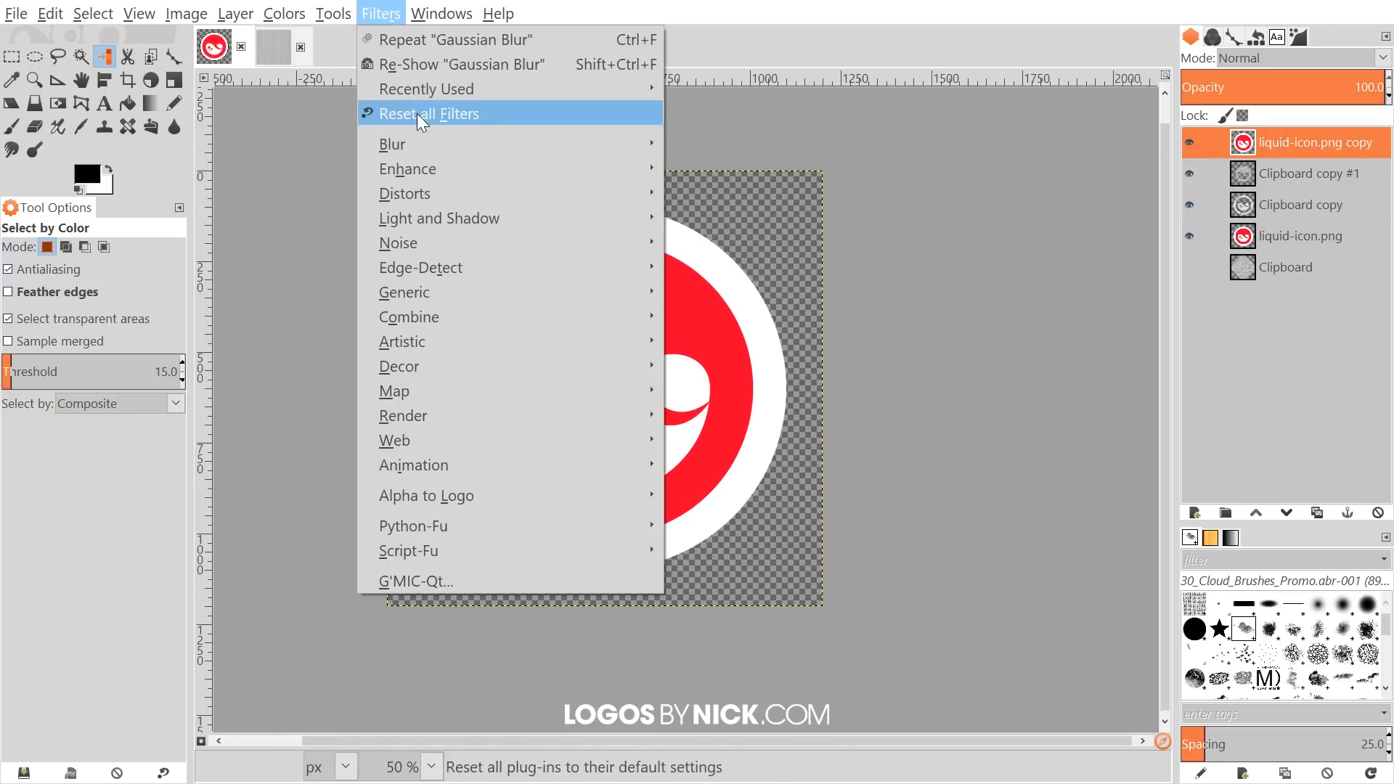
pyautogui.click(463, 64)
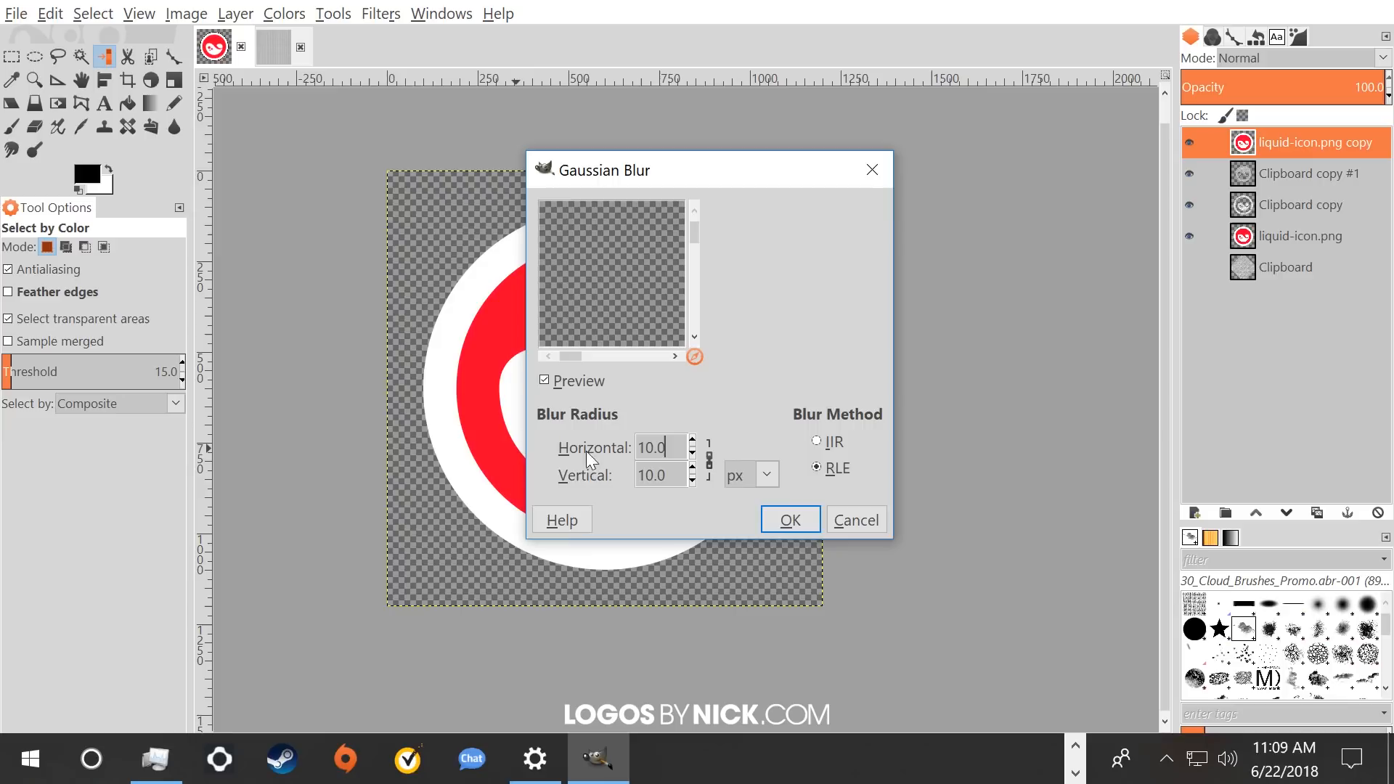
pyautogui.moveTo(650, 468)
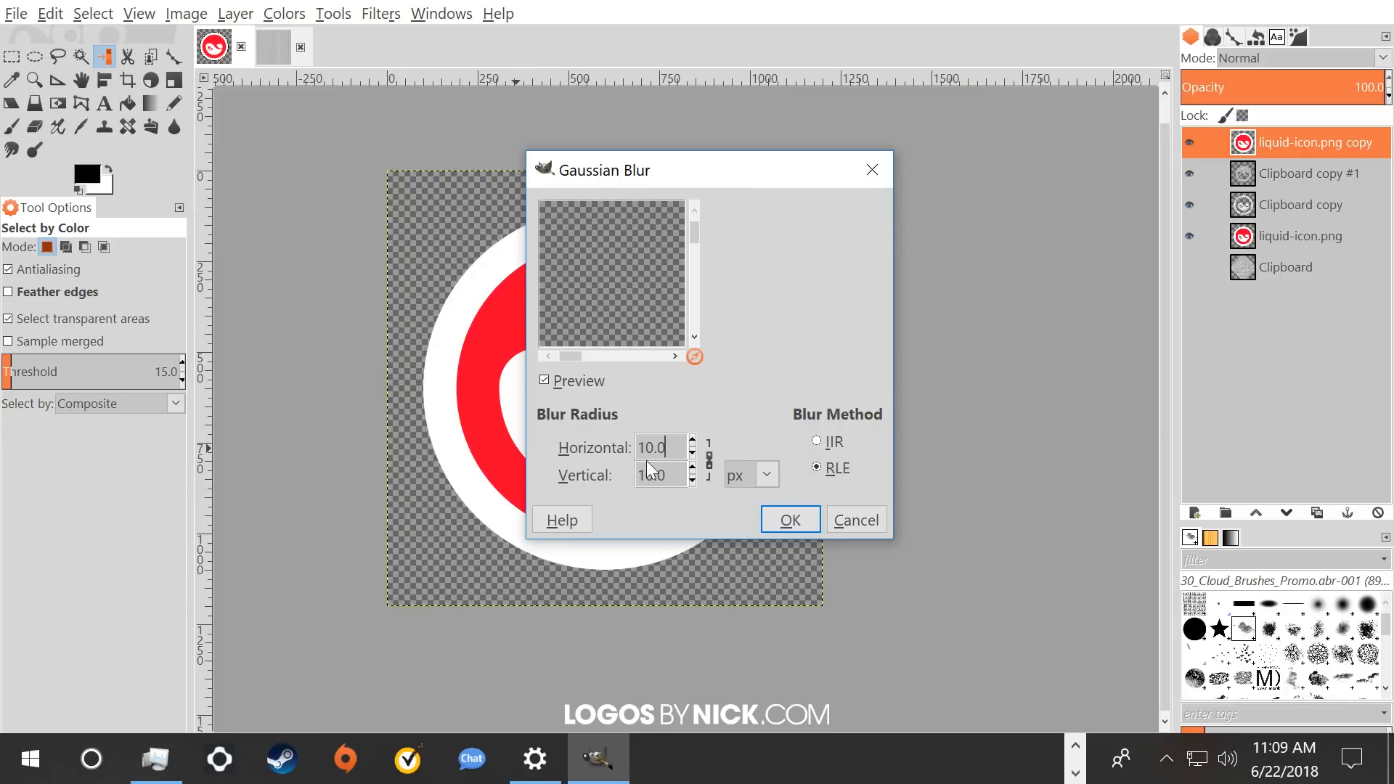
pyautogui.click(788, 518)
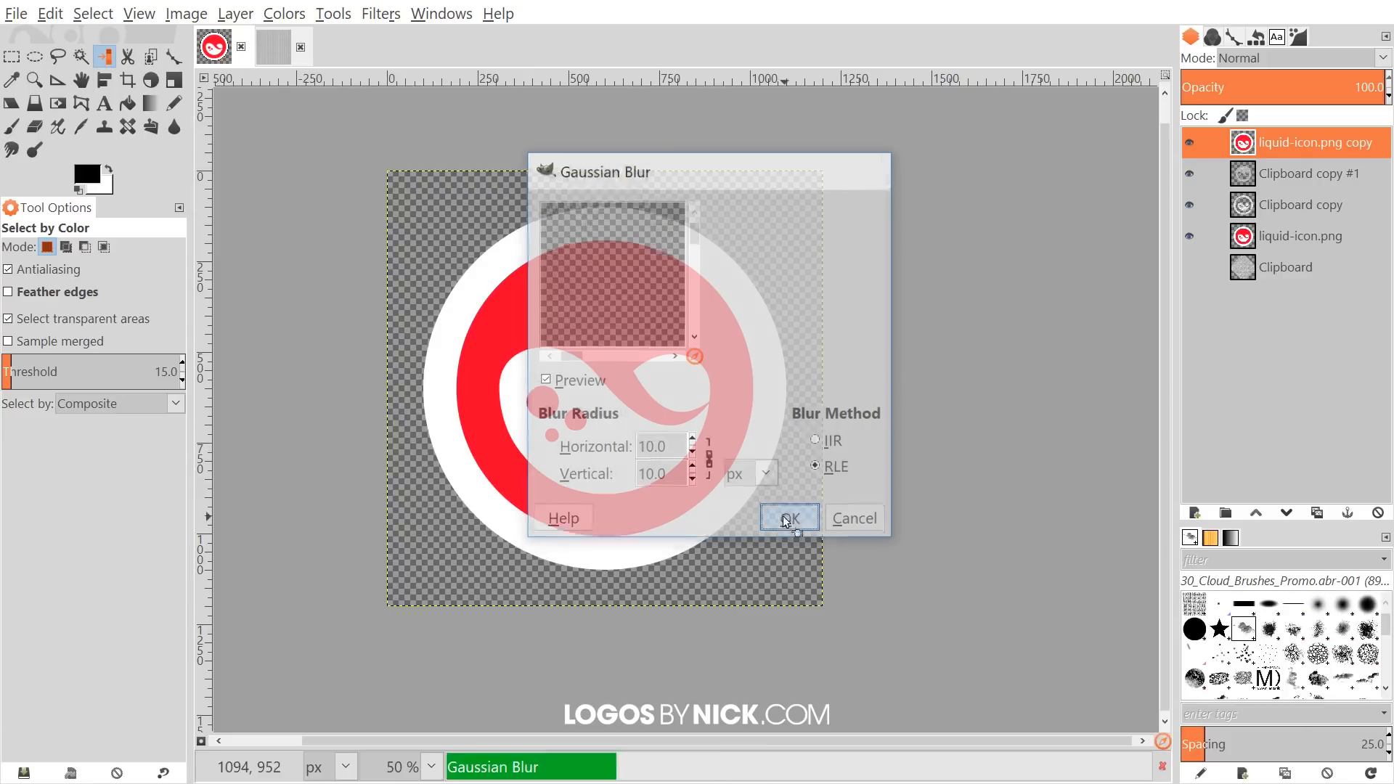
pyautogui.click(785, 518)
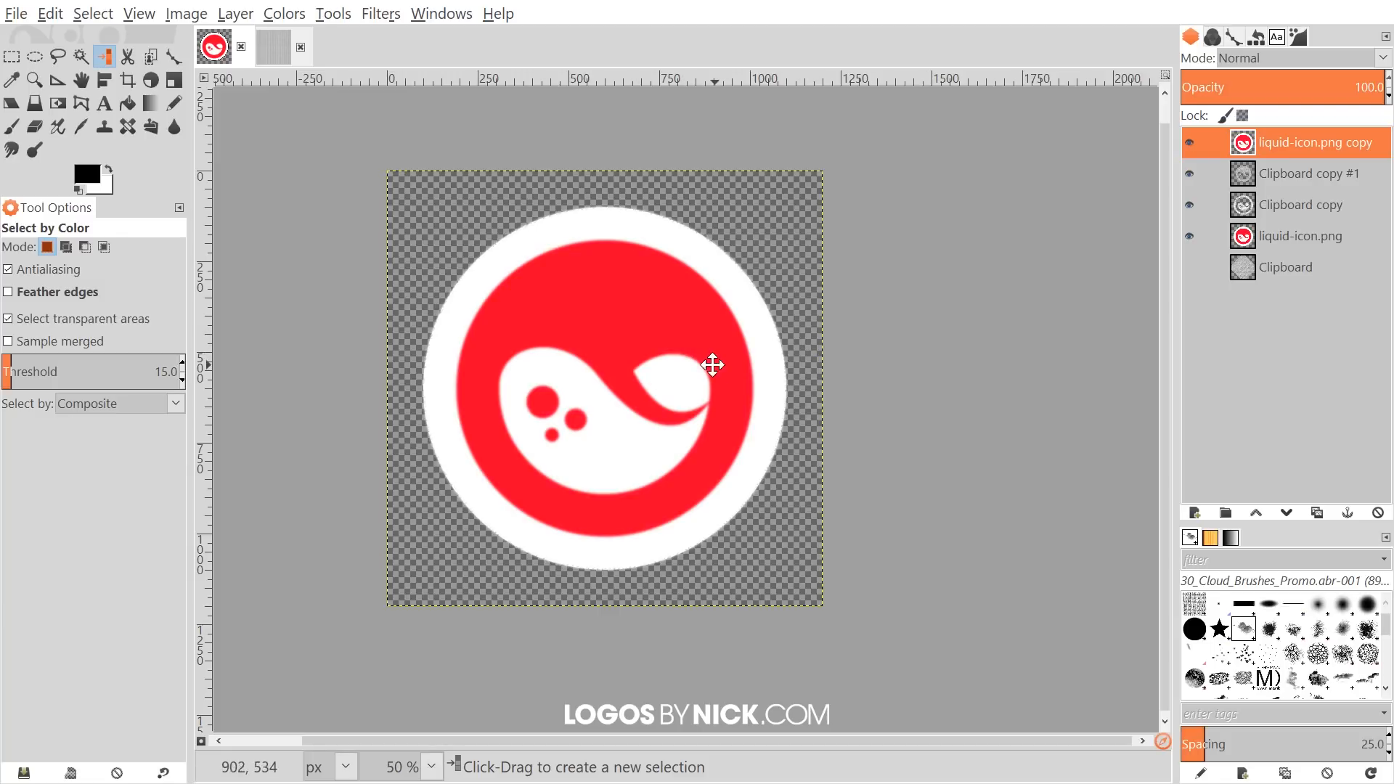
# - Apply Emboss with azimuth 70, elevation 60 and depth 60 to the blurred logo copy
pyautogui.click(380, 13)
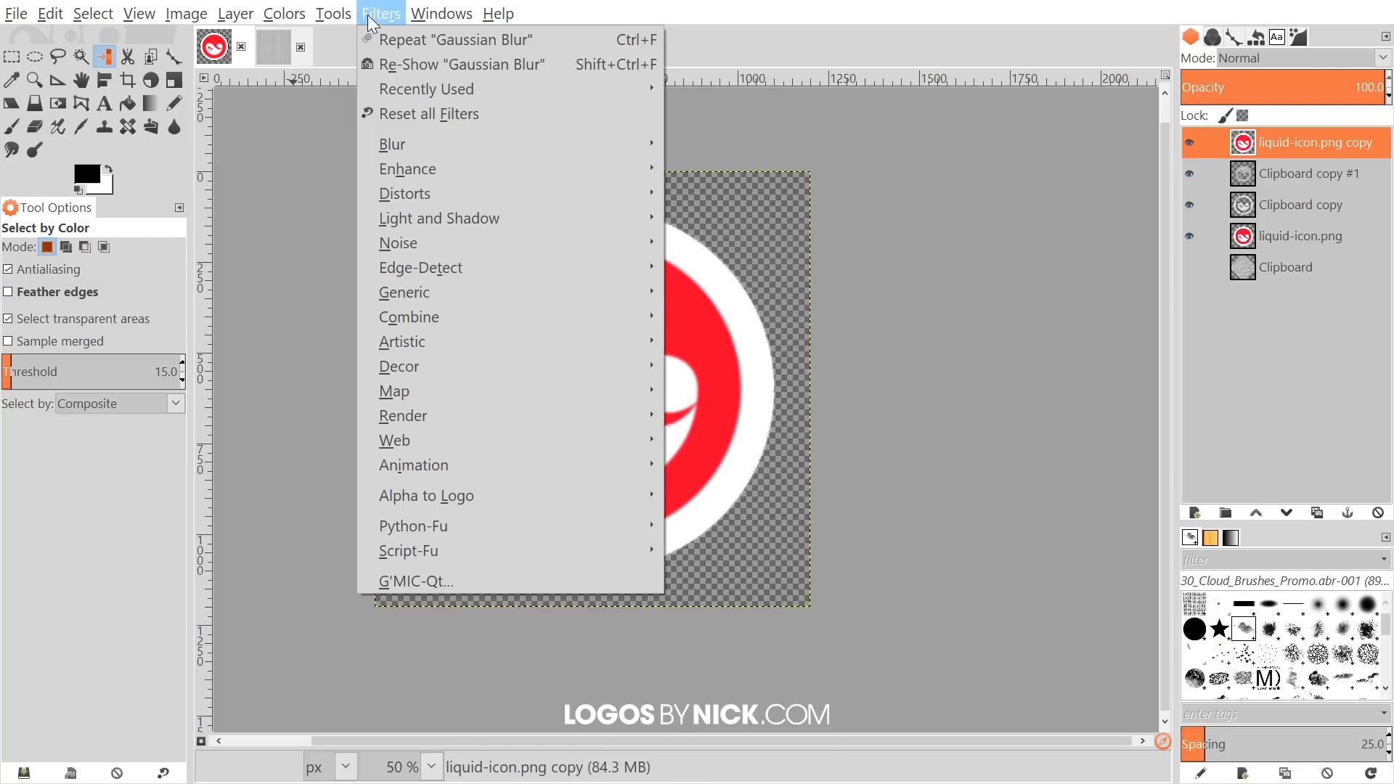
pyautogui.moveTo(405, 193)
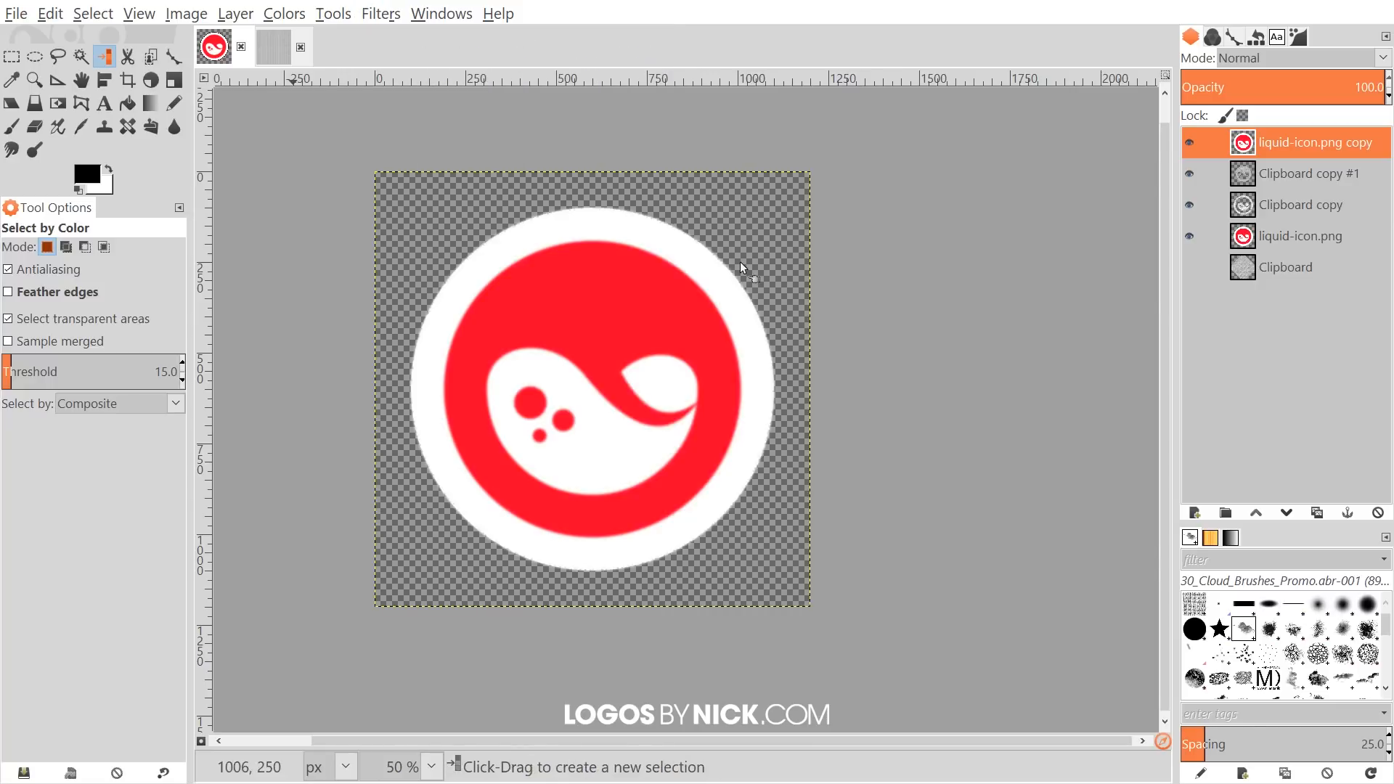
pyautogui.click(381, 13)
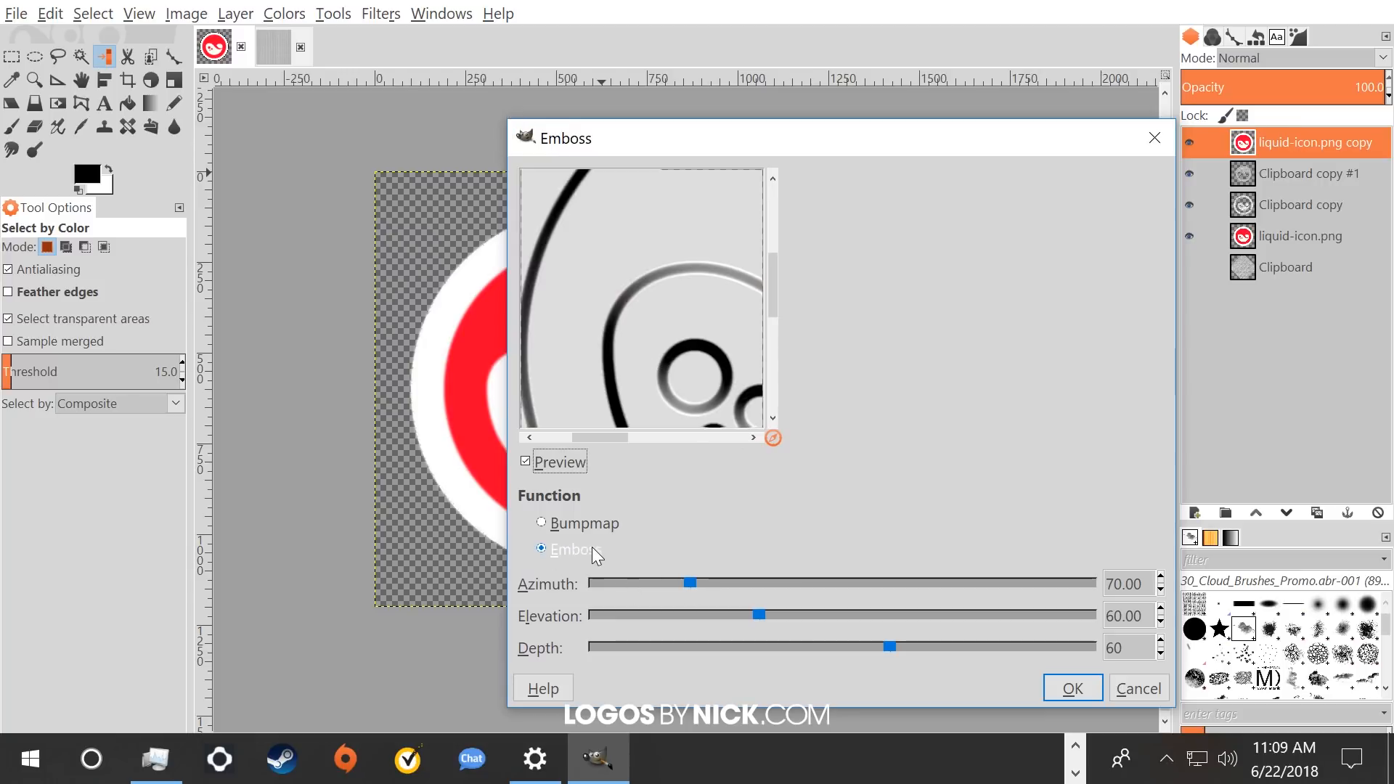
pyautogui.moveTo(549, 610)
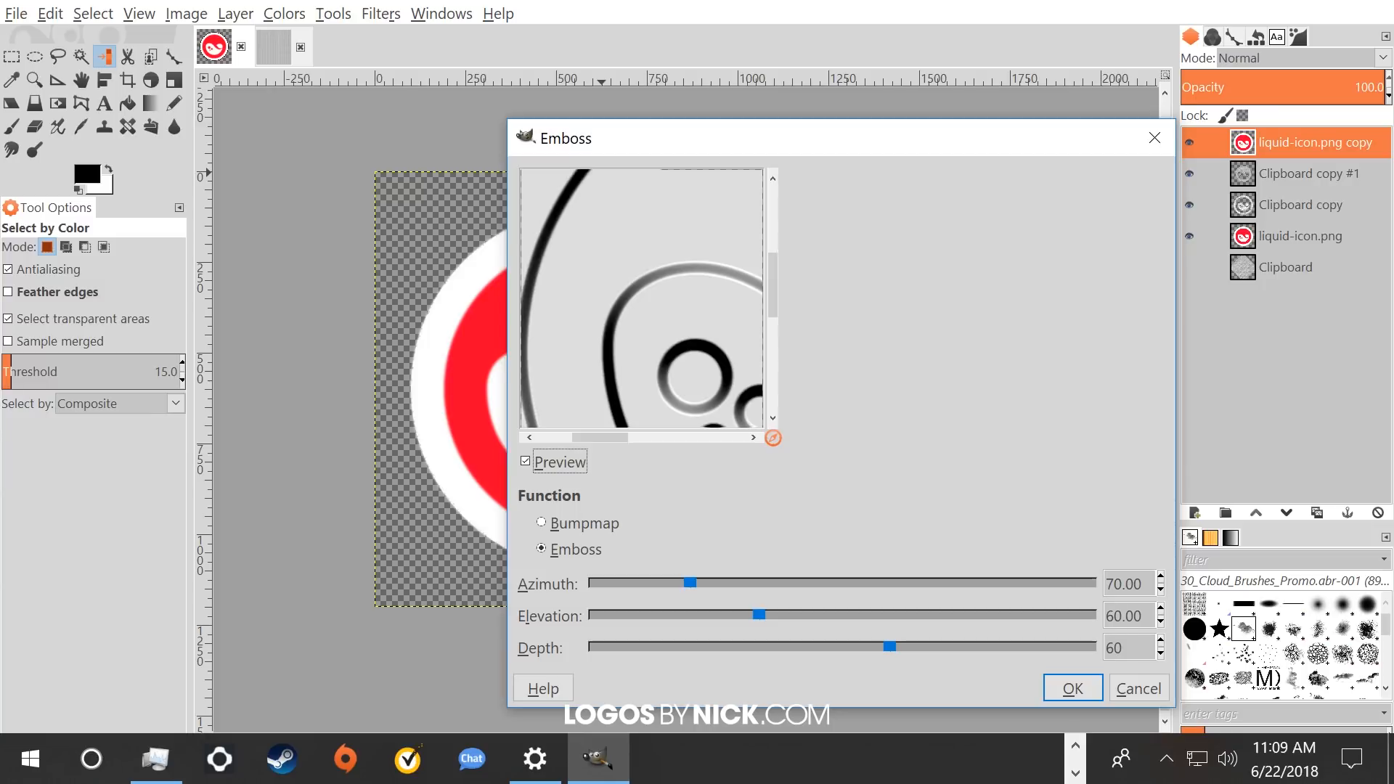
pyautogui.moveTo(1203, 348)
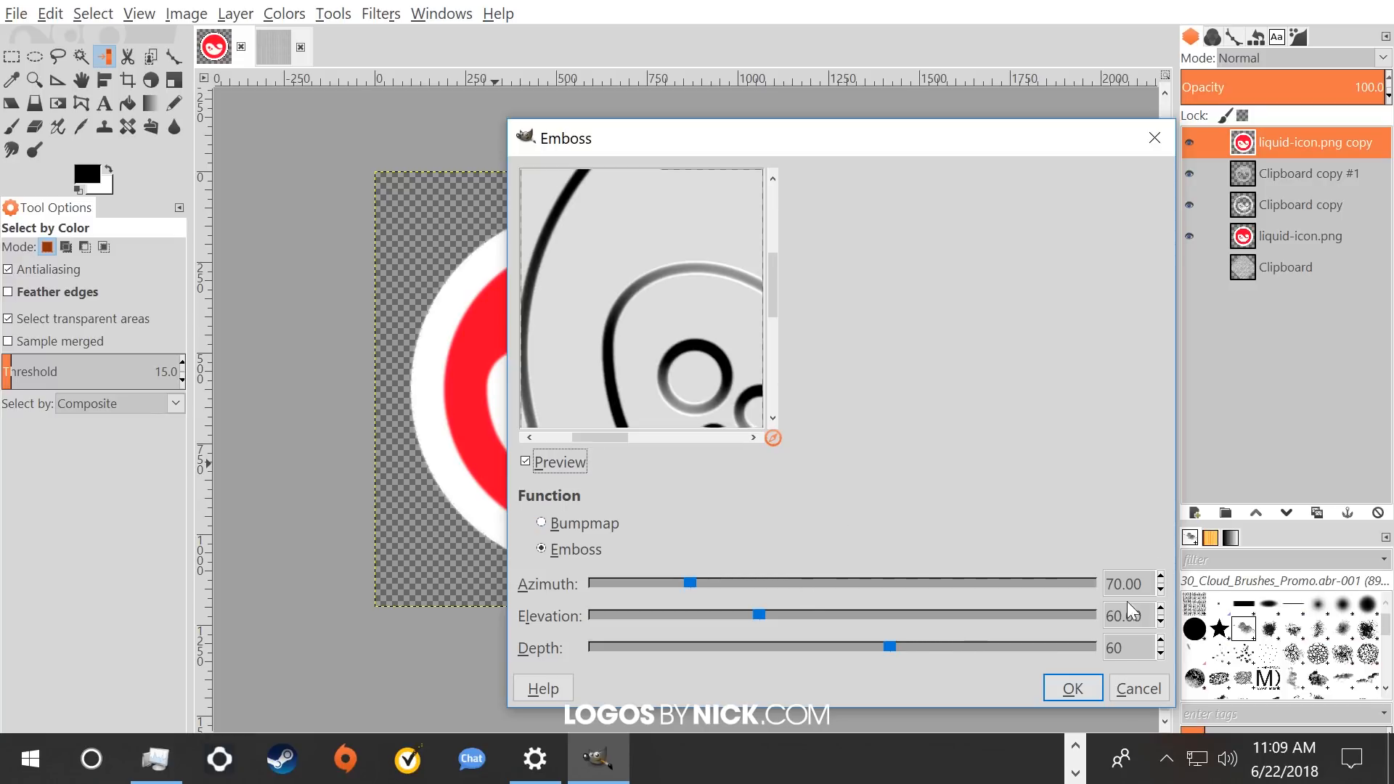
pyautogui.click(1072, 688)
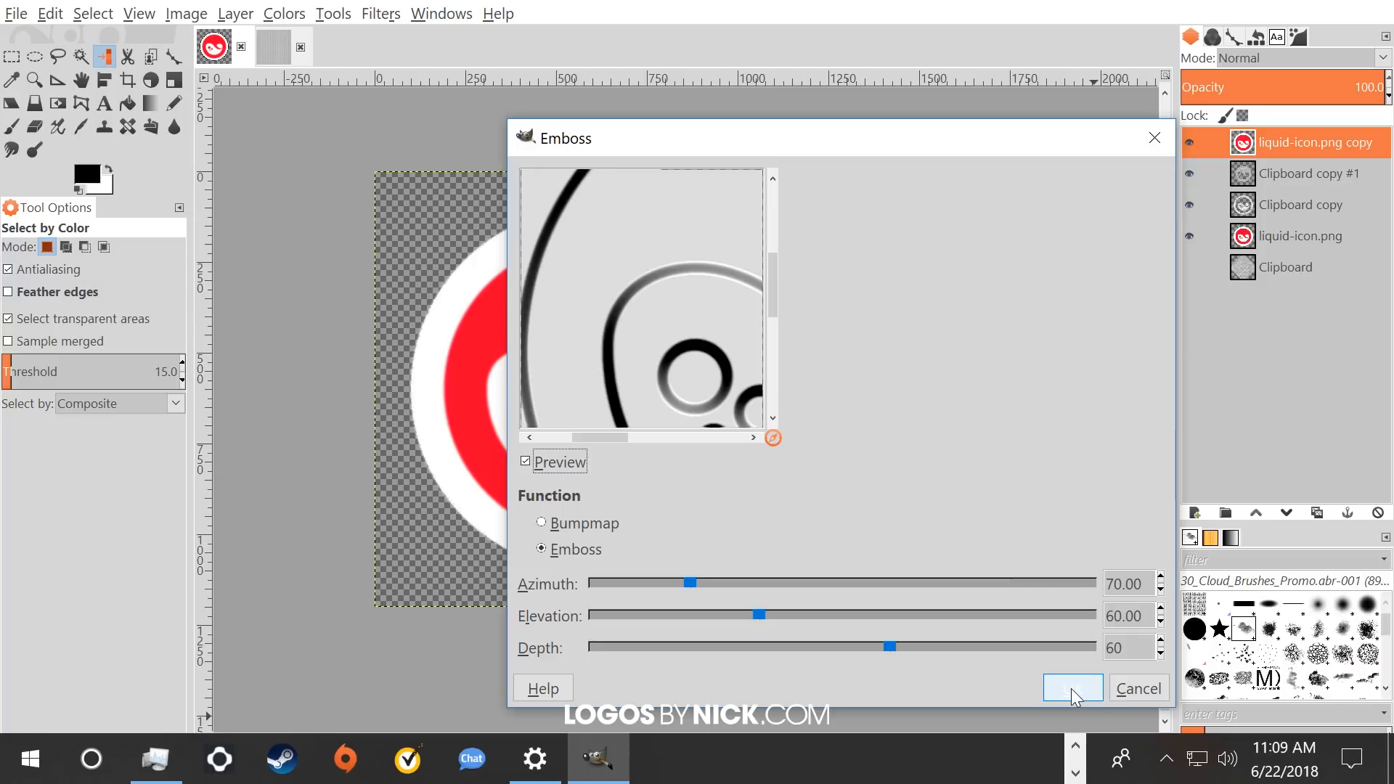
pyautogui.click(1071, 688)
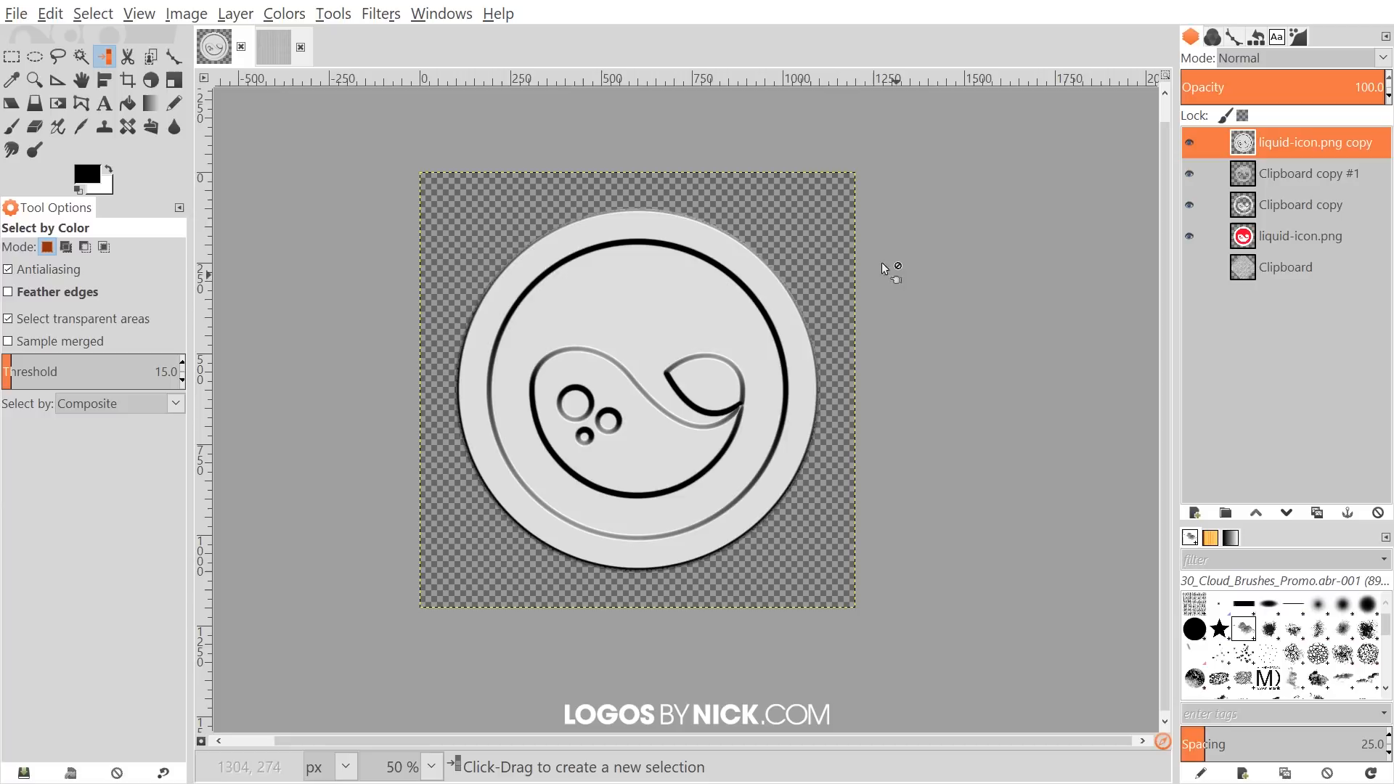
pyautogui.moveTo(717, 396)
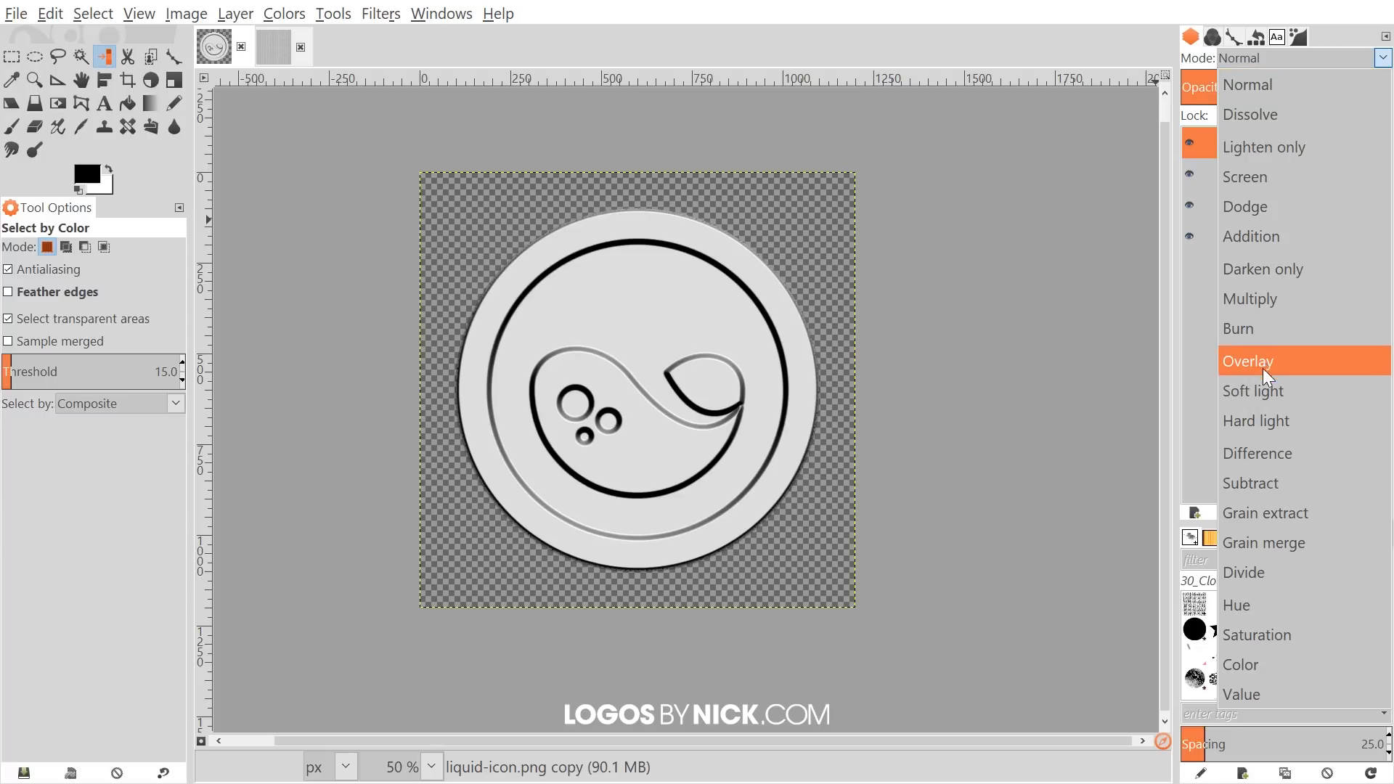
# - Set the liquid-icon.png copy layer's blend mode to Overlay for a raised, embroidered look
pyautogui.click(1248, 361)
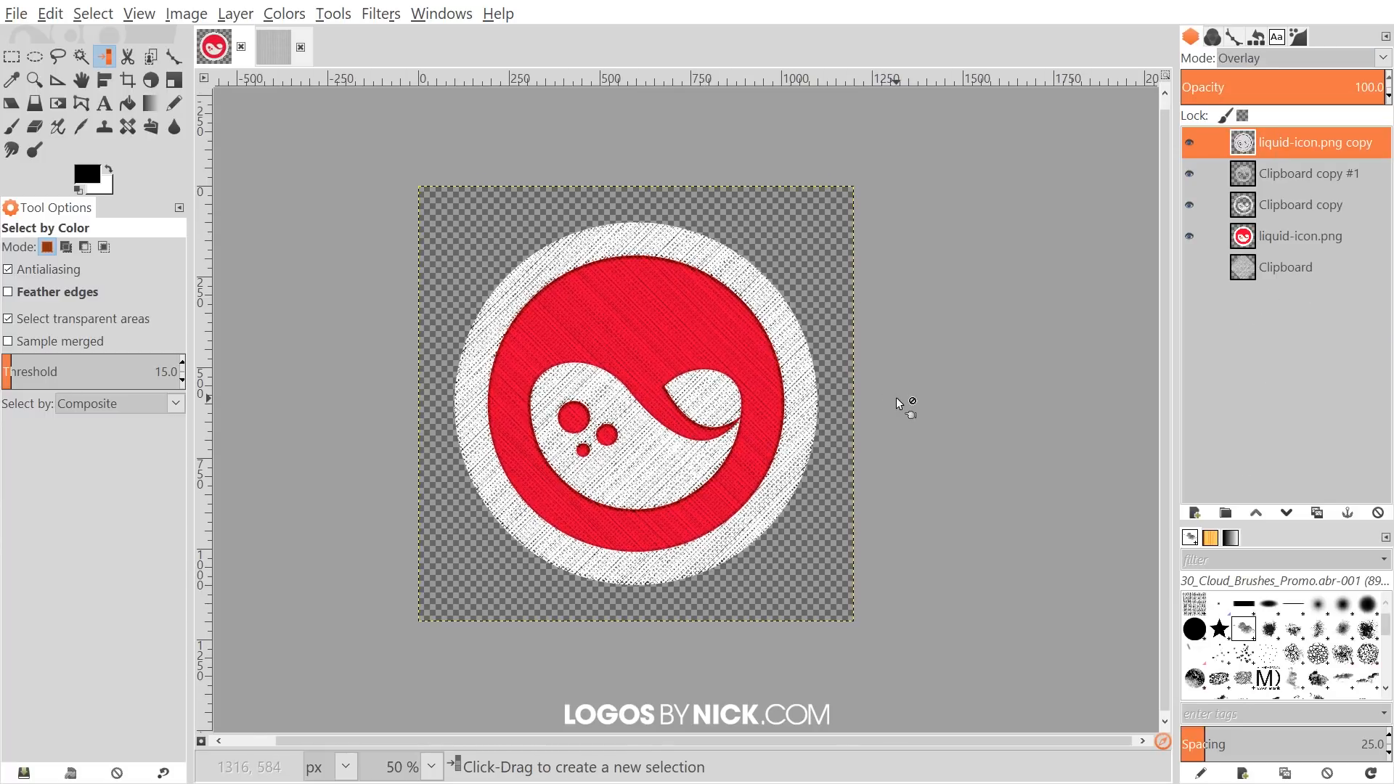